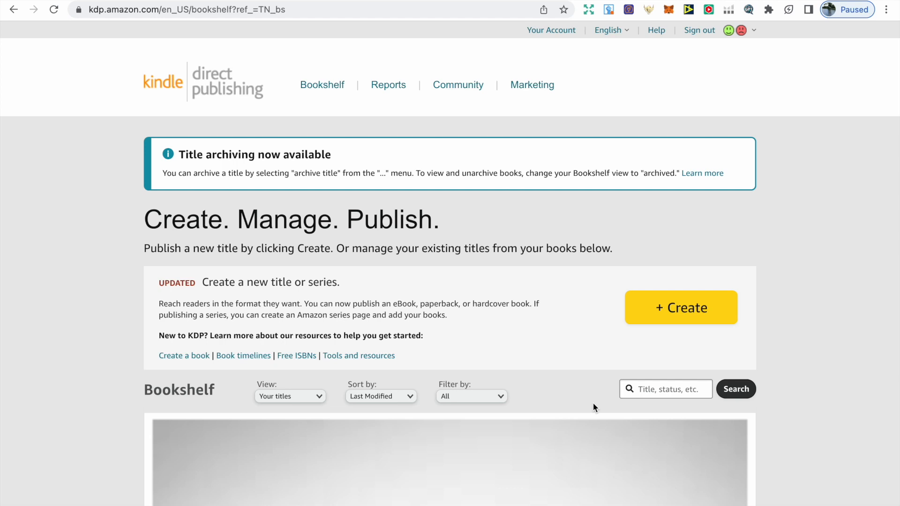
mouse_move(585, 368)
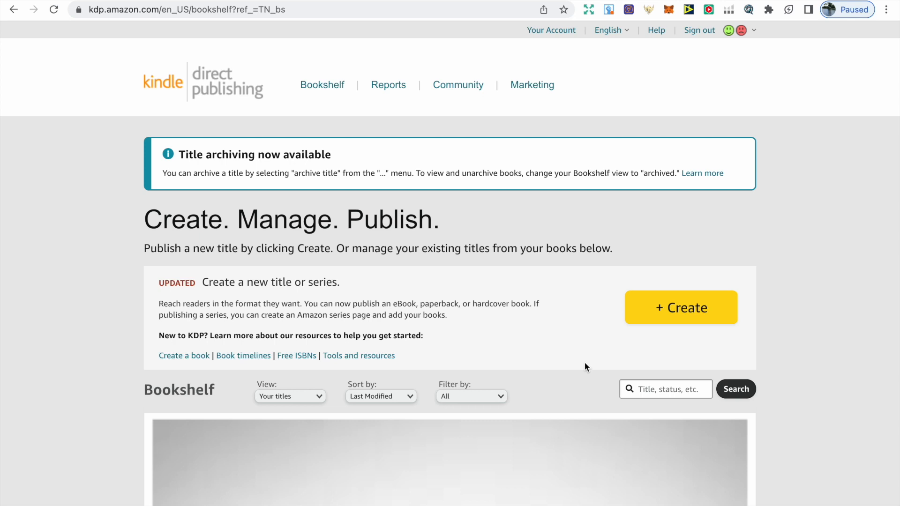
mouse_move(583, 354)
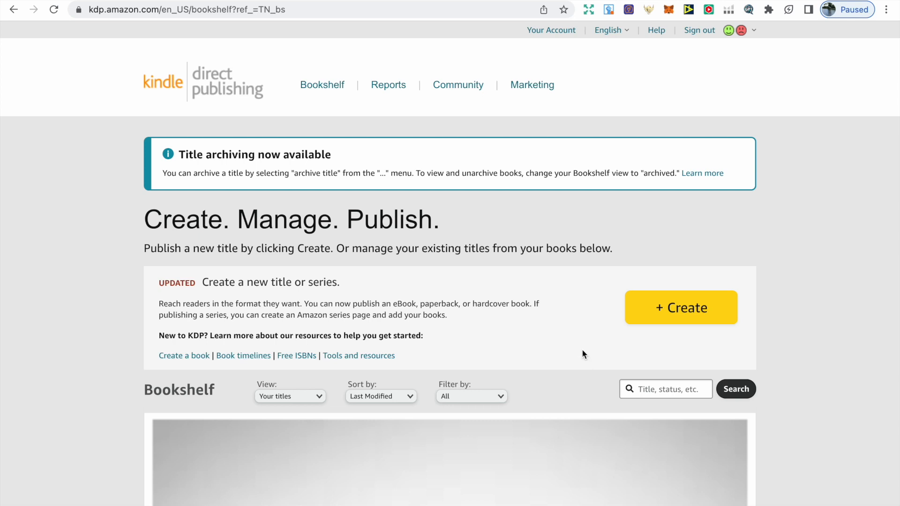
mouse_move(589, 344)
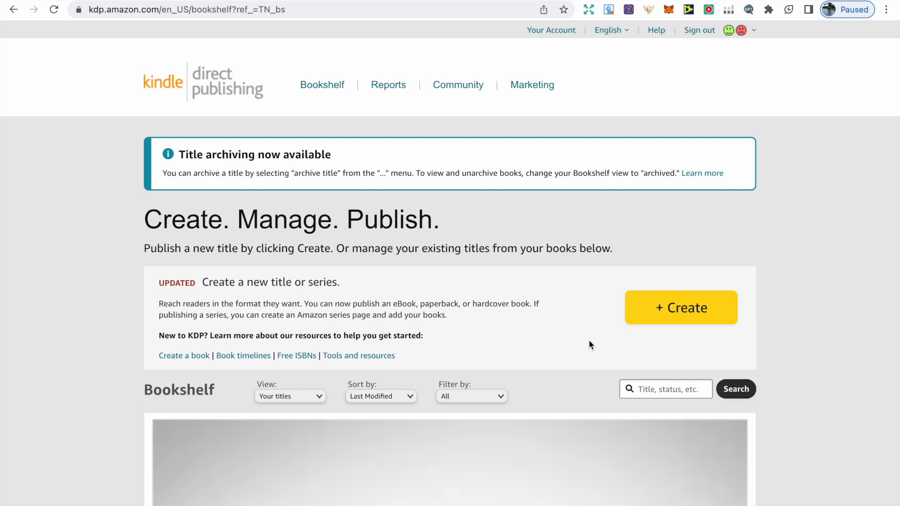
Start a new title from the Bookshelf with the + Create button
click(680, 308)
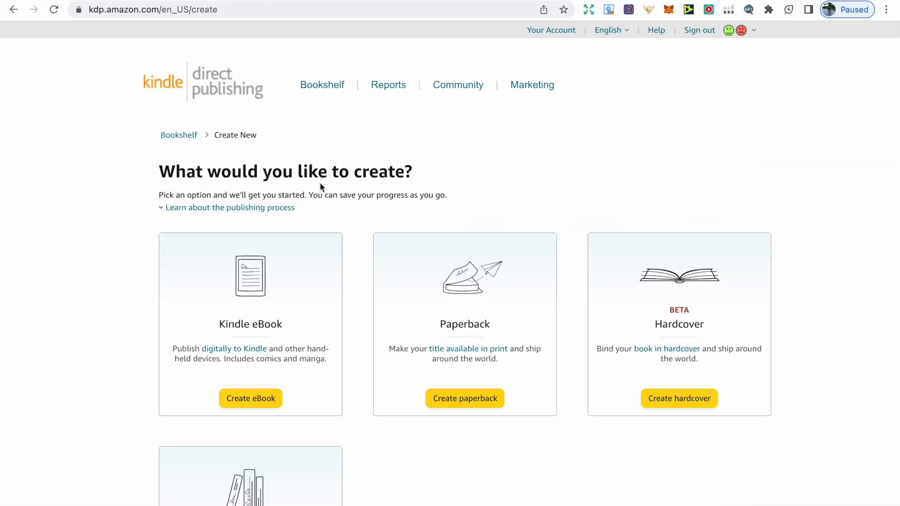
Choose the paperback format and review its details: English, 'Animal Mandala Coloring Book', 'Stress Relief and Relaxation For Adults'
click(464, 398)
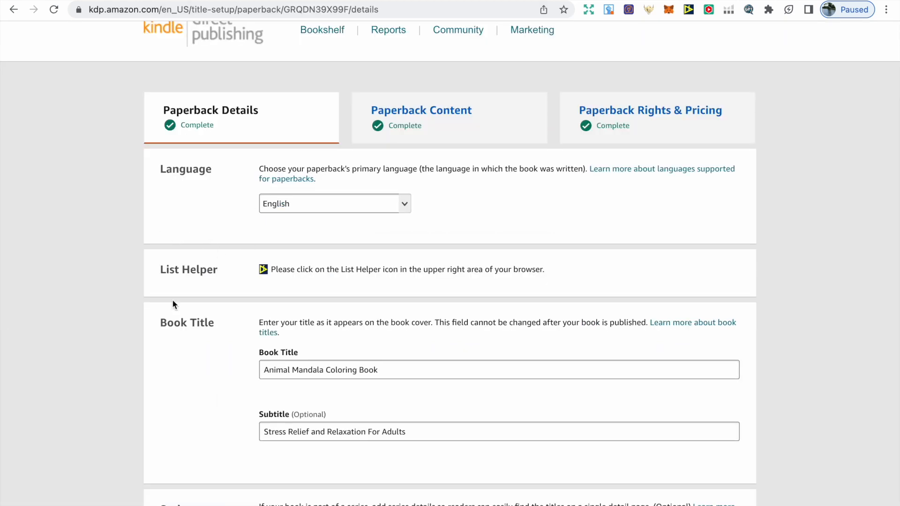
mouse_move(152, 260)
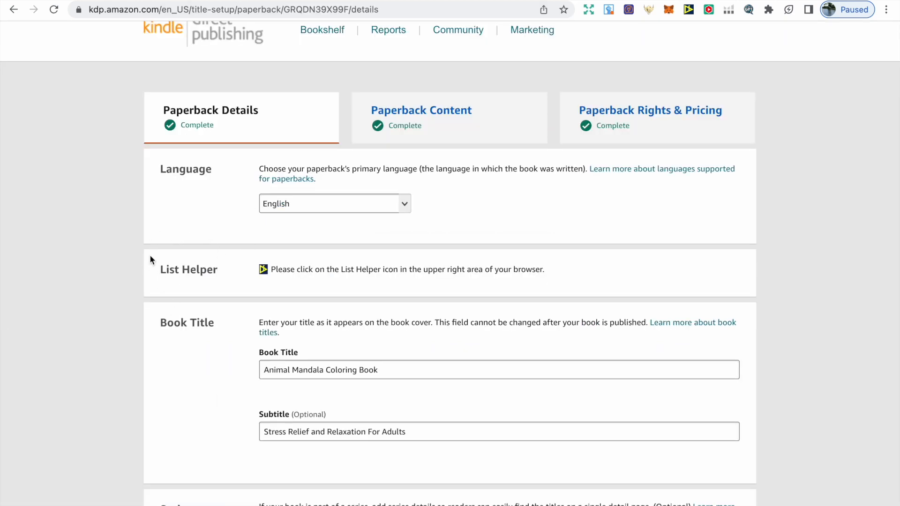
mouse_move(160, 244)
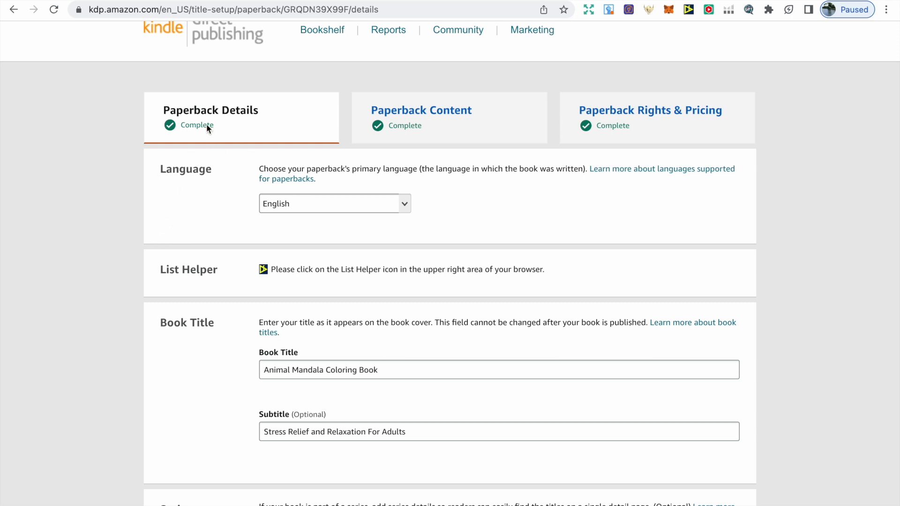
scroll(down, 3)
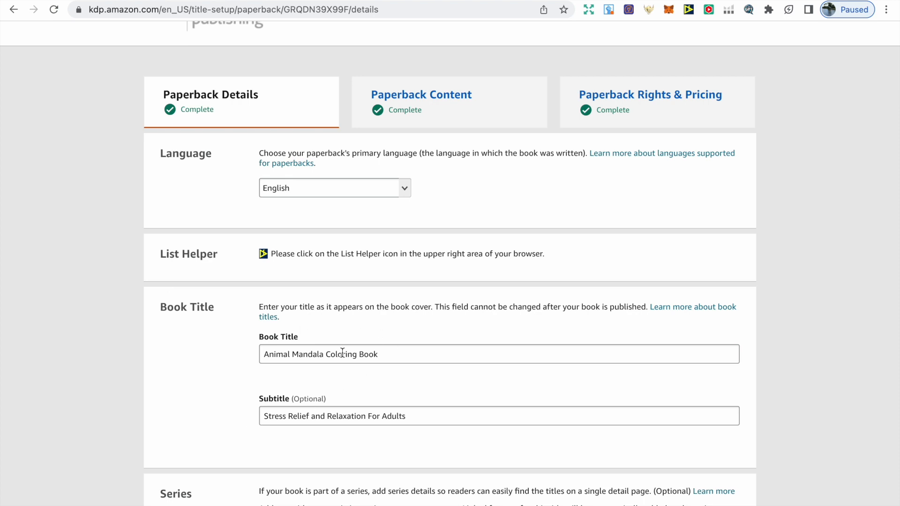
mouse_move(240, 265)
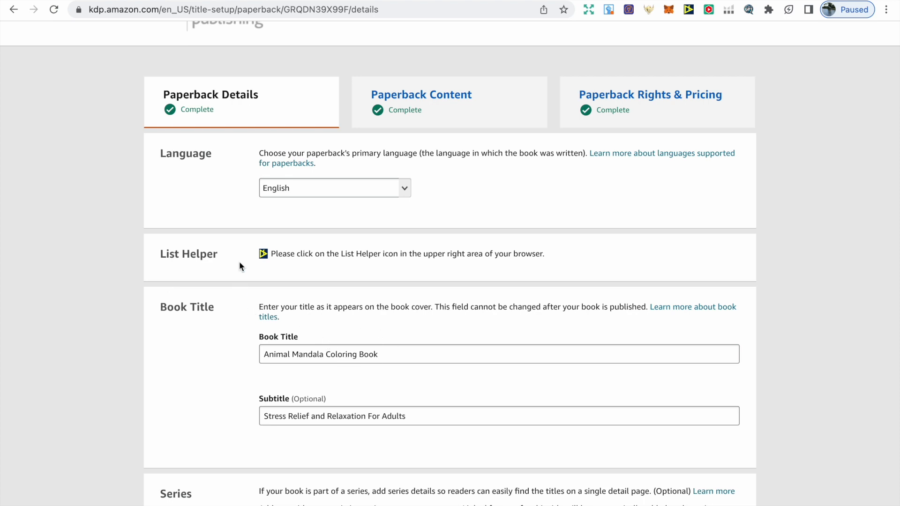
mouse_move(218, 213)
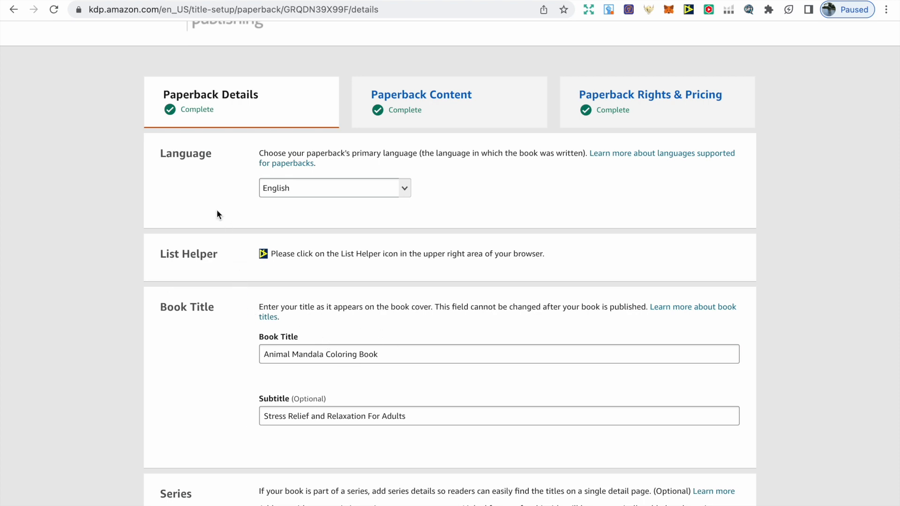
mouse_move(203, 188)
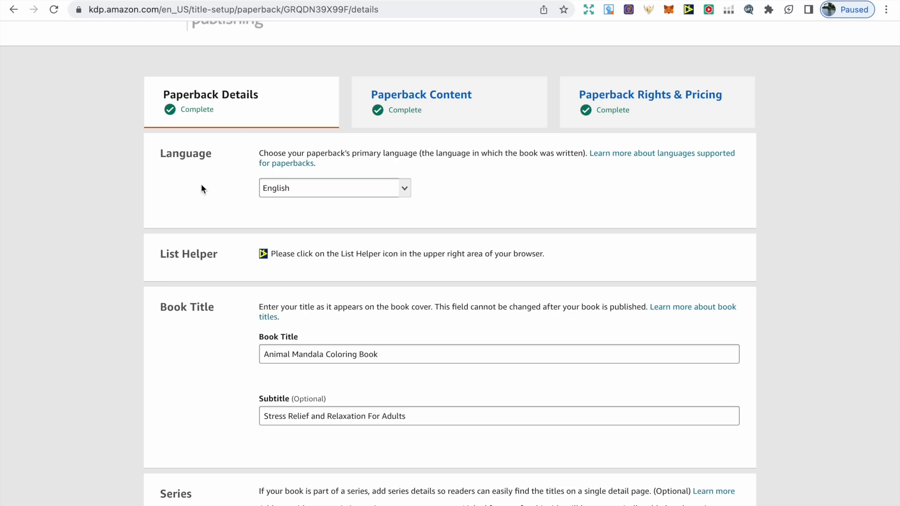
mouse_move(208, 192)
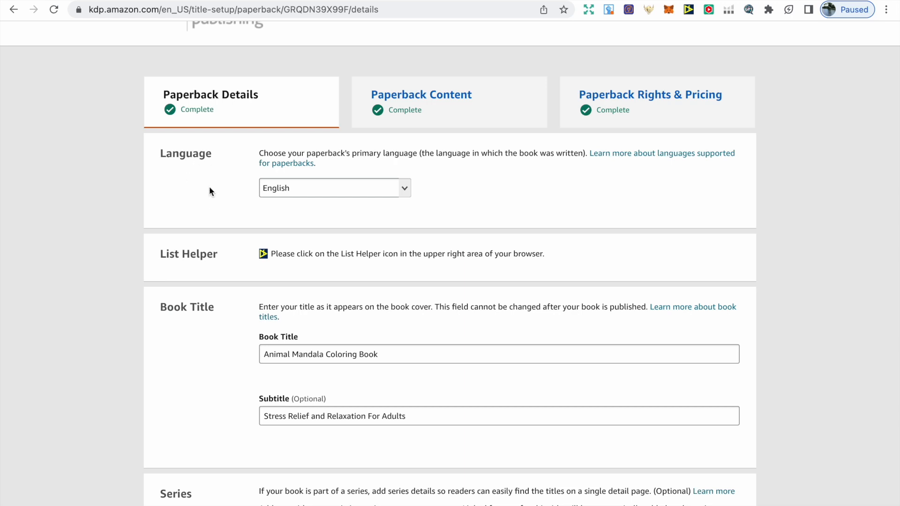
mouse_move(356, 214)
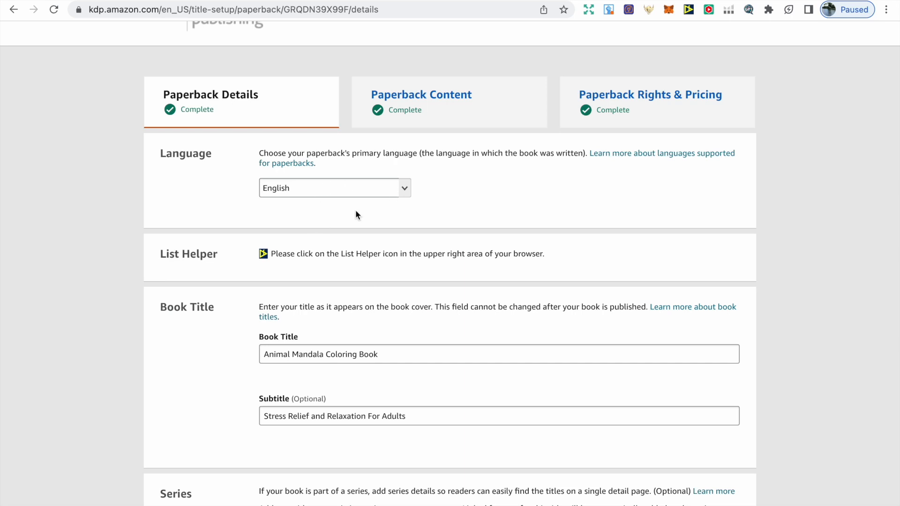
mouse_move(175, 307)
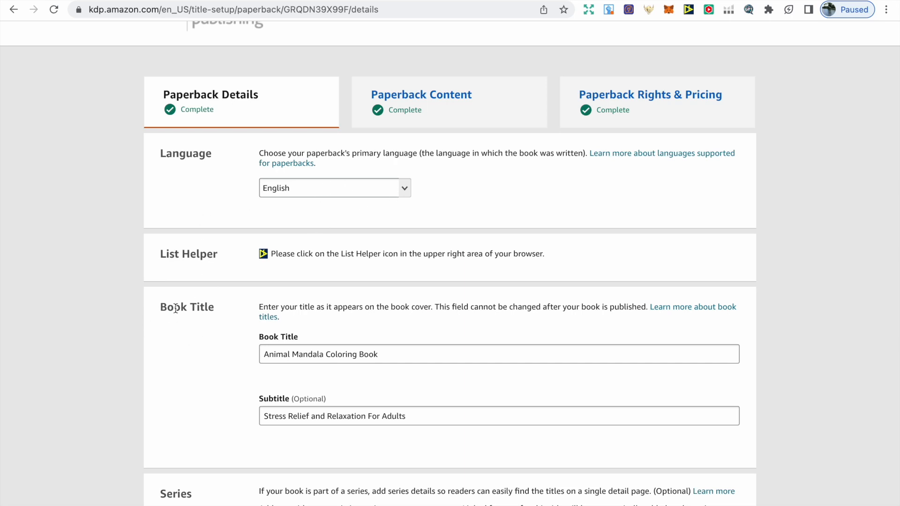
mouse_move(228, 374)
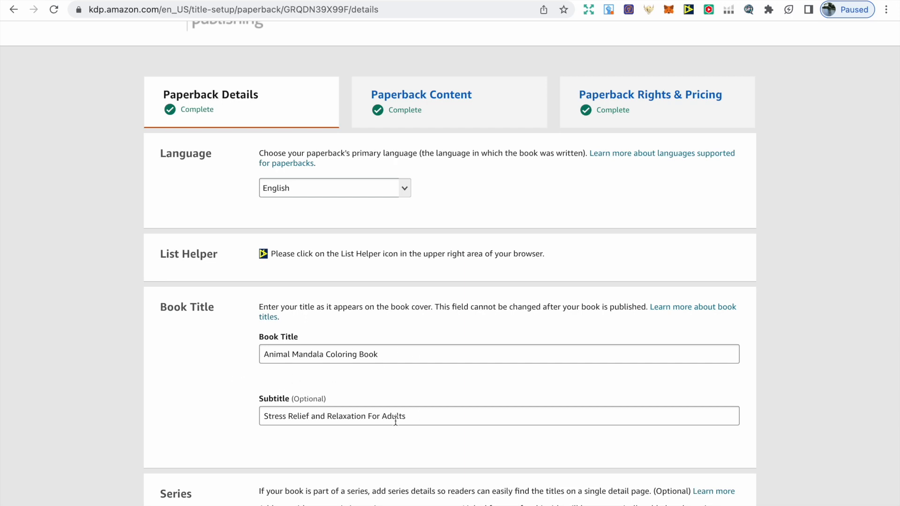
mouse_move(246, 409)
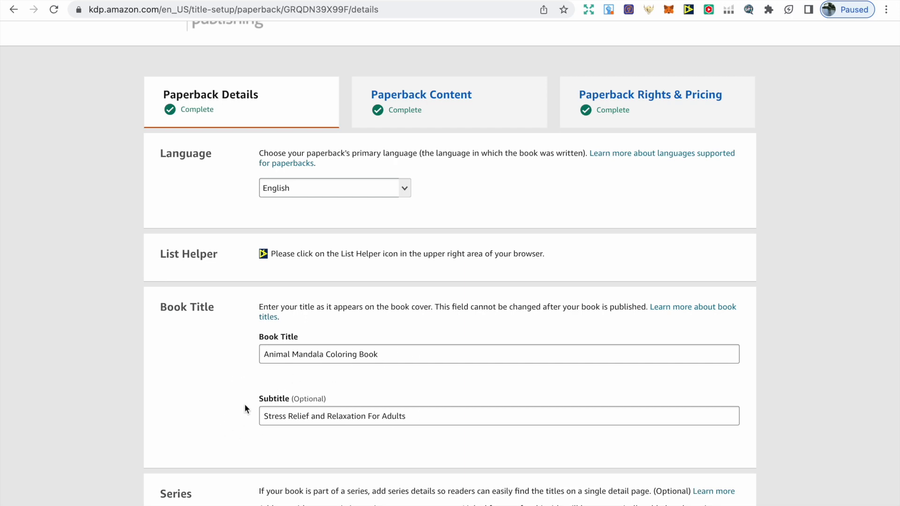
mouse_move(247, 428)
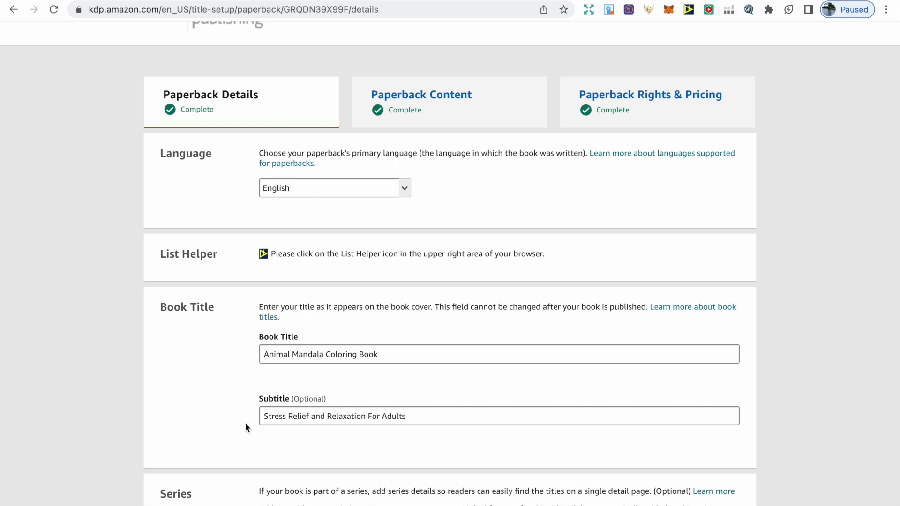
mouse_move(242, 417)
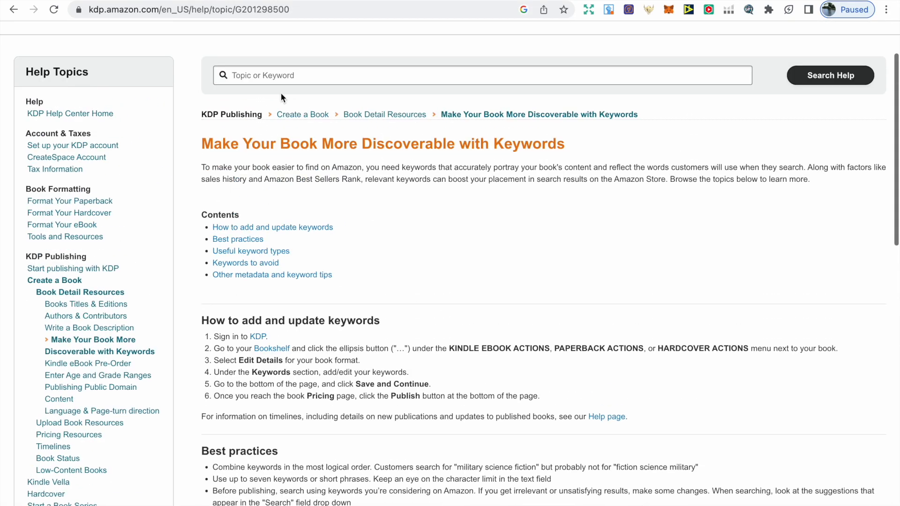
Scroll through the KDP Help article on making books discoverable with keywords
scroll(down, 3)
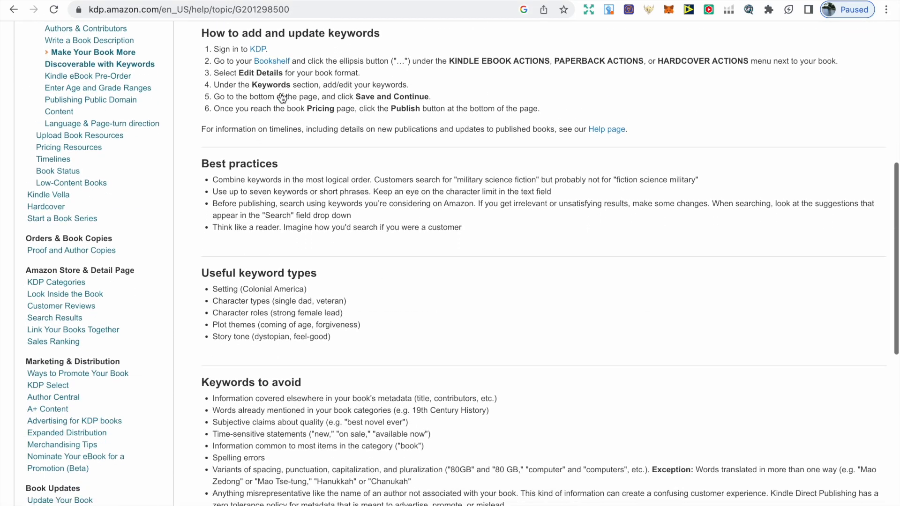
scroll(down, 3)
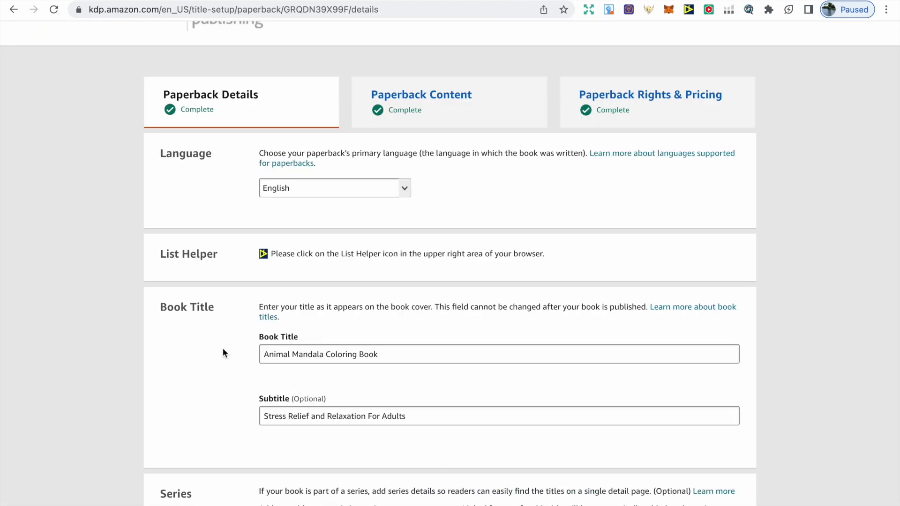
mouse_move(287, 387)
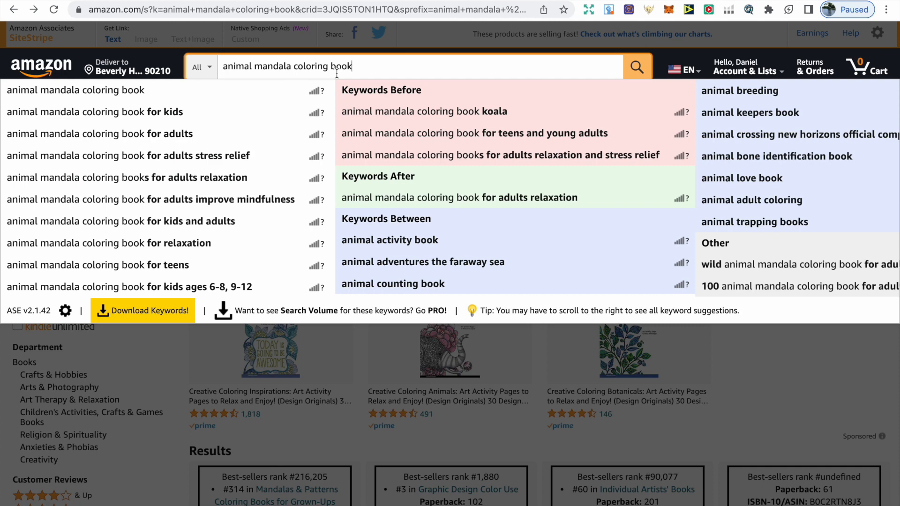
mouse_move(384, 208)
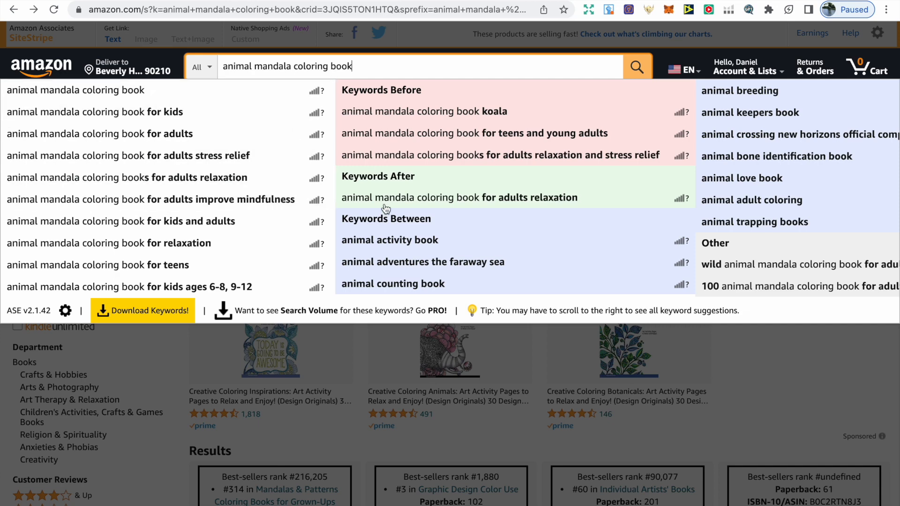
mouse_move(540, 235)
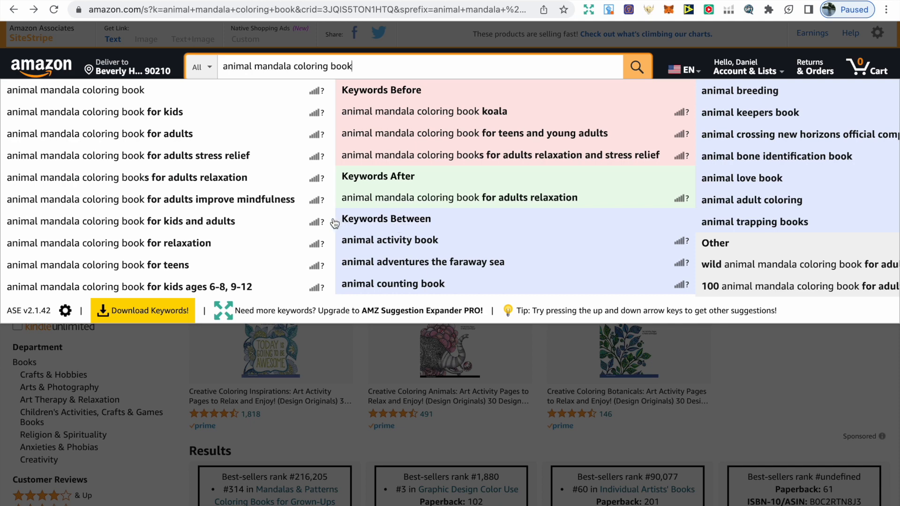
mouse_move(406, 262)
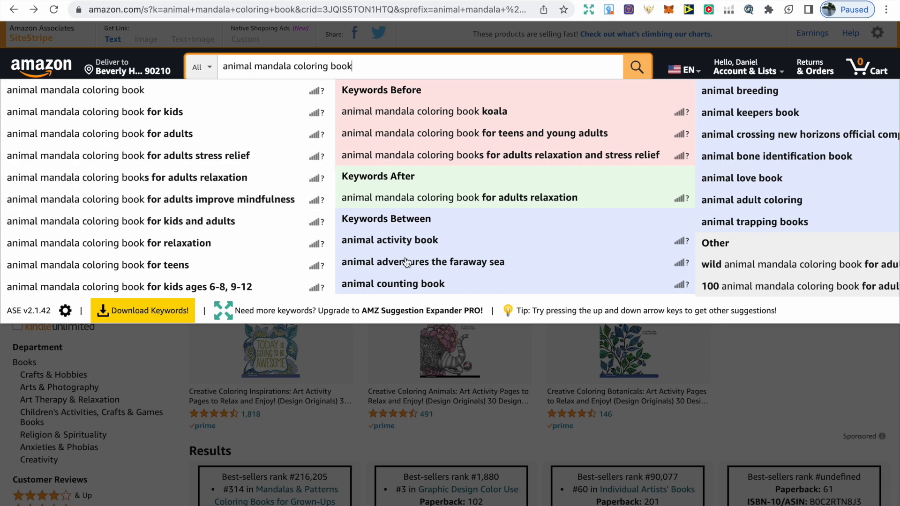
mouse_move(579, 128)
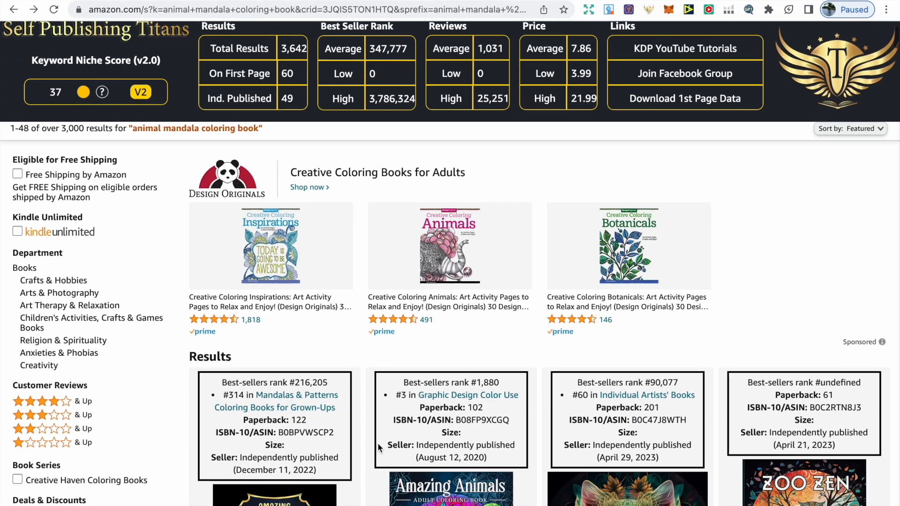
scroll(down, 3)
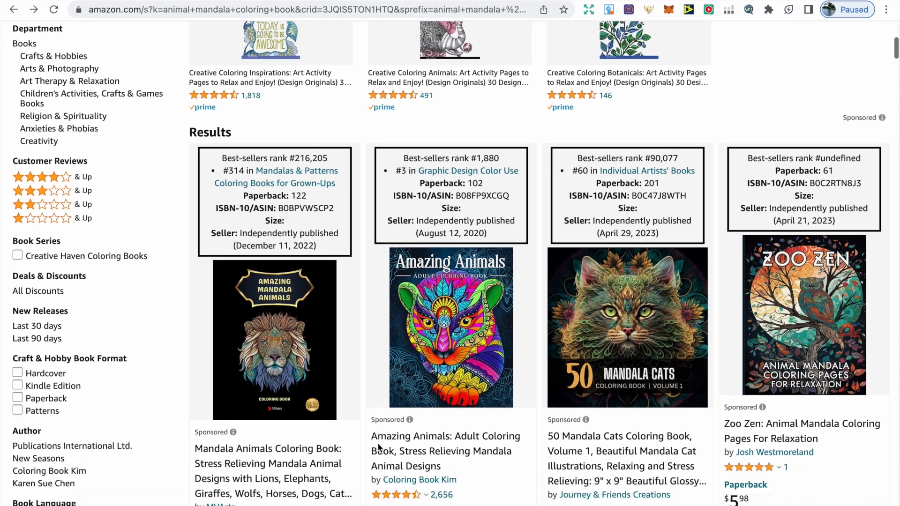
scroll(down, 3)
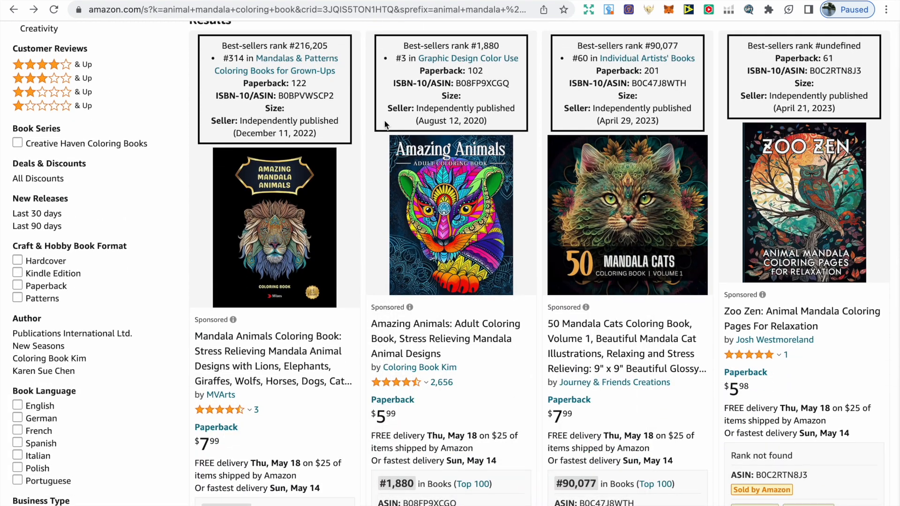
mouse_move(544, 50)
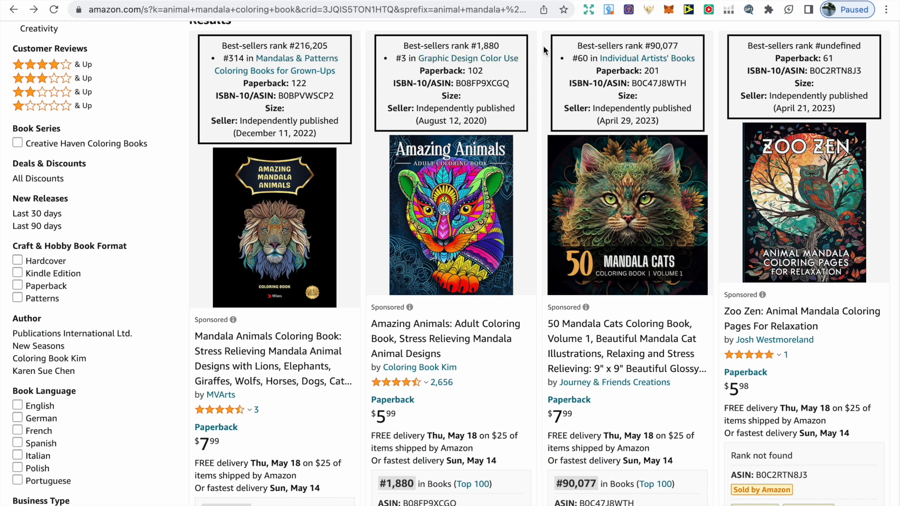
mouse_move(665, 45)
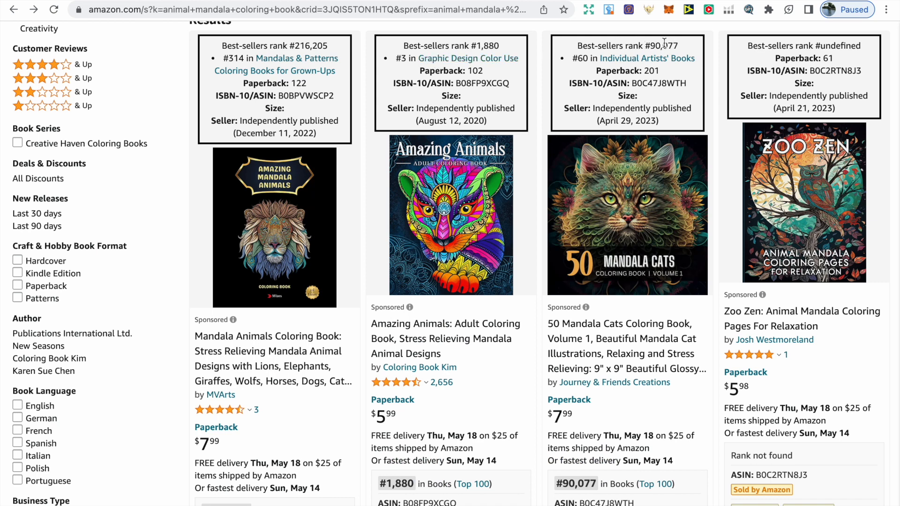
scroll(down, 3)
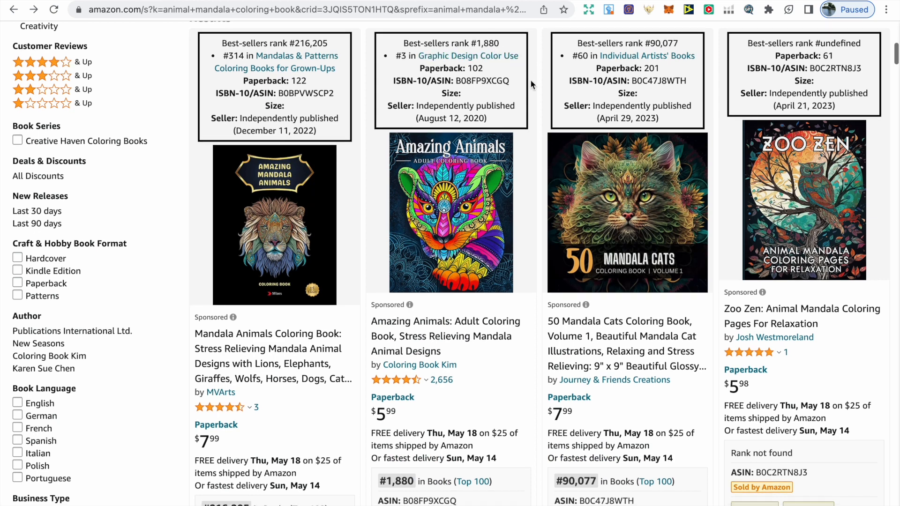
scroll(down, 3)
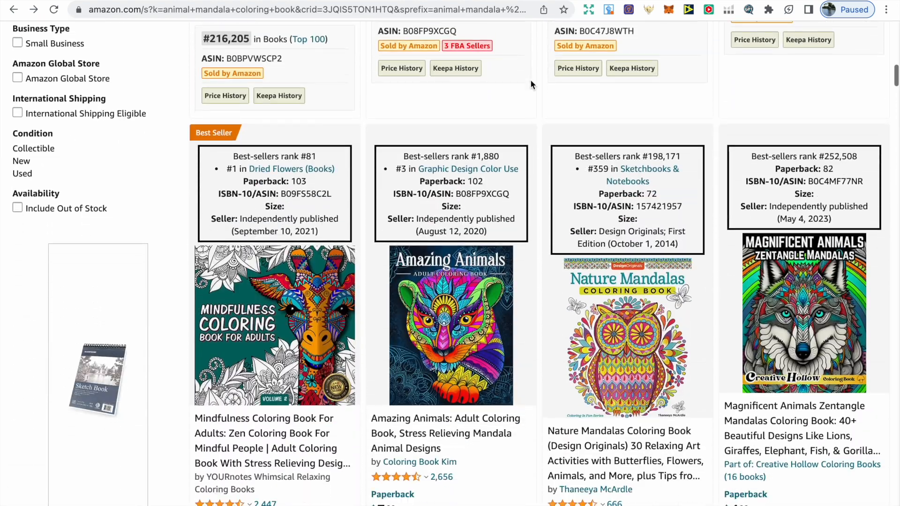
scroll(down, 3)
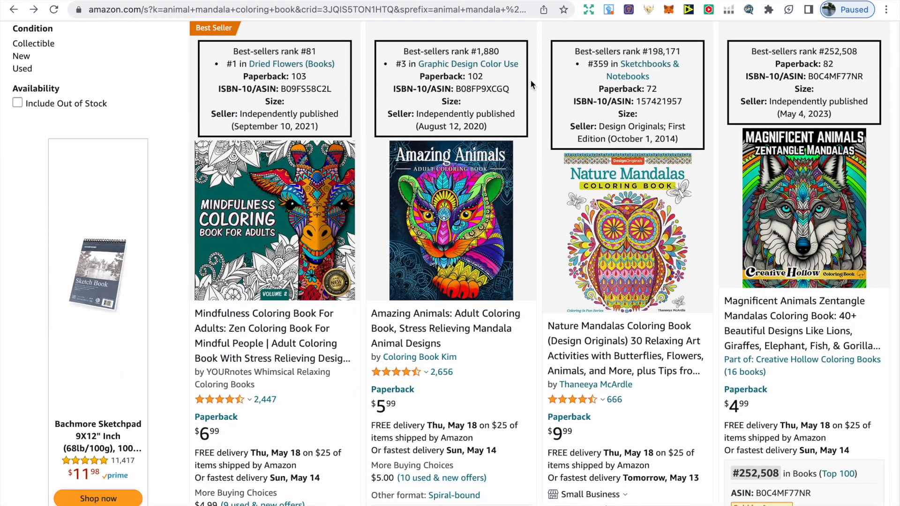
mouse_move(351, 57)
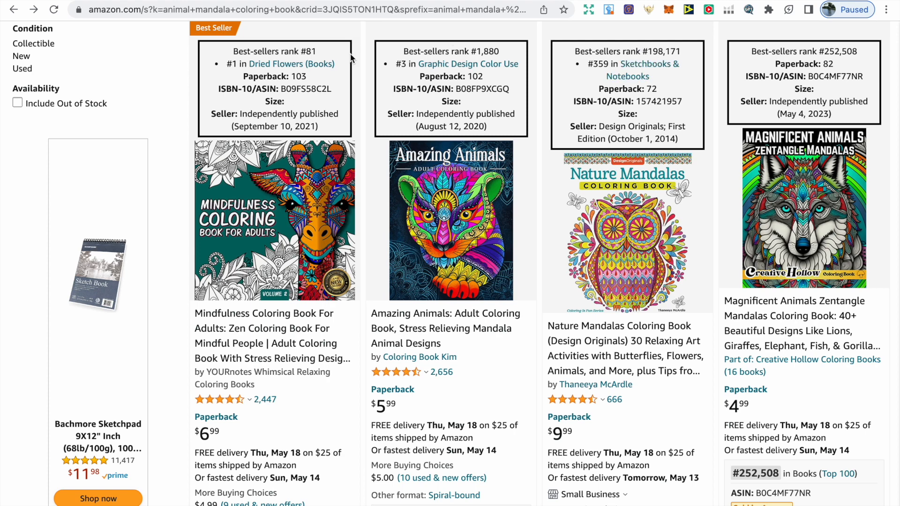
scroll(down, 3)
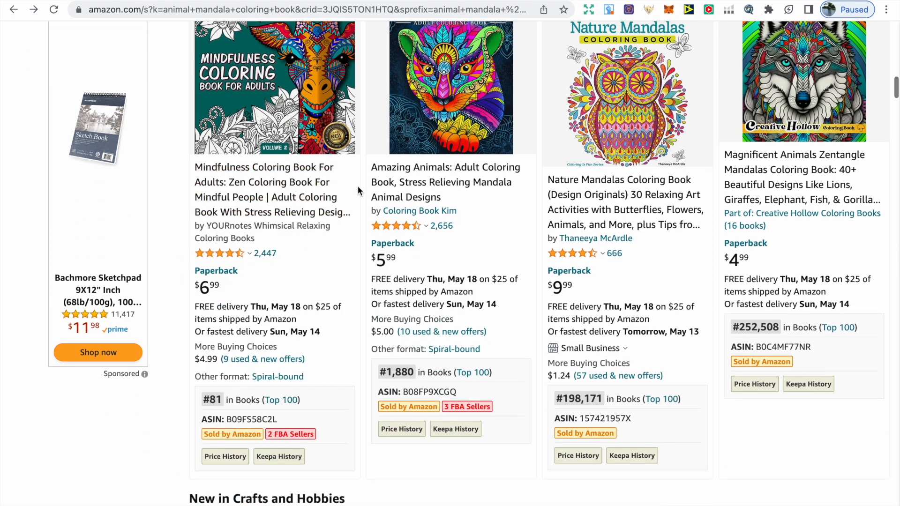
scroll(down, 3)
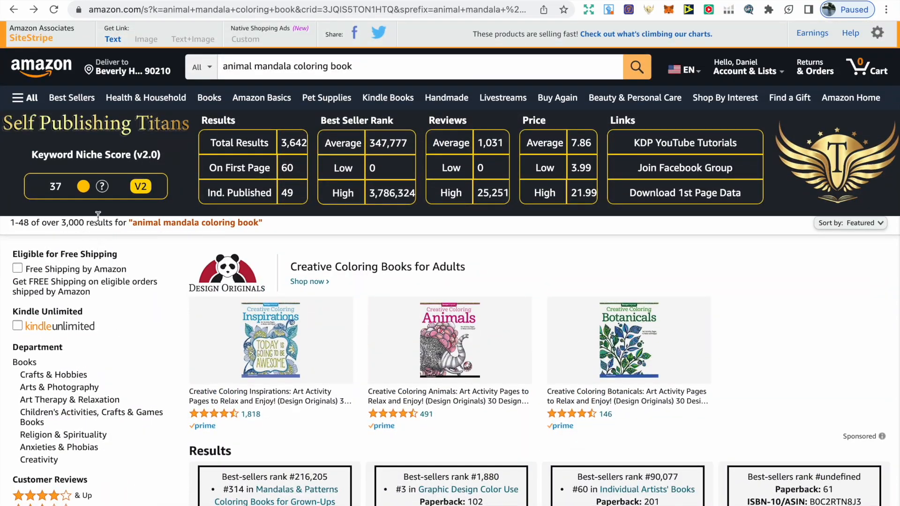
mouse_move(200, 154)
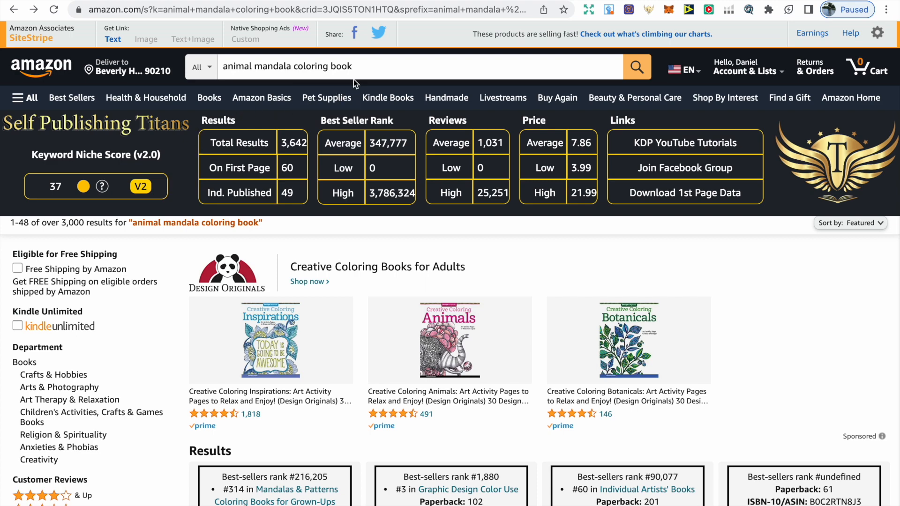
Show Amazon's keyword suggestions for 'animal mandala coloring book', such as 'for adults relaxation'
click(344, 65)
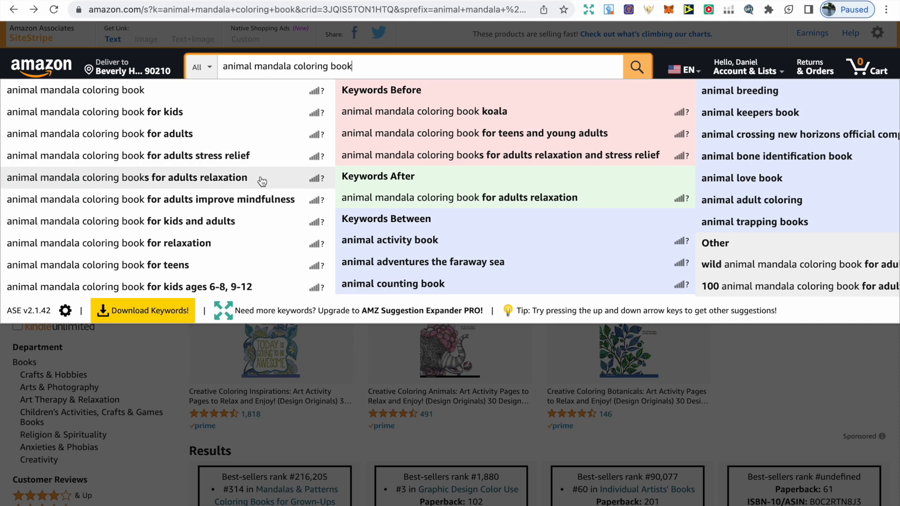
mouse_move(262, 205)
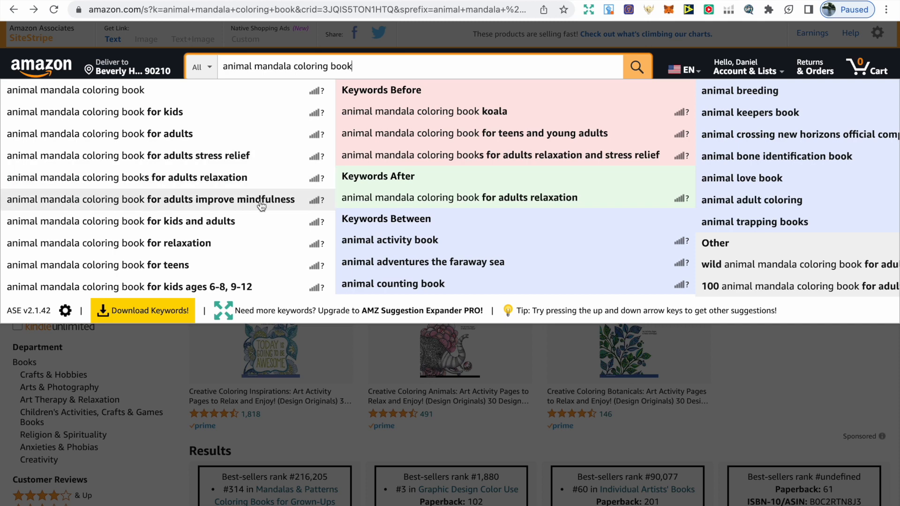
mouse_move(263, 181)
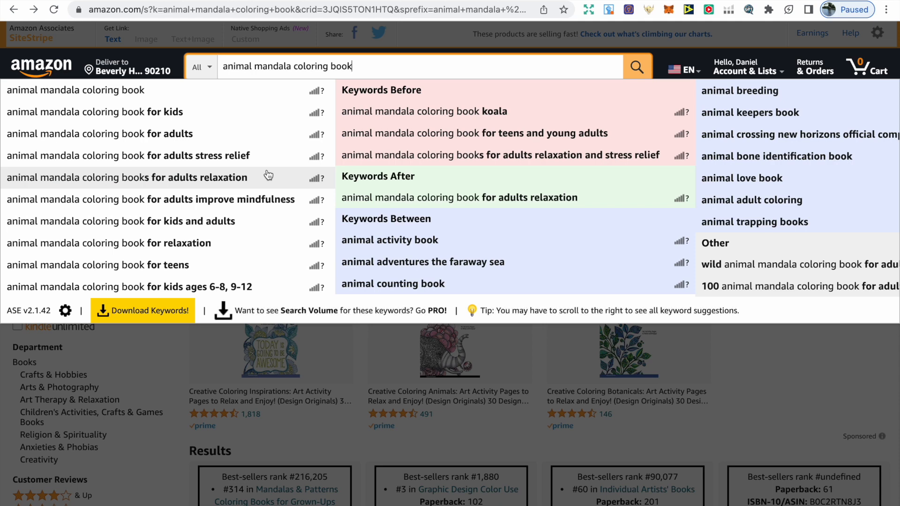
mouse_move(267, 155)
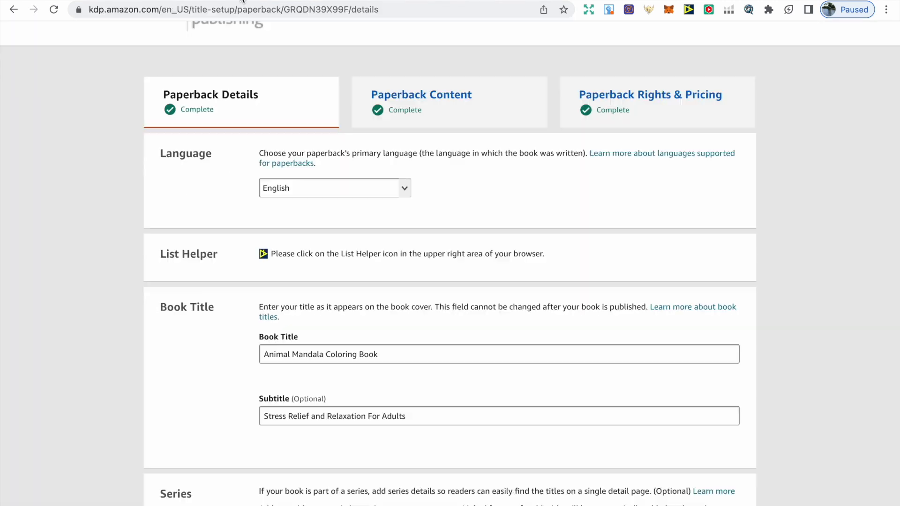
scroll(down, 3)
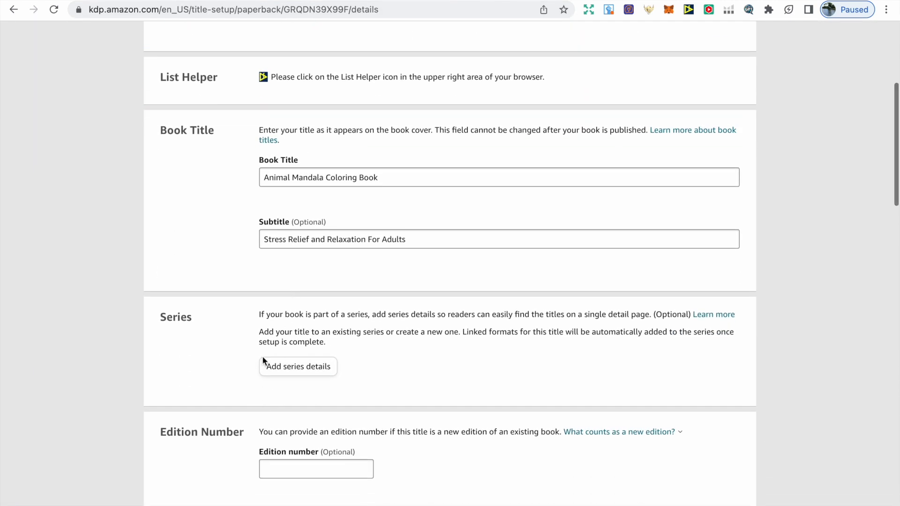
mouse_move(324, 376)
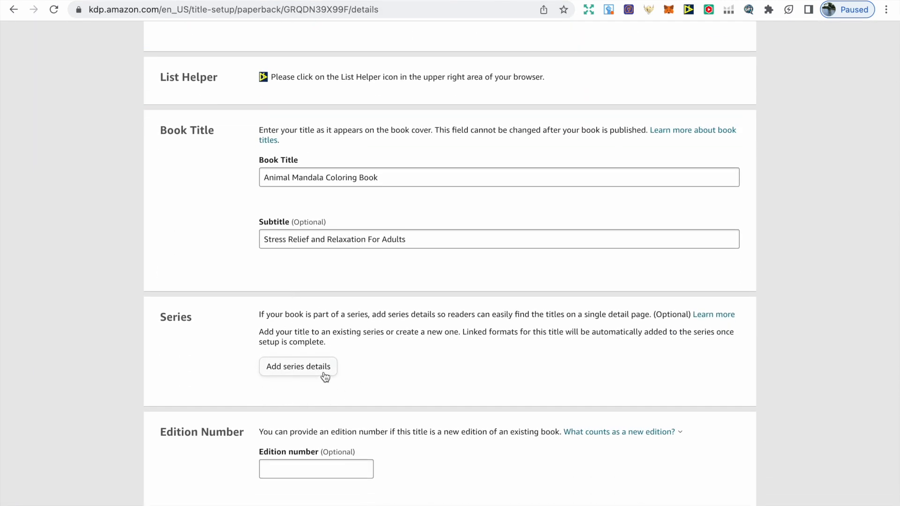
click(298, 366)
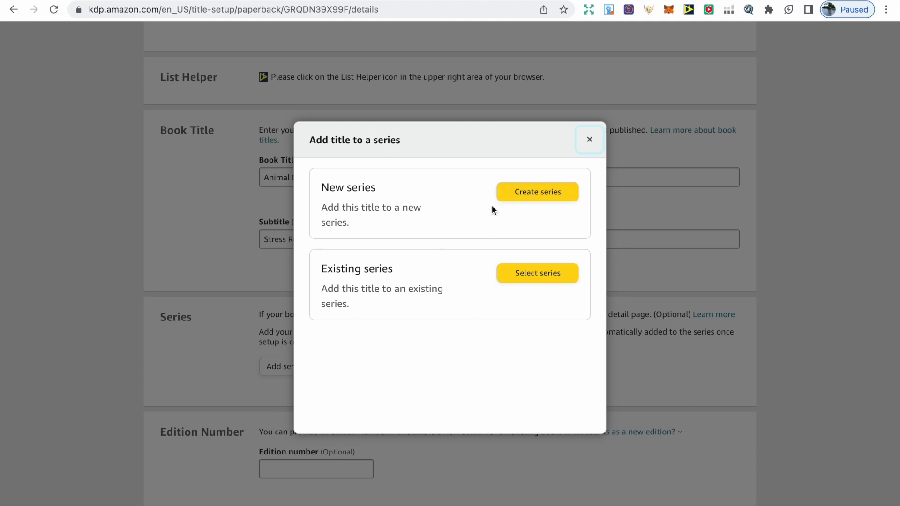
mouse_move(588, 139)
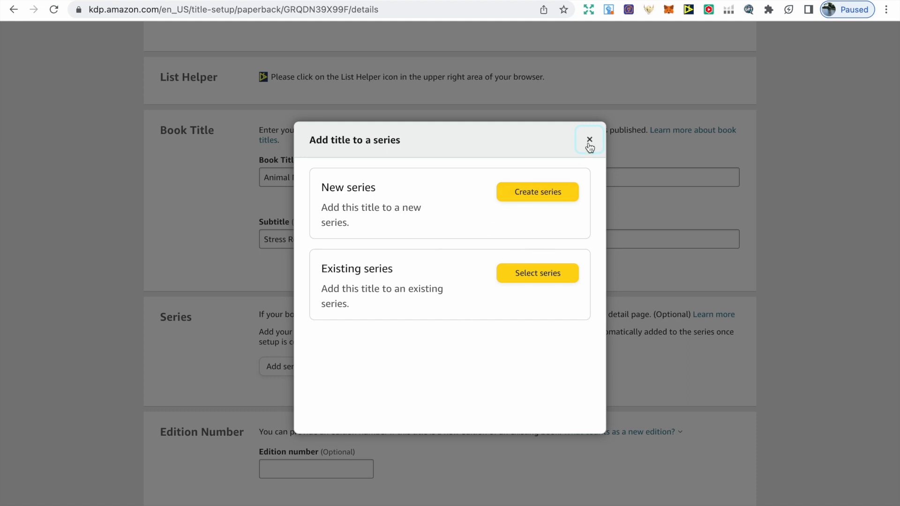
click(589, 139)
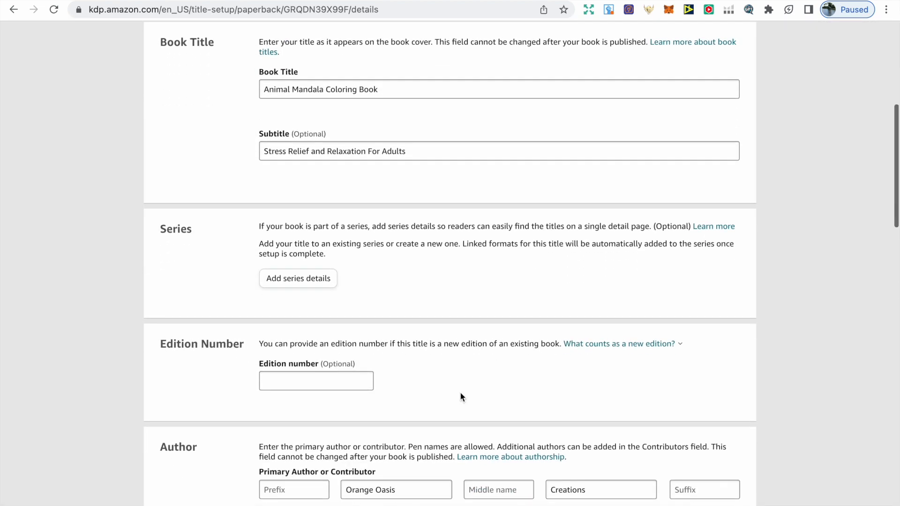
mouse_move(380, 399)
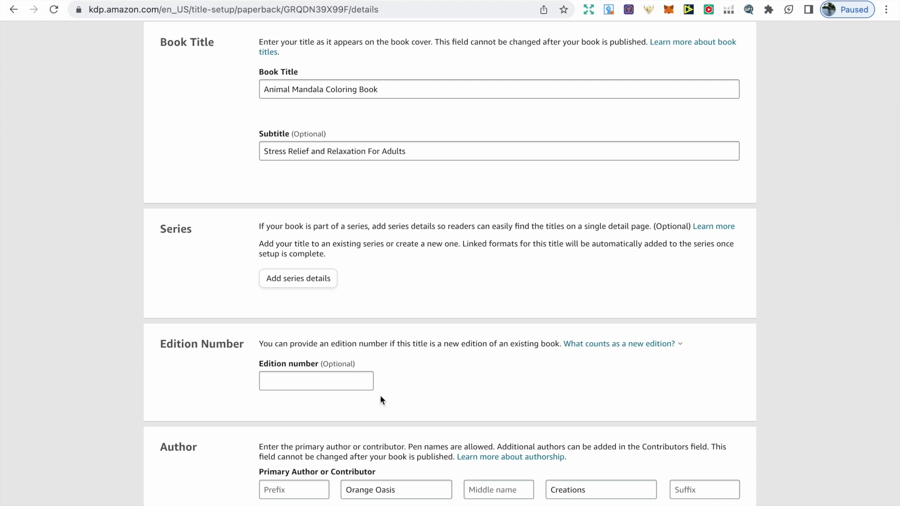
mouse_move(255, 392)
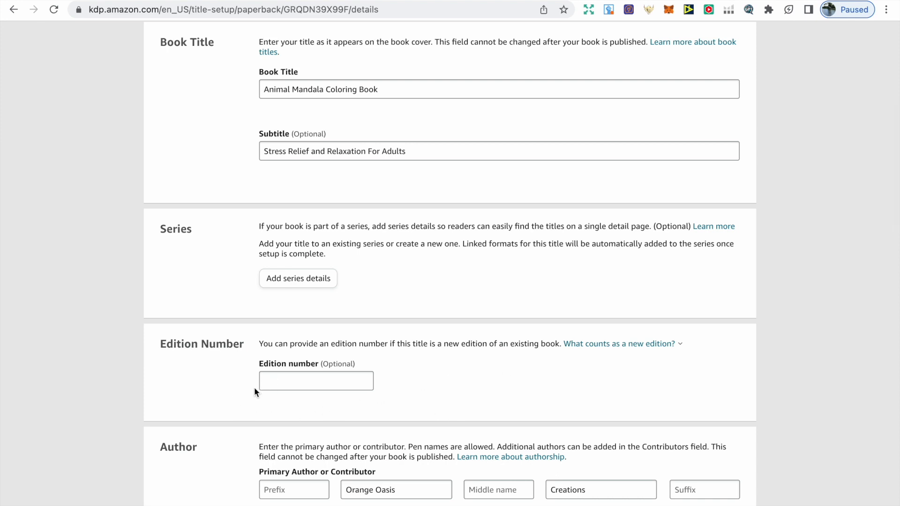
scroll(down, 3)
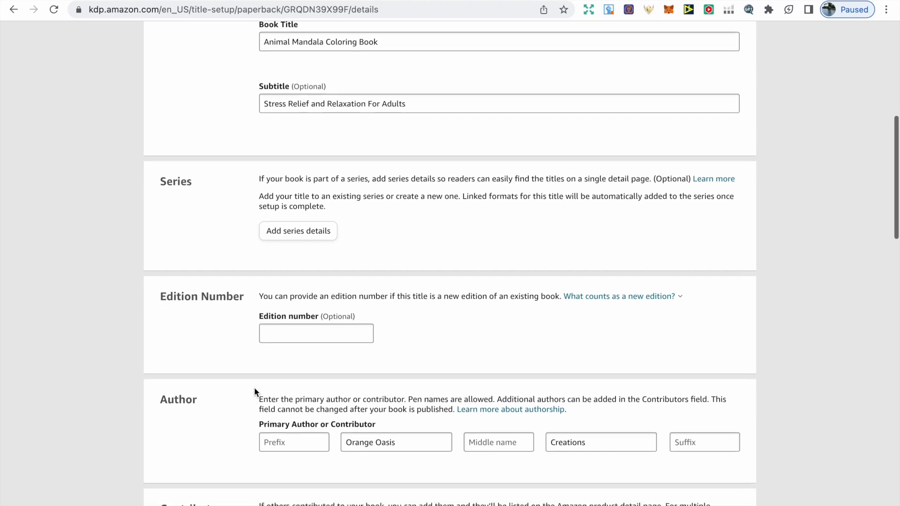
scroll(down, 3)
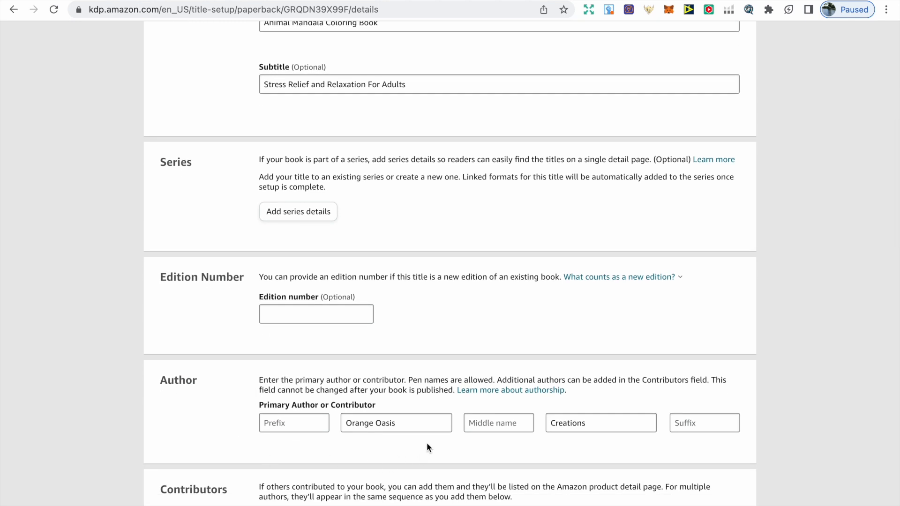
mouse_move(598, 451)
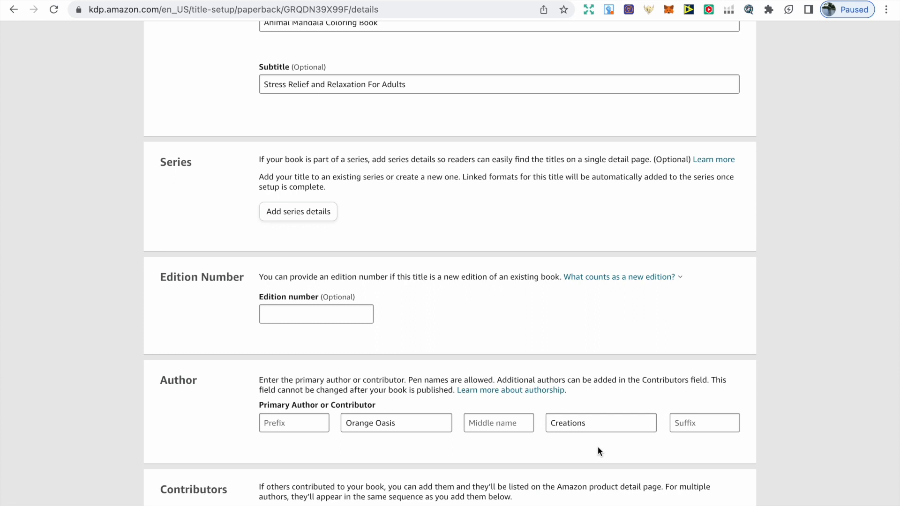
mouse_move(599, 439)
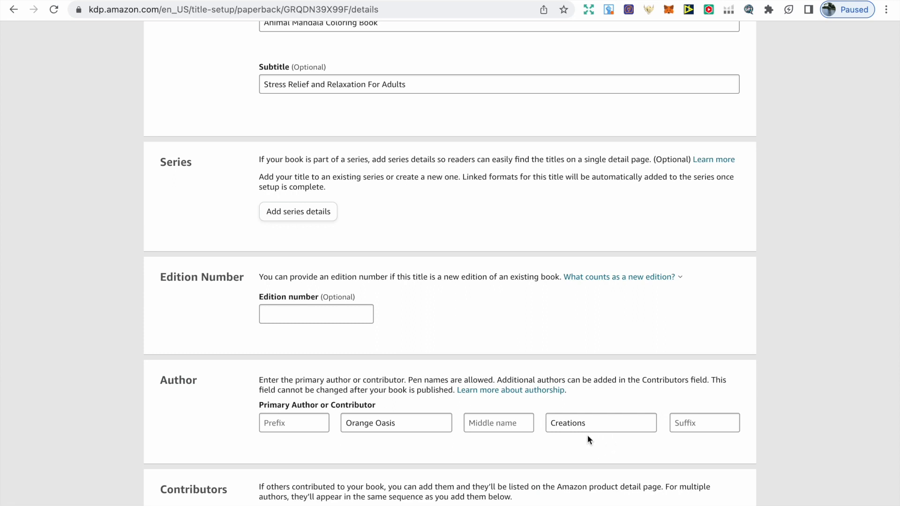
mouse_move(475, 94)
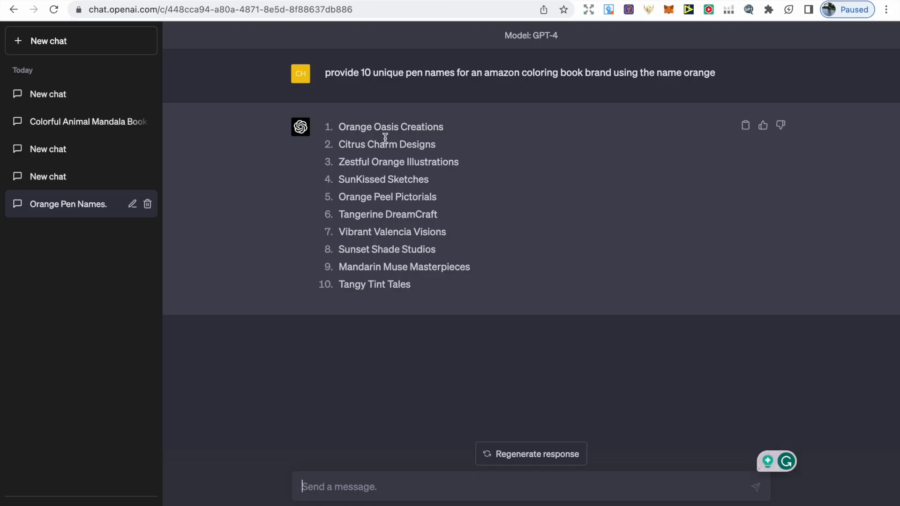
mouse_move(411, 161)
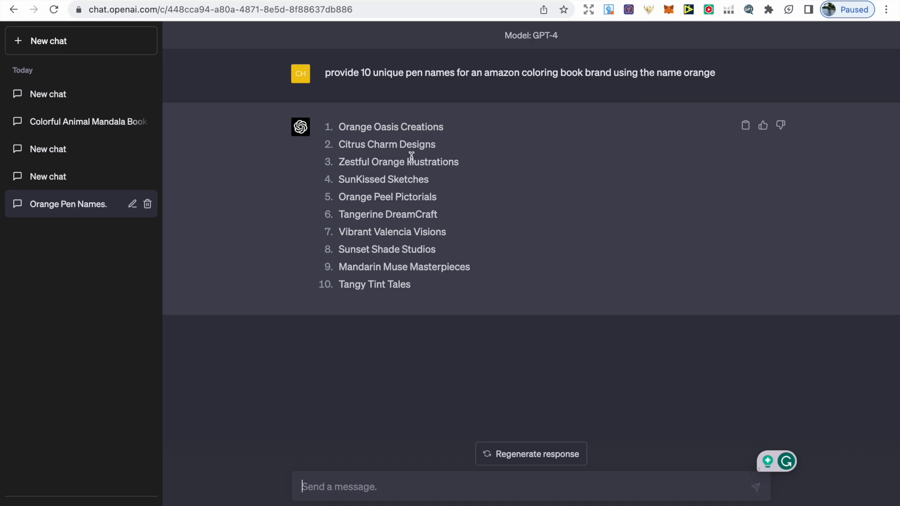
mouse_move(312, 54)
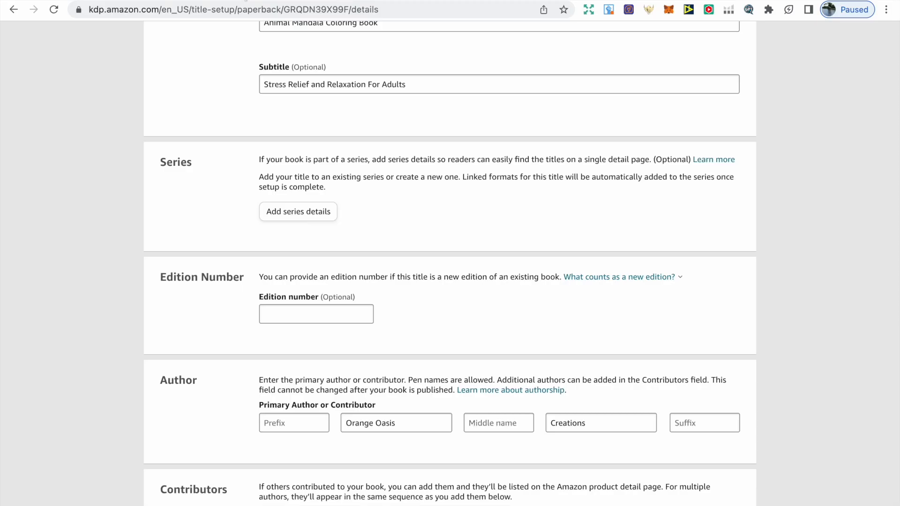
scroll(down, 3)
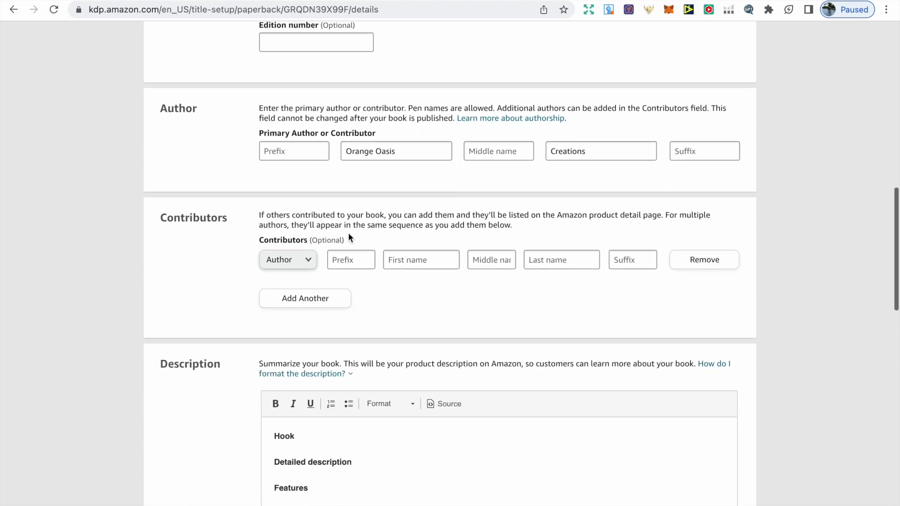
mouse_move(440, 299)
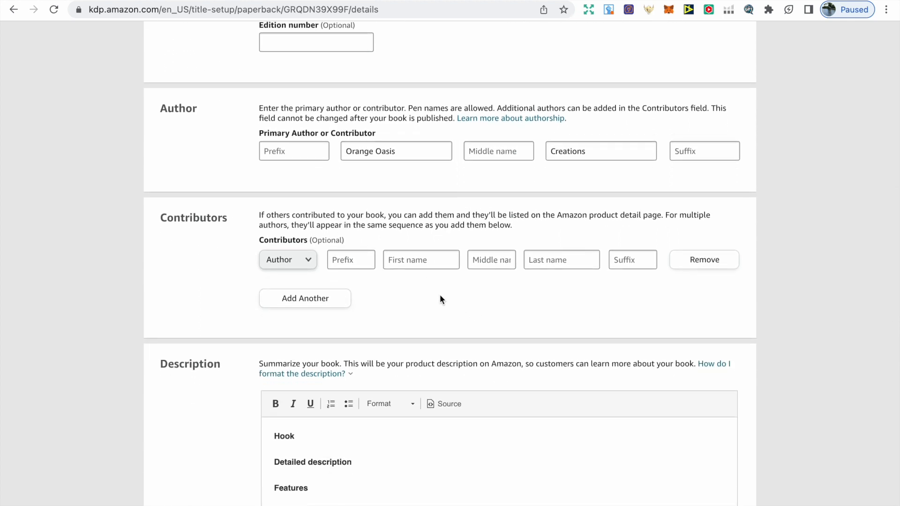
mouse_move(431, 308)
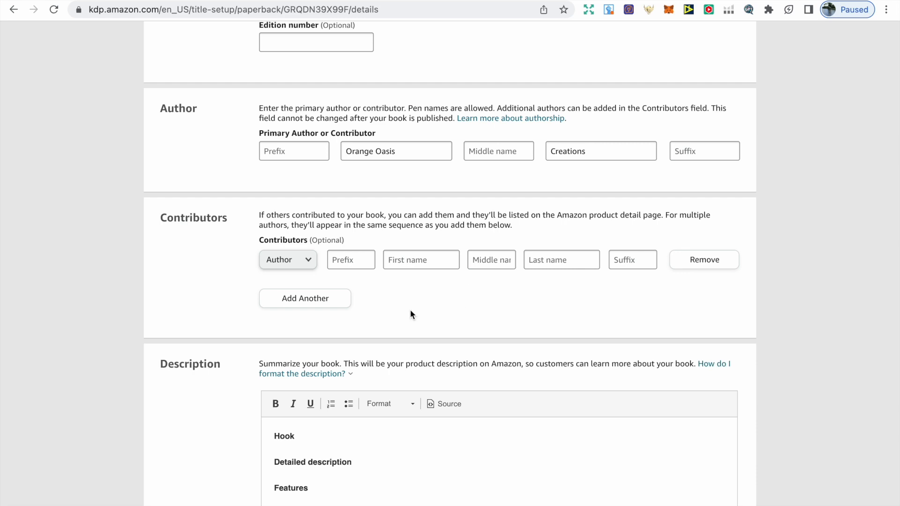
scroll(down, 3)
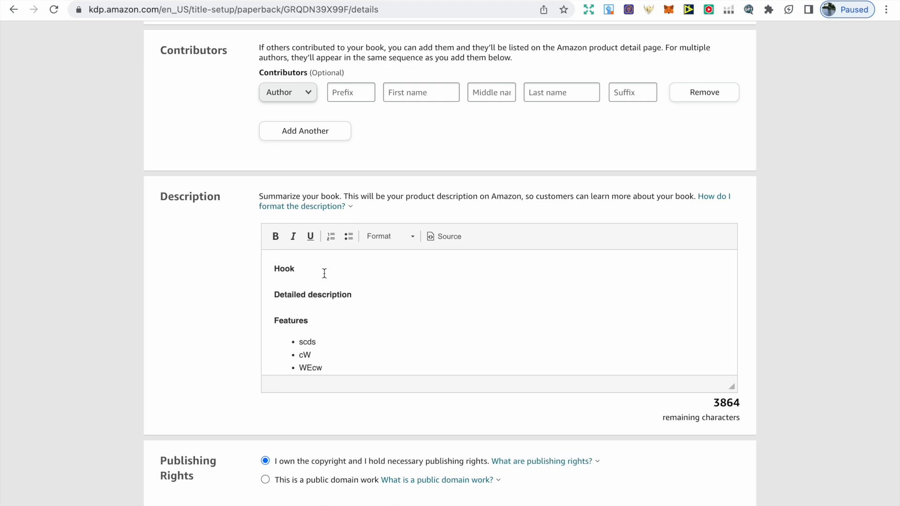
mouse_move(361, 295)
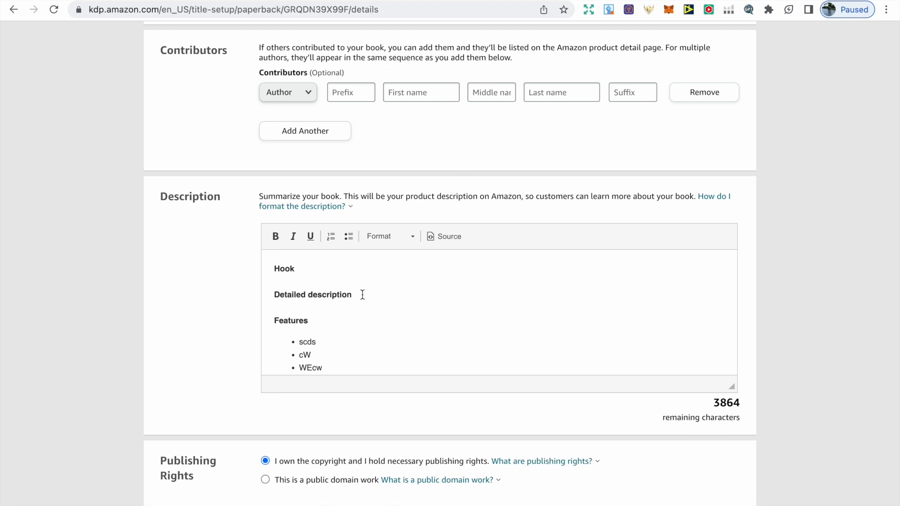
scroll(down, 3)
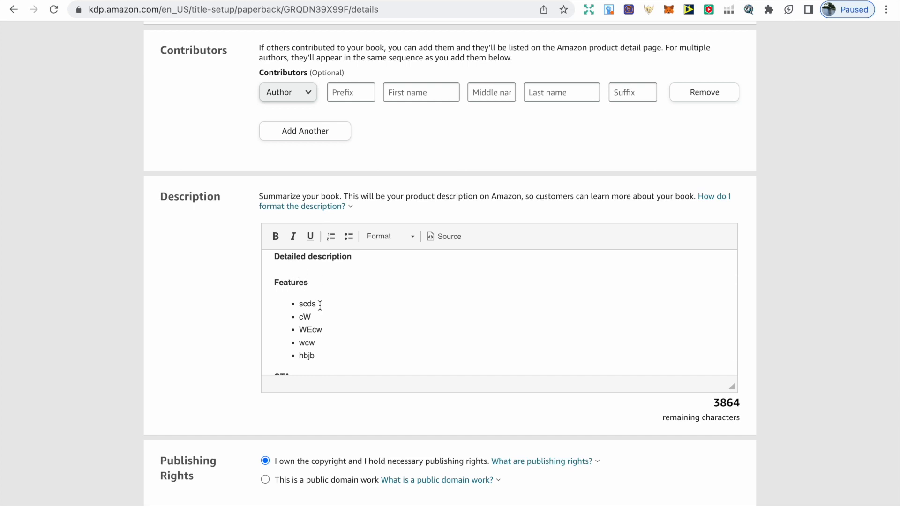
scroll(down, 3)
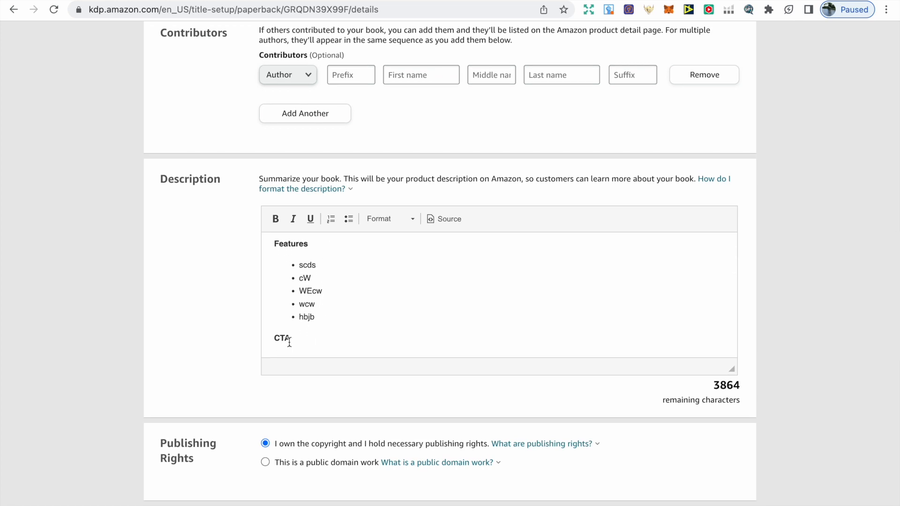
mouse_move(273, 388)
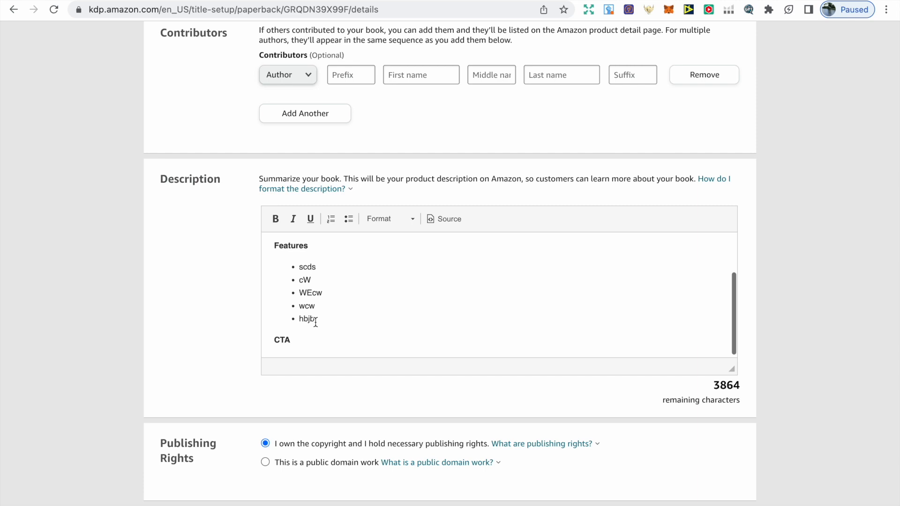
scroll(down, 3)
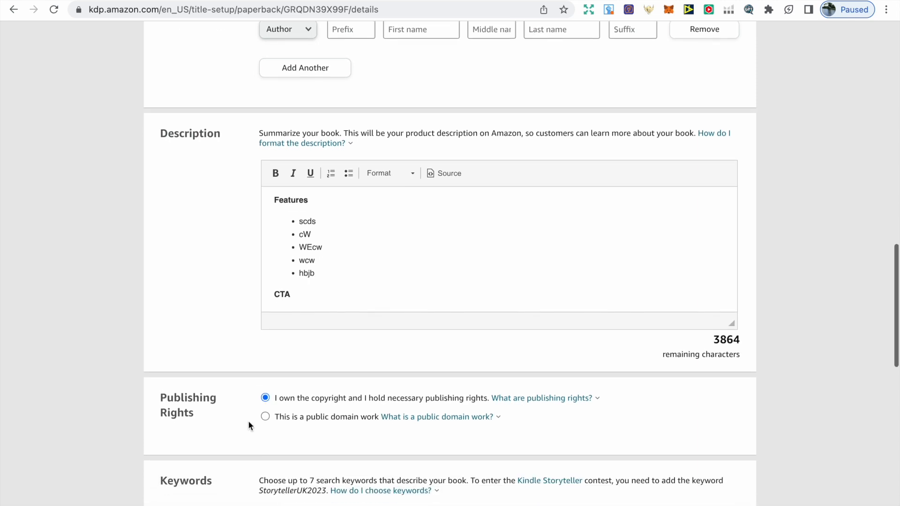
scroll(down, 3)
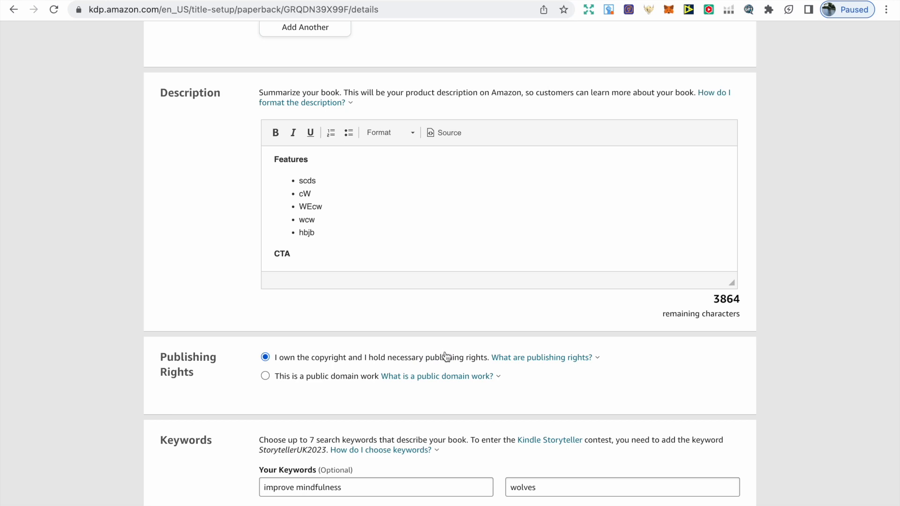
mouse_move(439, 375)
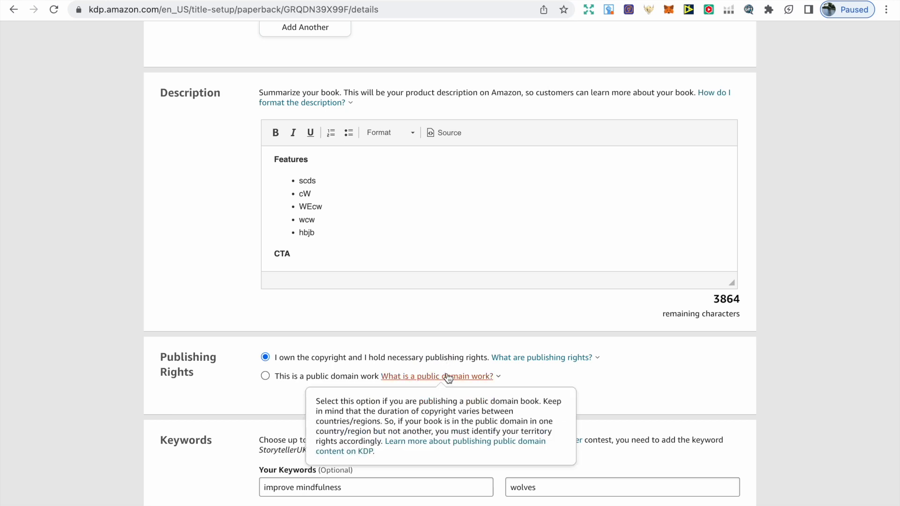
mouse_move(532, 380)
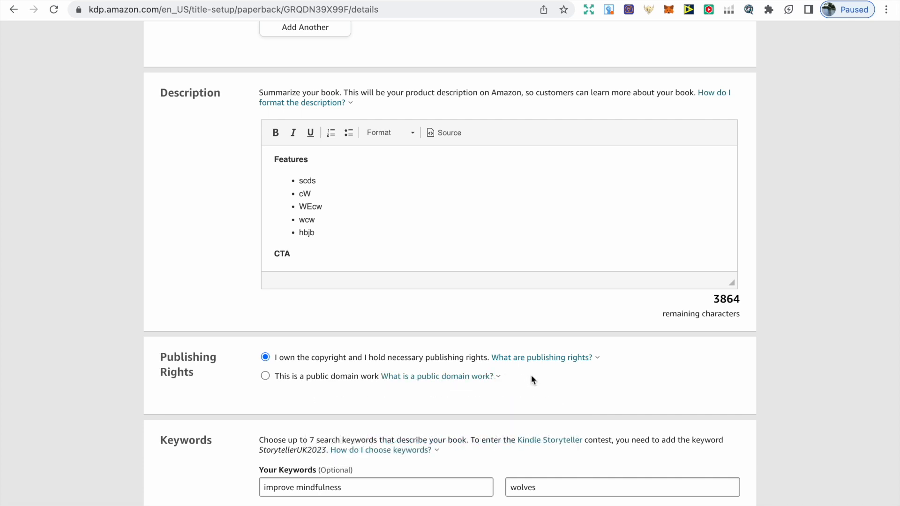
scroll(down, 3)
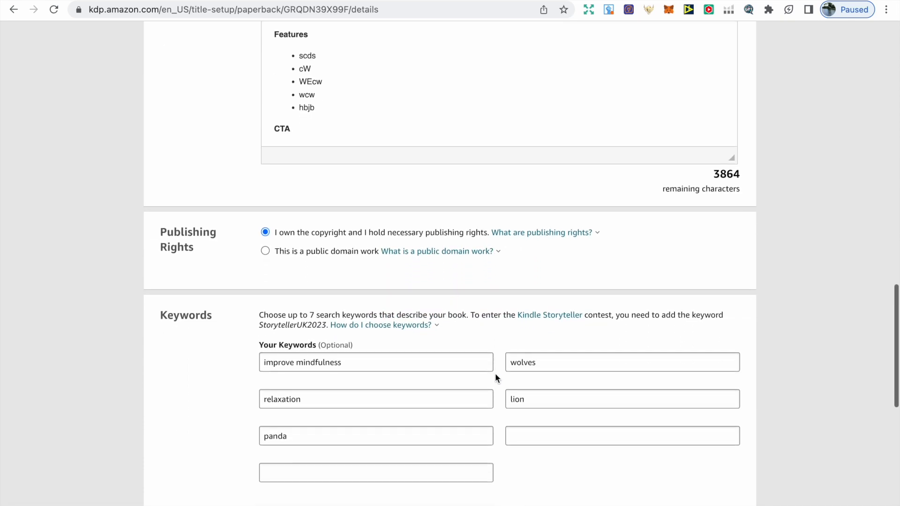
scroll(down, 3)
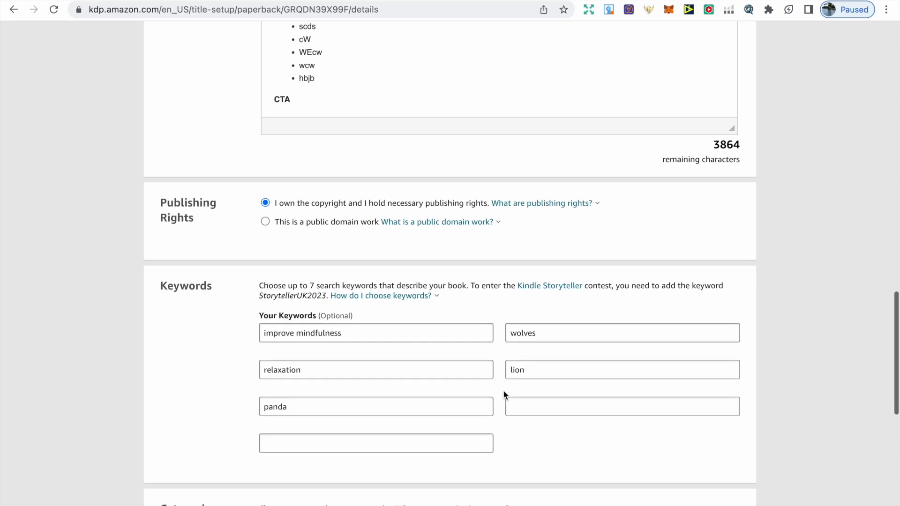
scroll(down, 3)
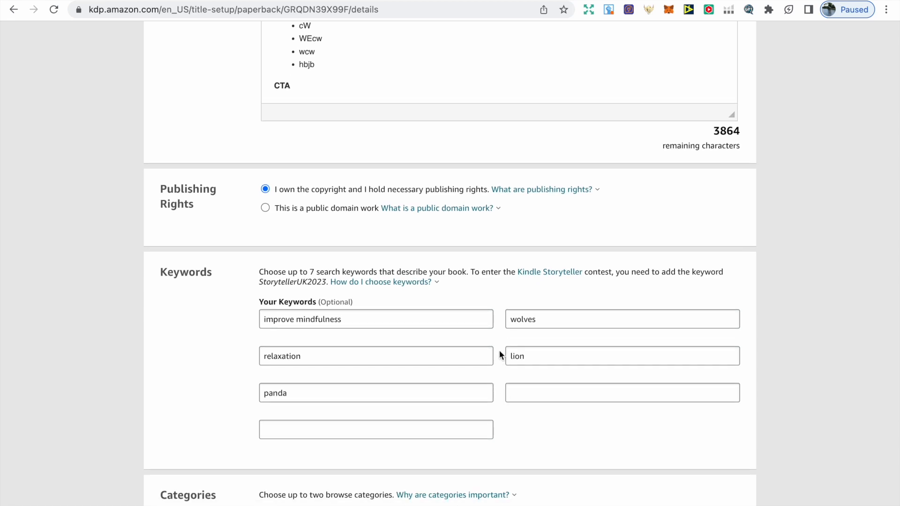
mouse_move(502, 345)
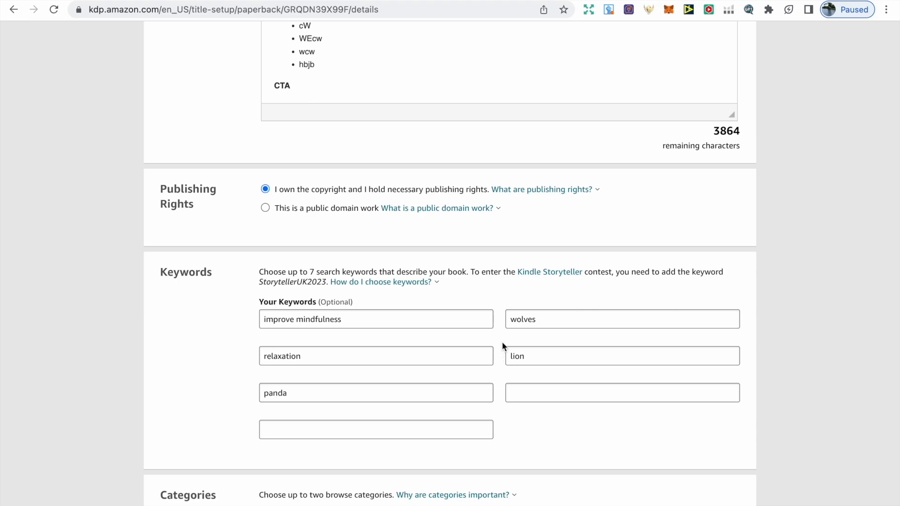
mouse_move(249, 135)
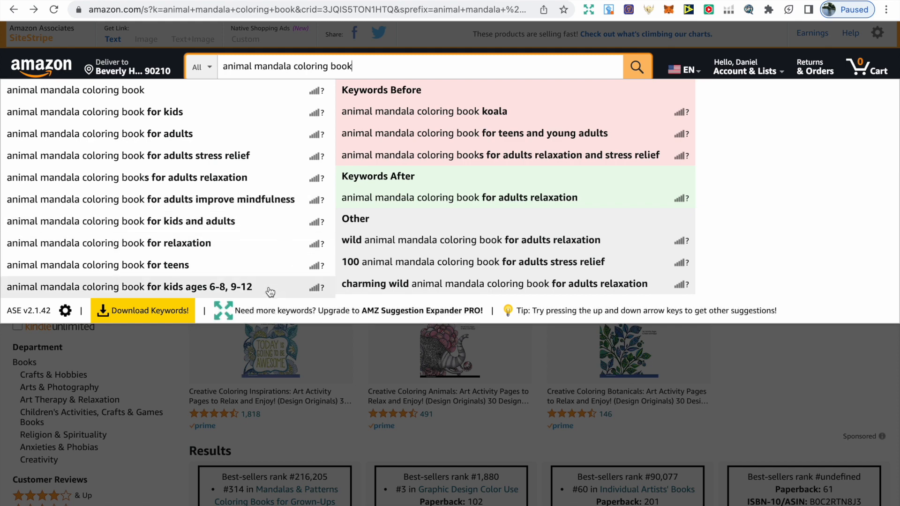
mouse_move(351, 380)
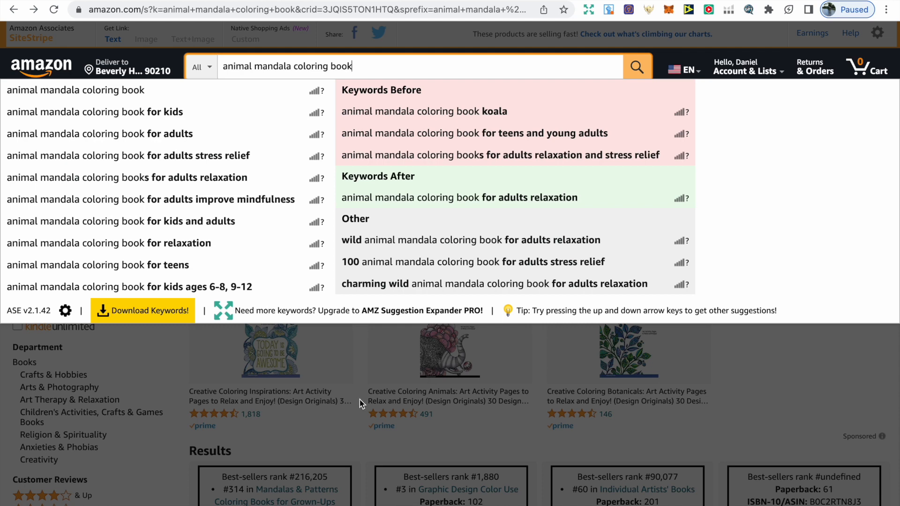
mouse_move(359, 404)
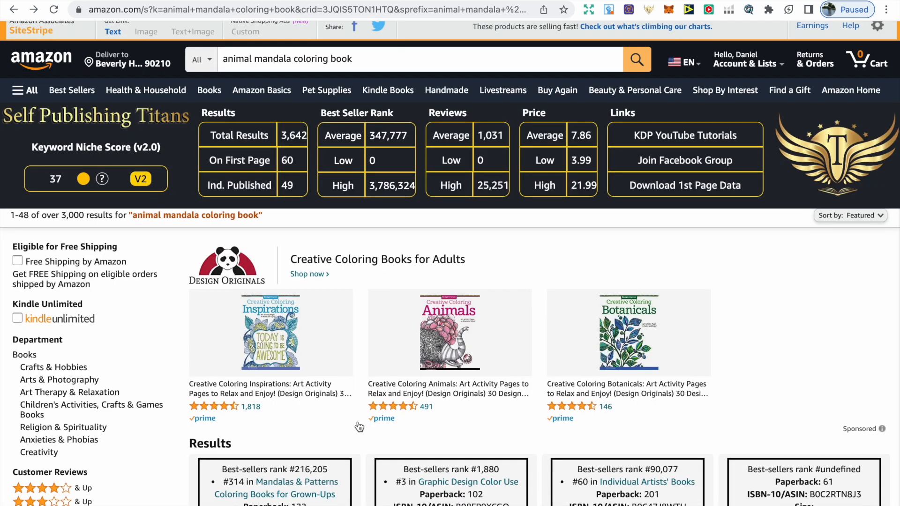
Scroll through competing animal mandala coloring books with their best-seller ranks and prices
scroll(down, 3)
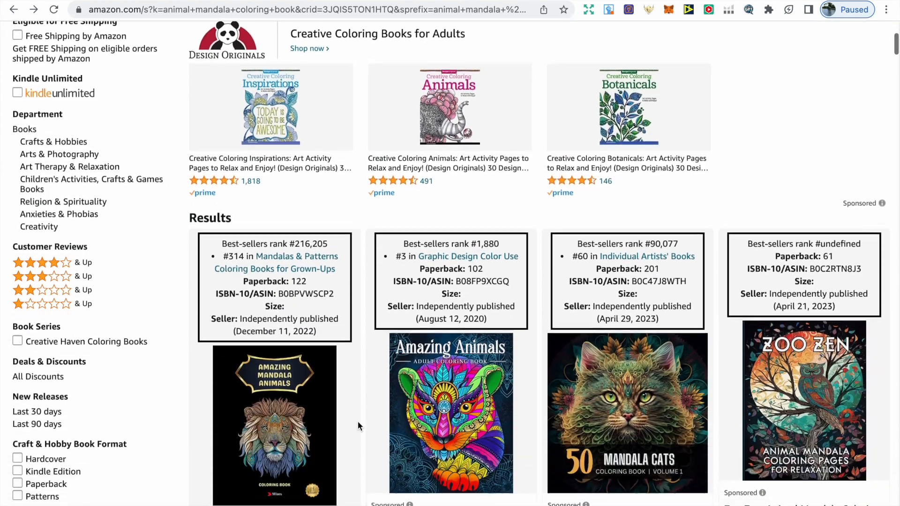
scroll(down, 3)
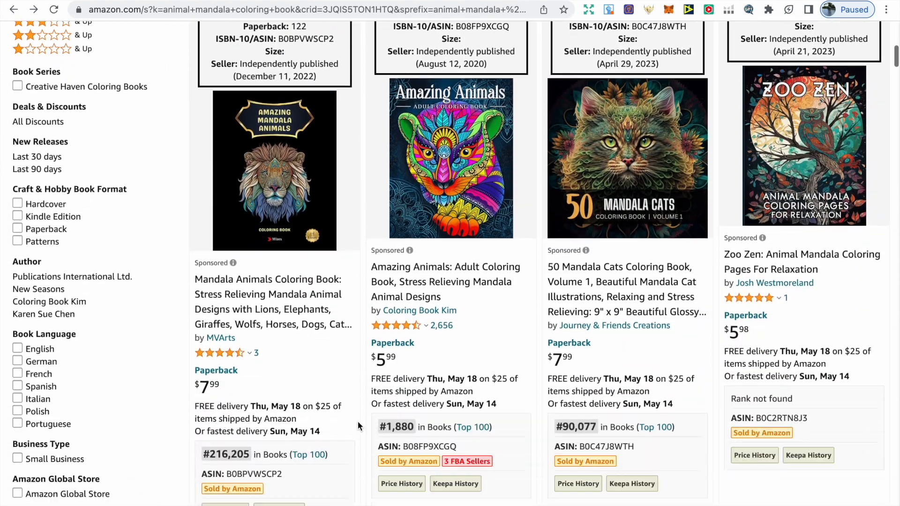
scroll(down, 3)
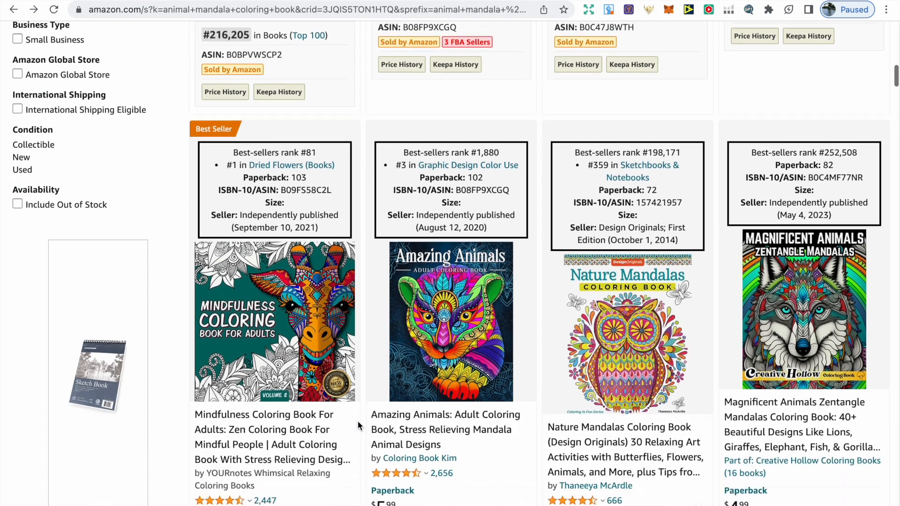
scroll(down, 3)
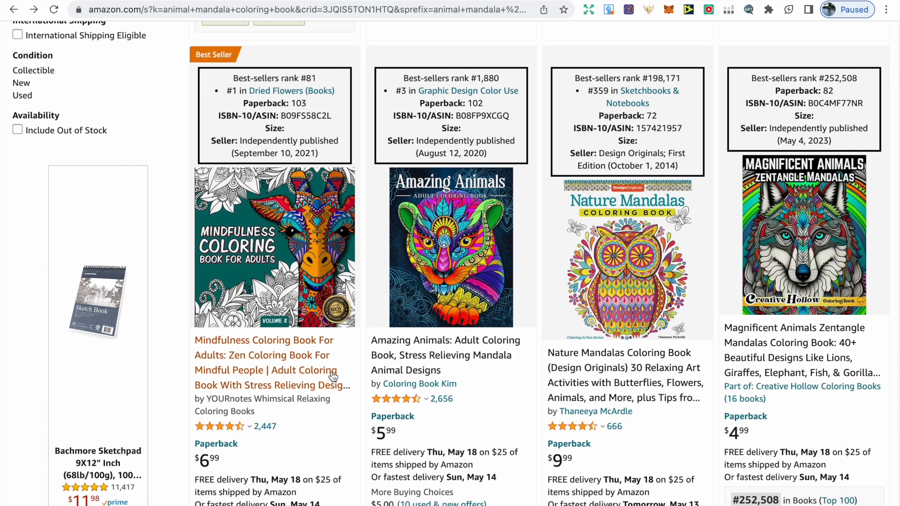
mouse_move(368, 402)
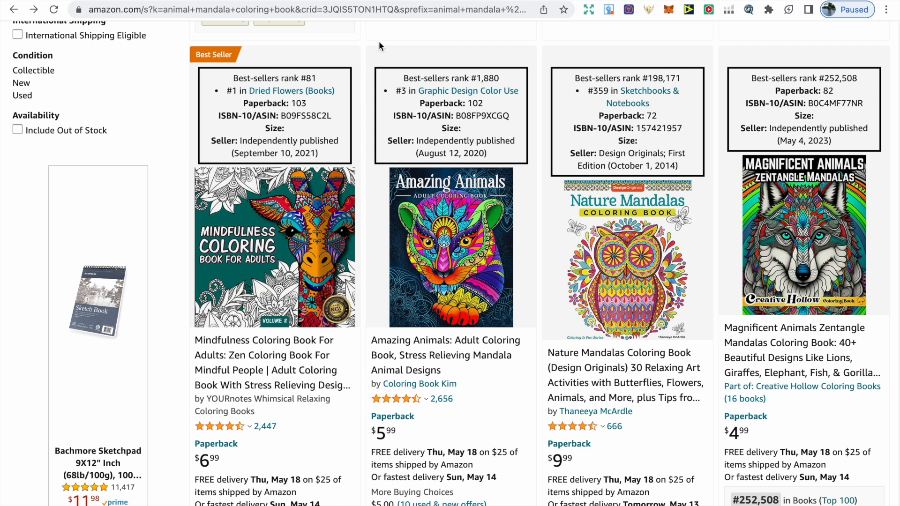
mouse_move(397, 41)
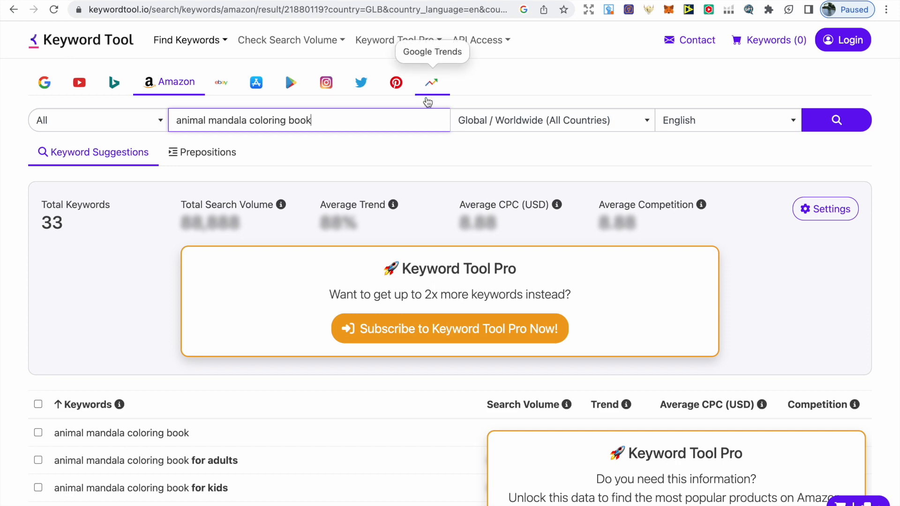
Scroll through Keyword Tool's 33 Amazon suggestions for 'animal mandala coloring book'
scroll(down, 3)
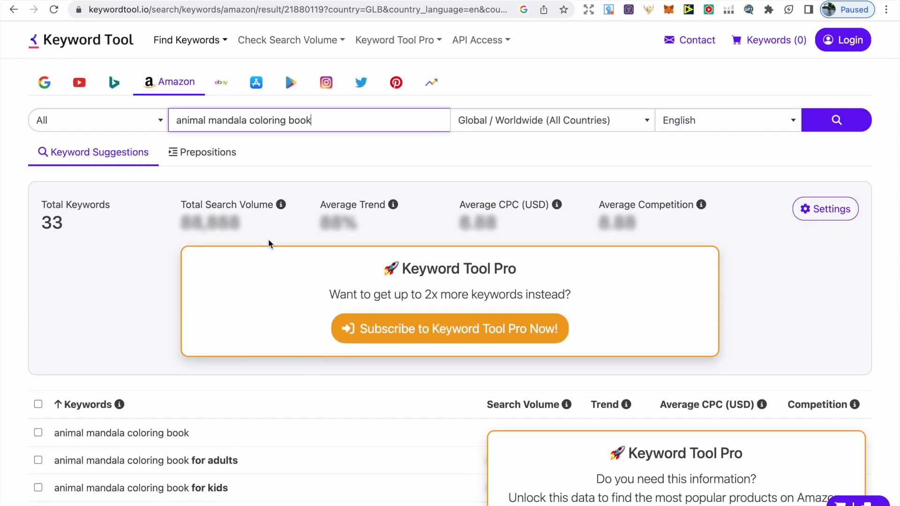
mouse_move(312, 156)
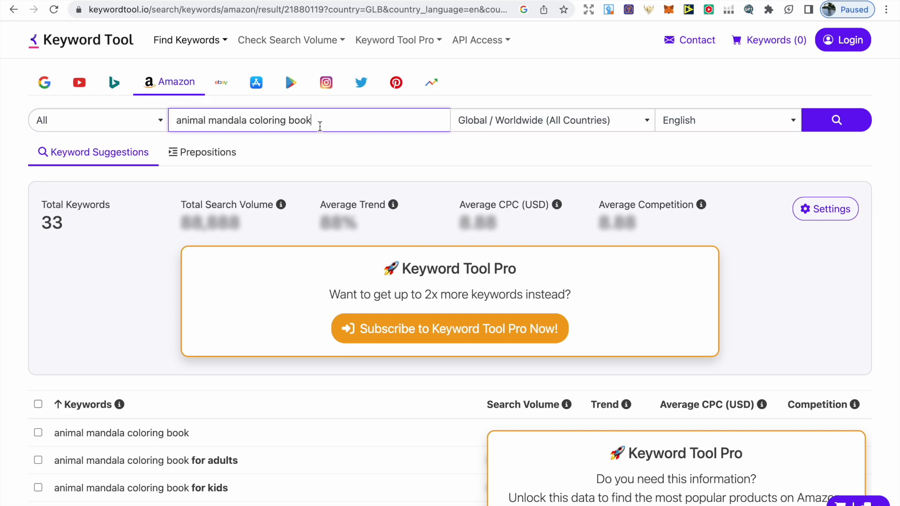
scroll(down, 3)
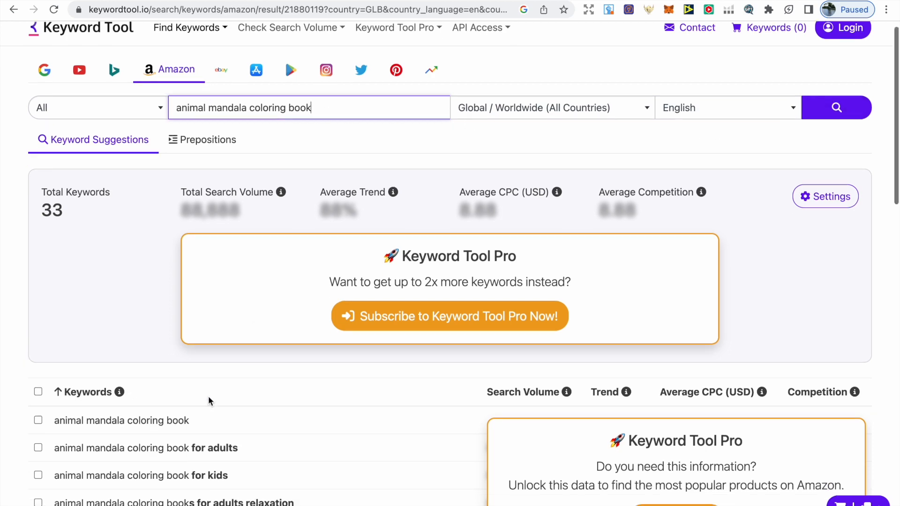
scroll(down, 3)
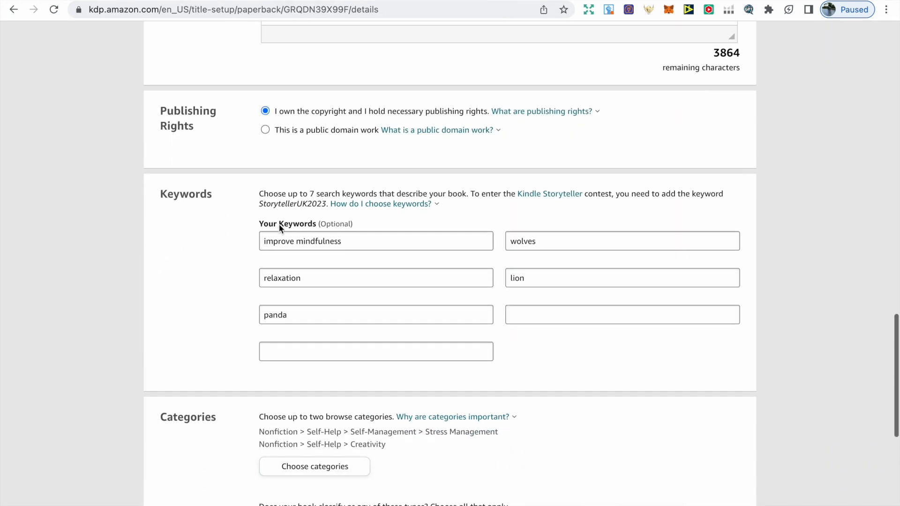
Scroll past the five keywords to the Stress Management and Creativity categories under Self-Help
scroll(down, 3)
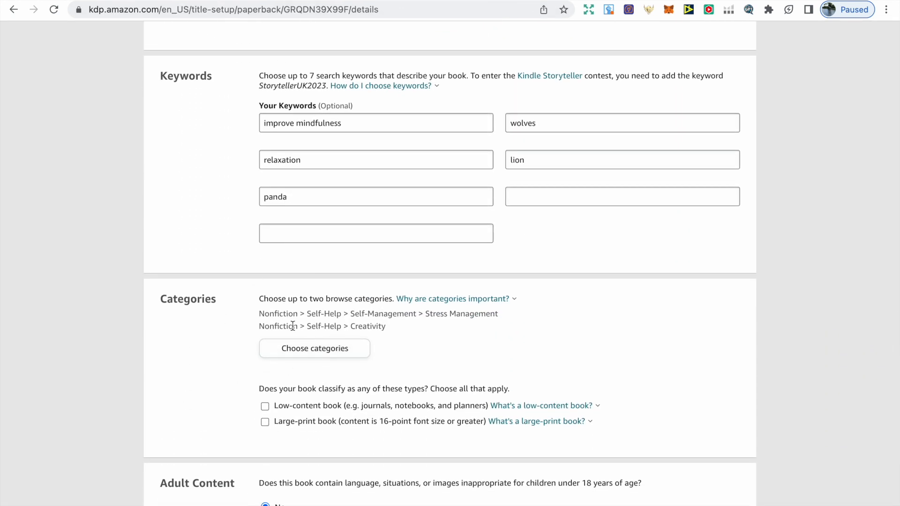
mouse_move(378, 346)
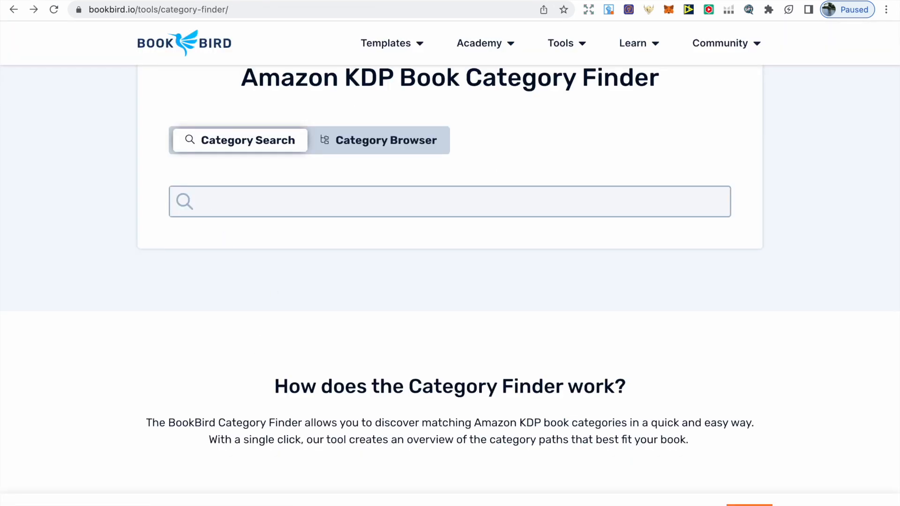
Search BookBird for 'stress', copy Nonfiction / Self-Help / Stress Management, then start a 'rel' search
text(stress)
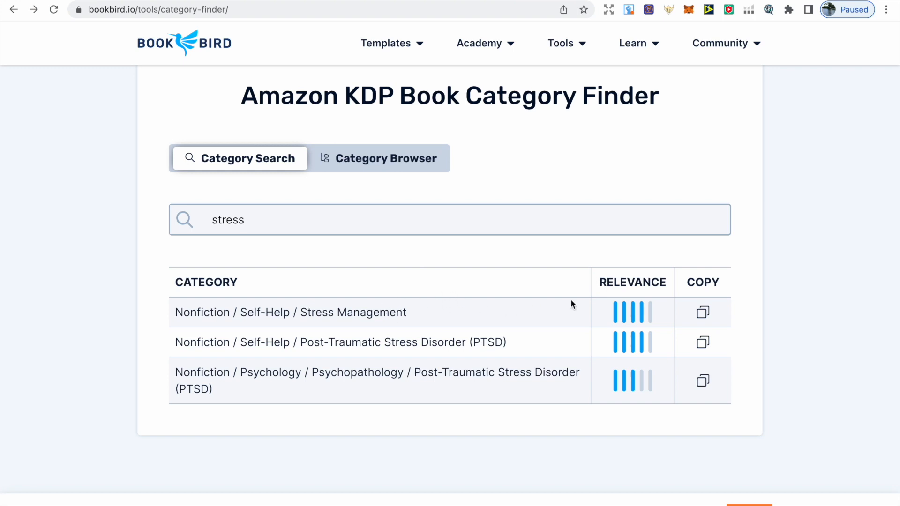
click(702, 312)
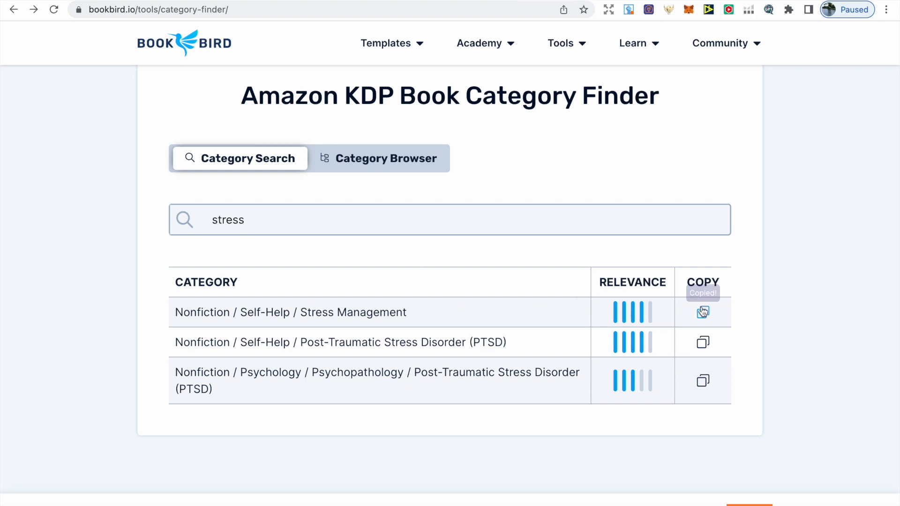
click(702, 312)
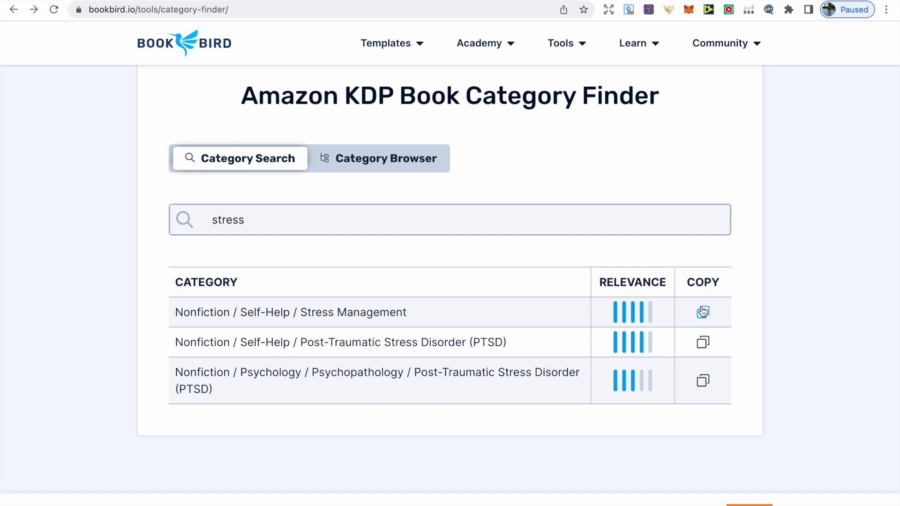
text(relaxation)
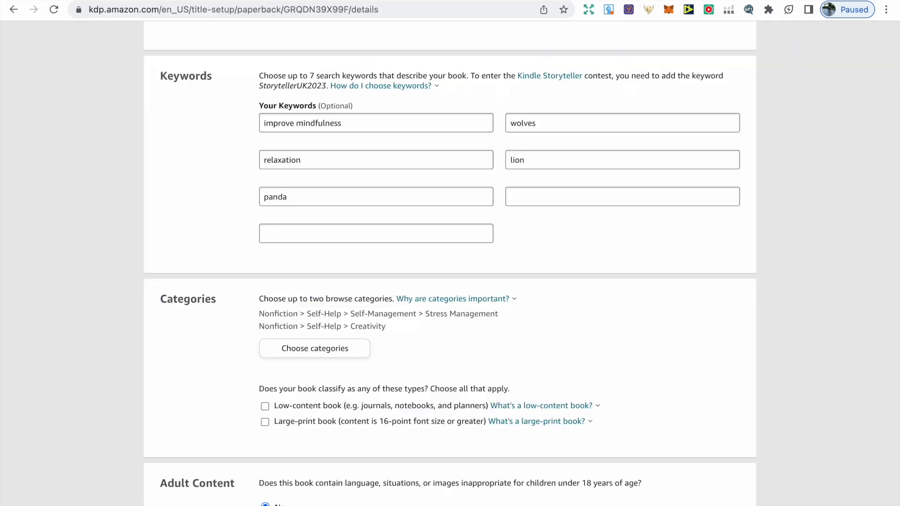
scroll(down, 3)
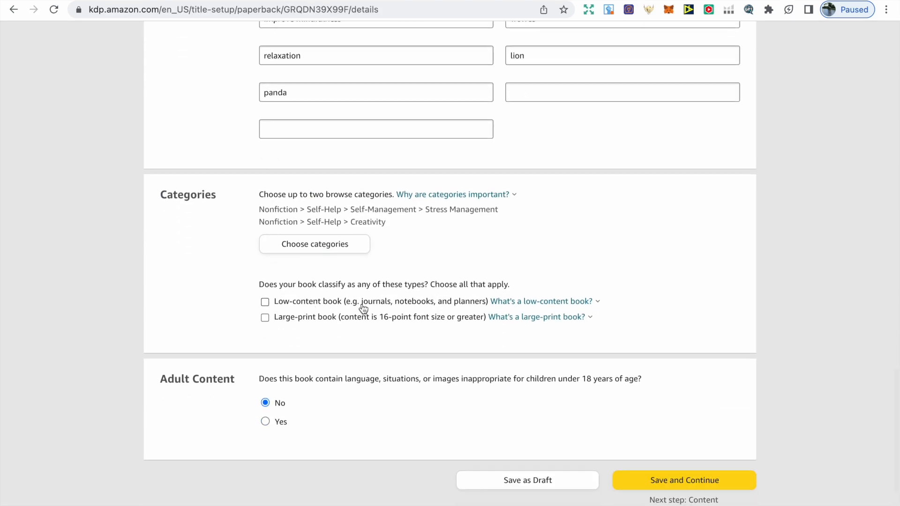
click(540, 301)
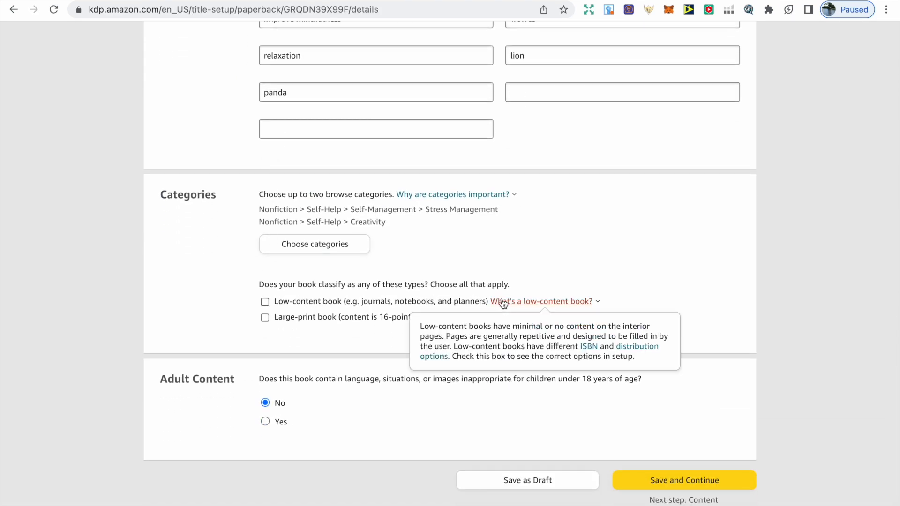
mouse_move(465, 302)
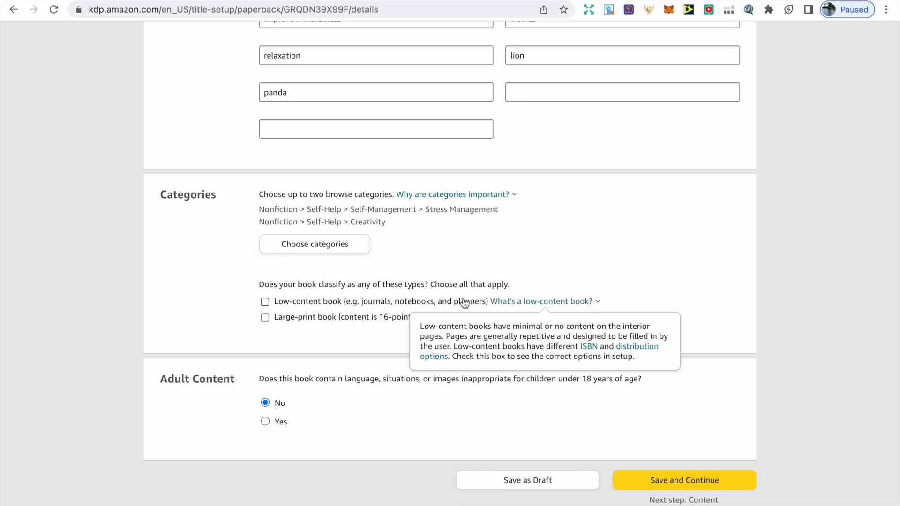
mouse_move(415, 342)
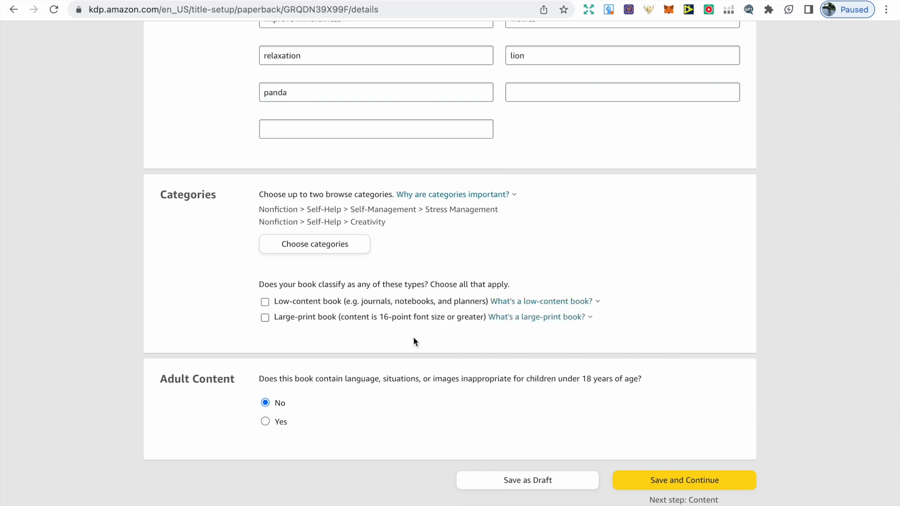
mouse_move(536, 316)
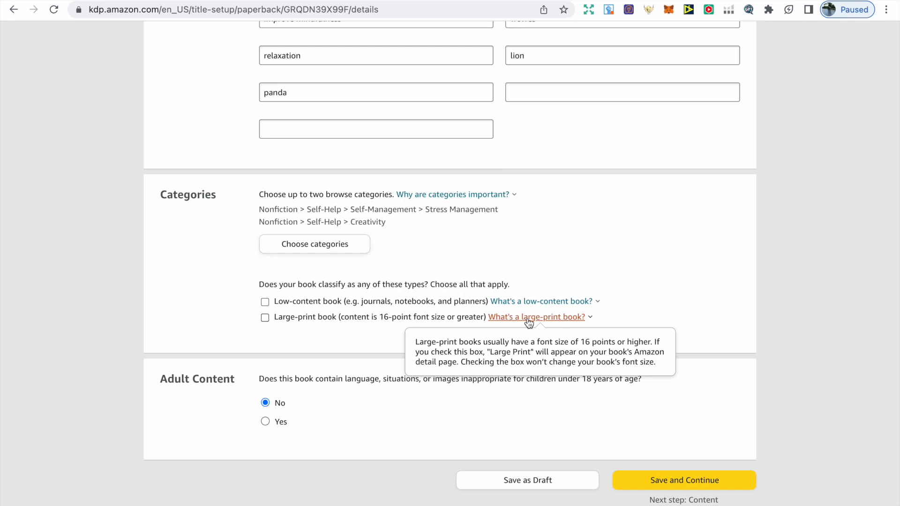
mouse_move(366, 377)
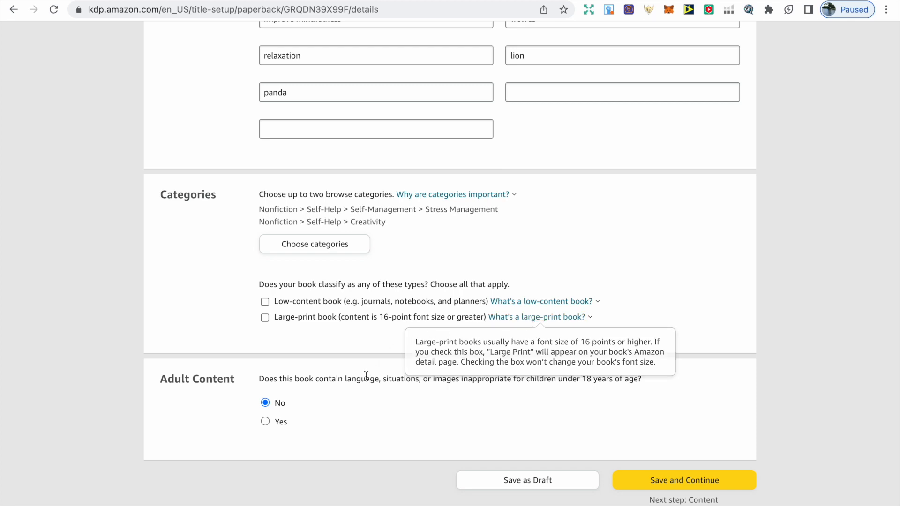
scroll(down, 3)
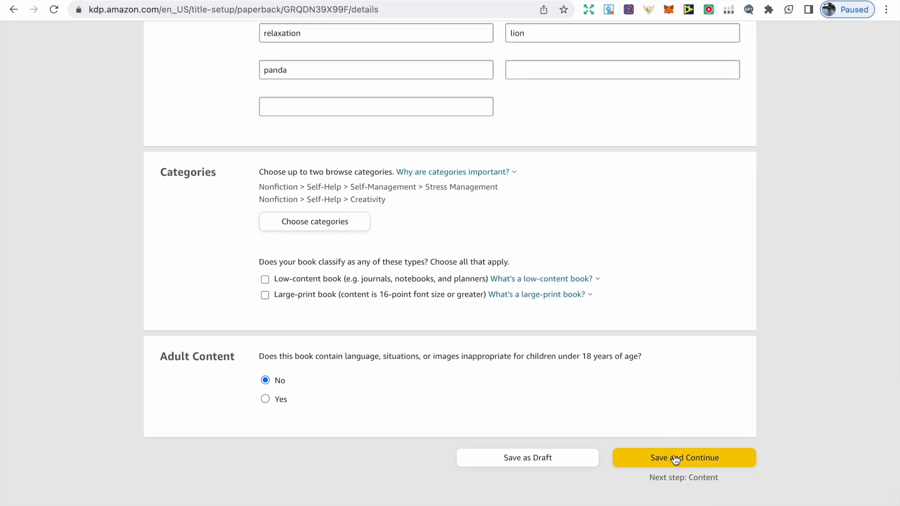
Save the paperback details and continue to the Content page with its free KDP ISBN
click(684, 457)
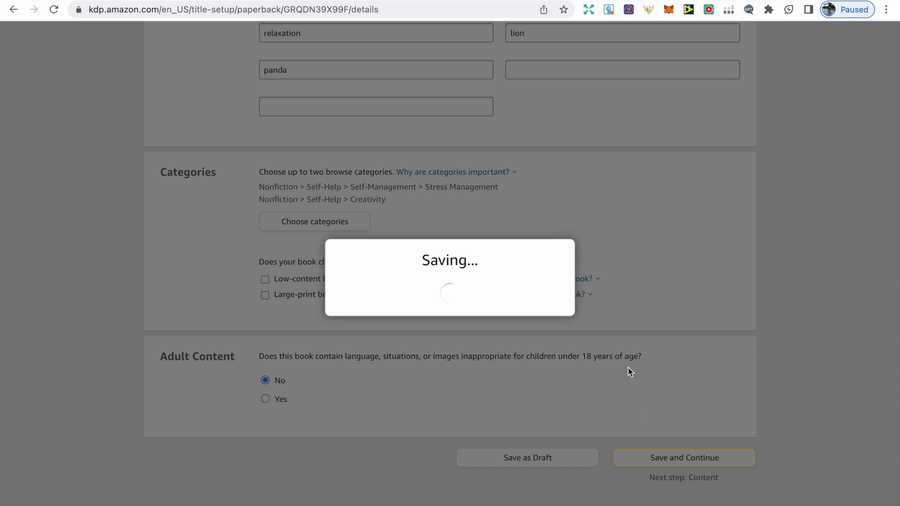
click(683, 458)
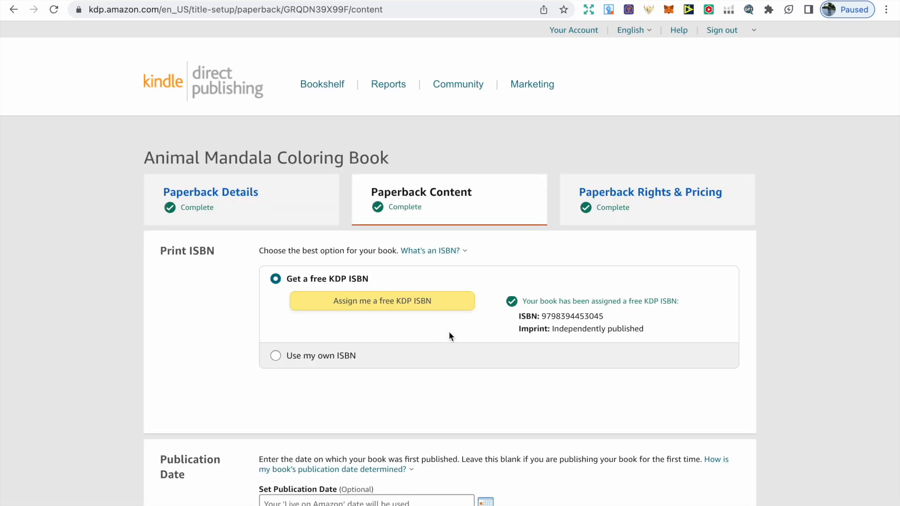
mouse_move(449, 329)
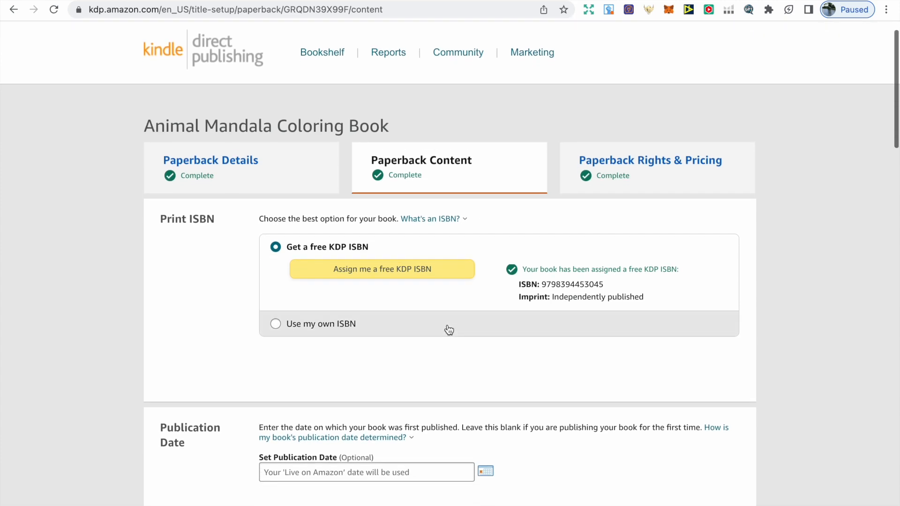
scroll(down, 3)
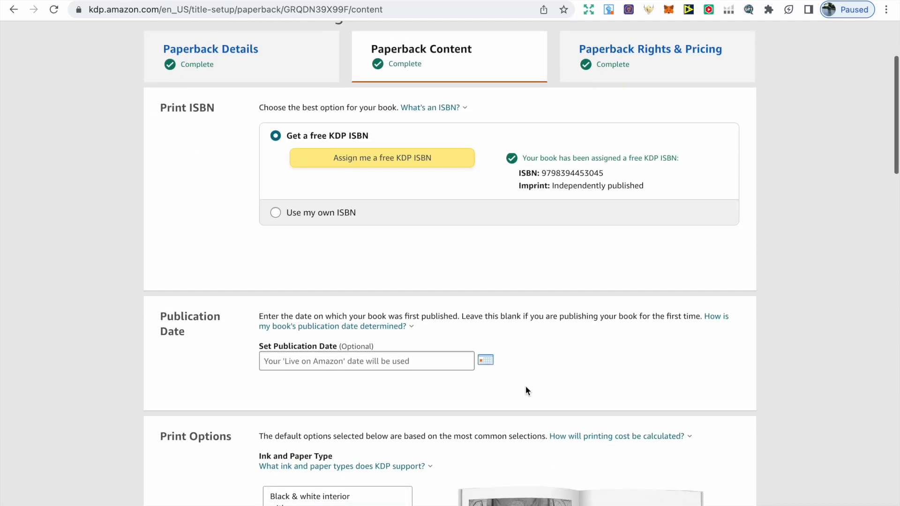
mouse_move(522, 350)
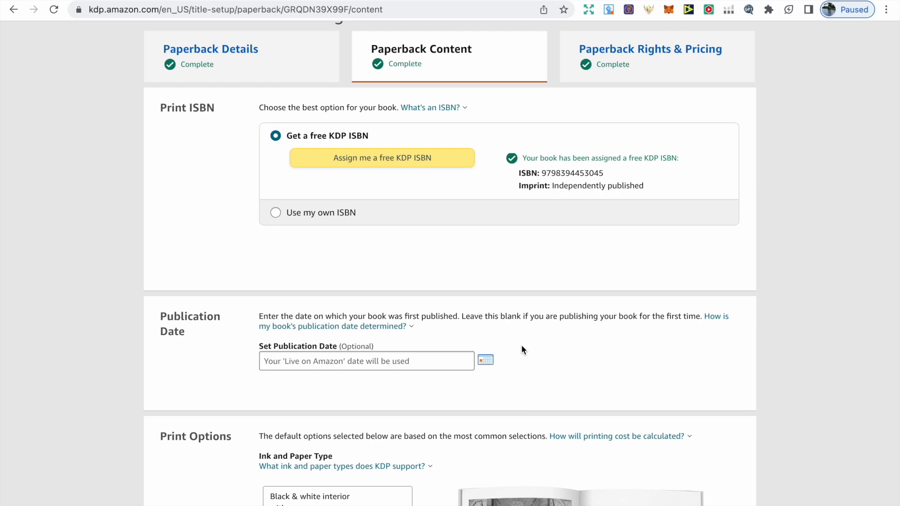
mouse_move(624, 362)
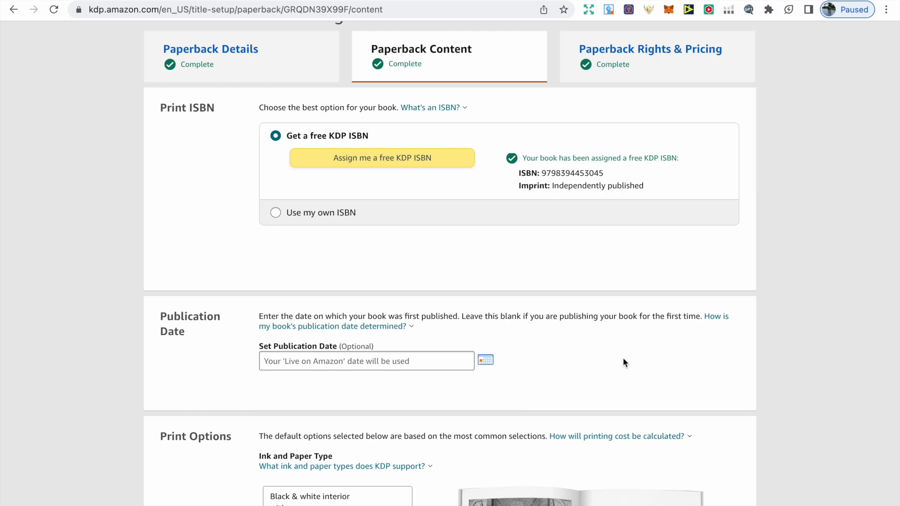
scroll(down, 3)
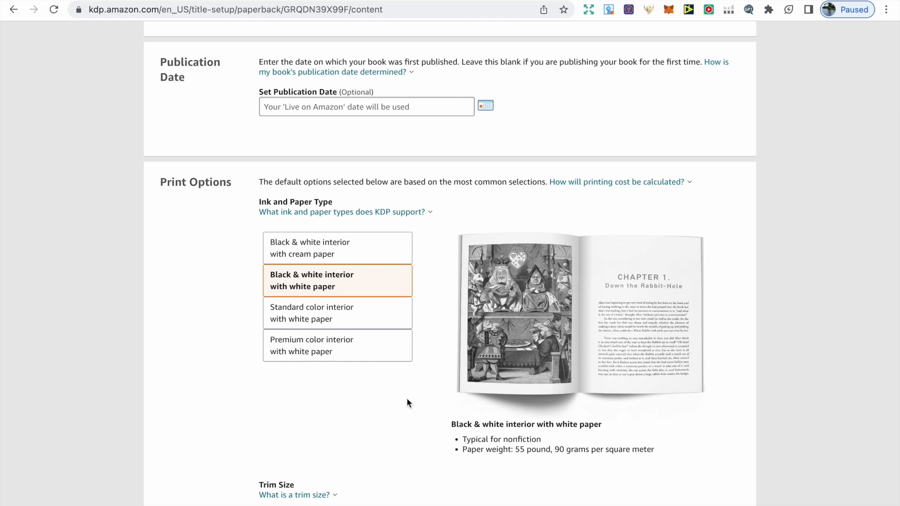
mouse_move(431, 321)
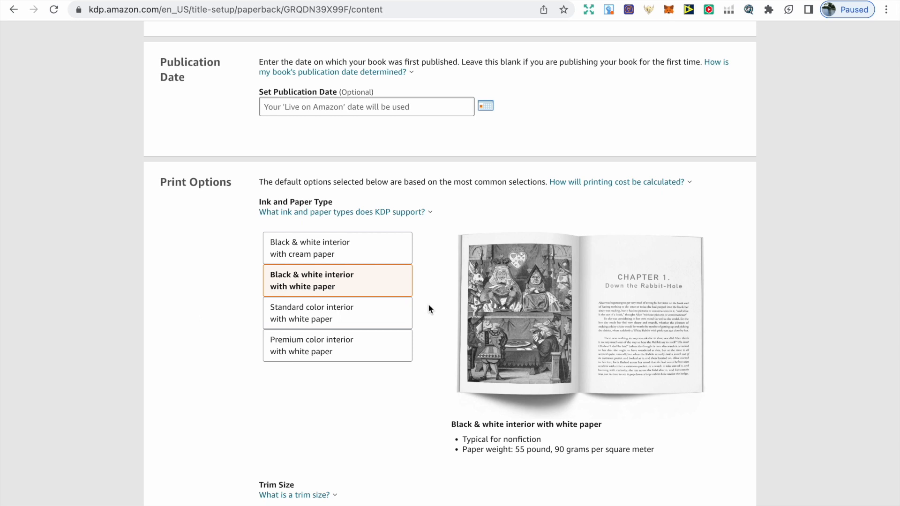
mouse_move(432, 349)
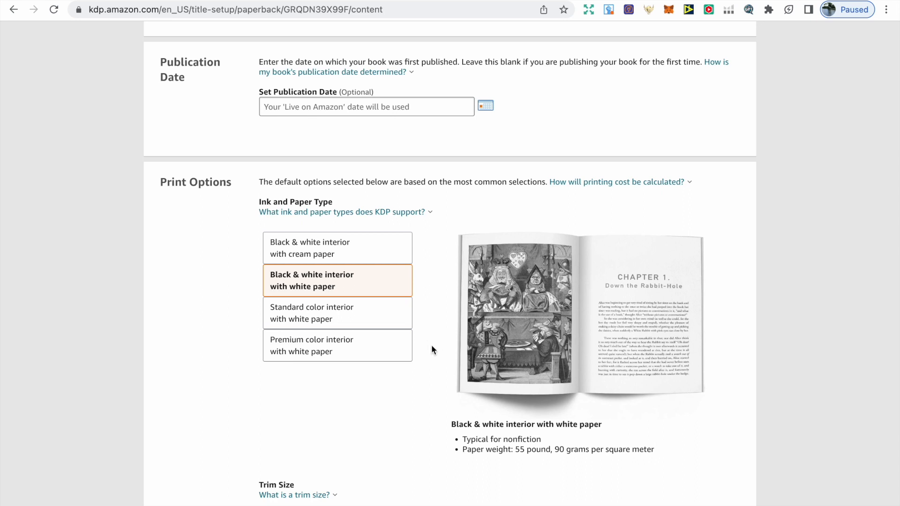
mouse_move(436, 349)
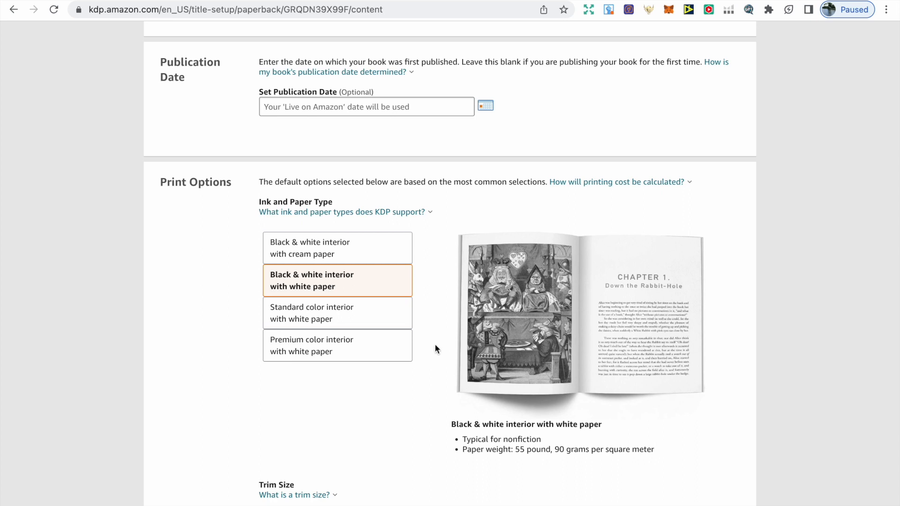
mouse_move(431, 349)
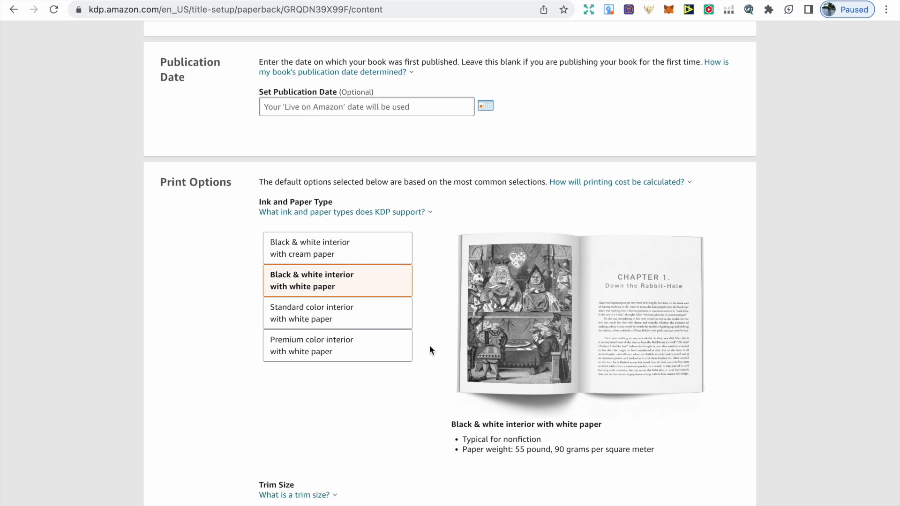
mouse_move(433, 339)
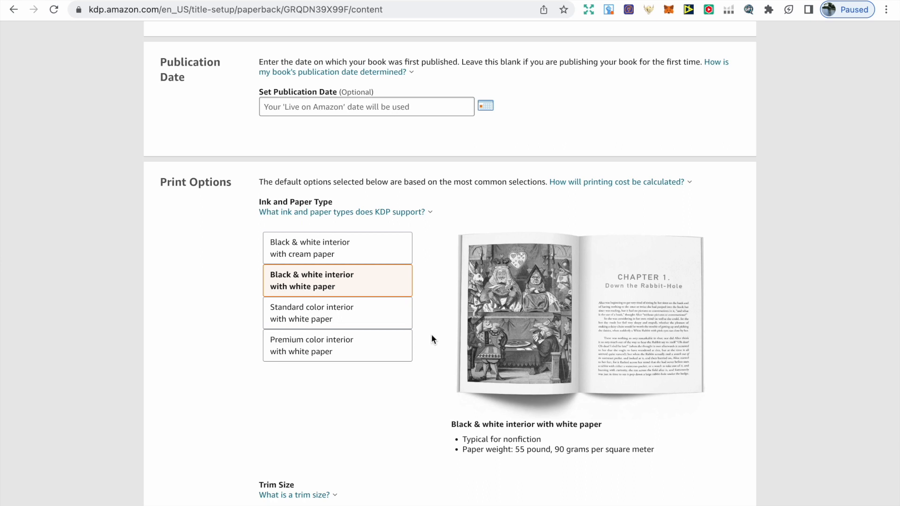
mouse_move(393, 313)
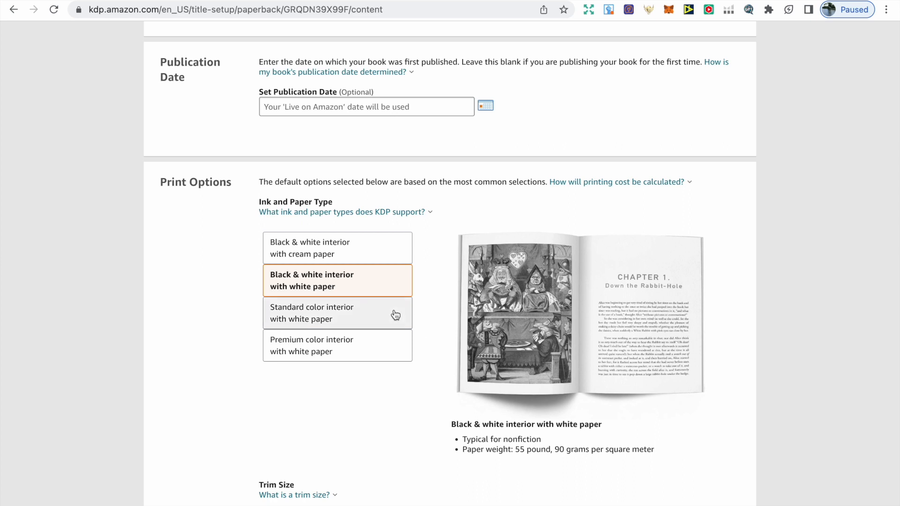
mouse_move(428, 311)
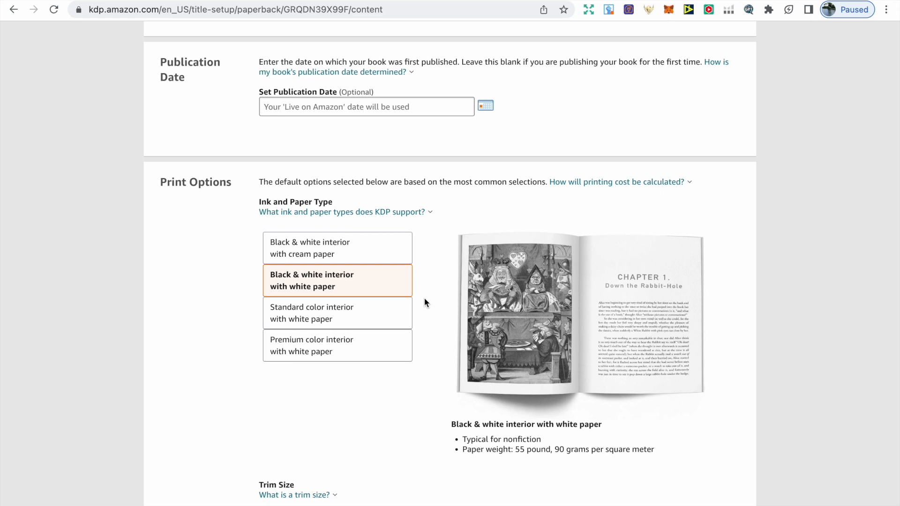
mouse_move(427, 294)
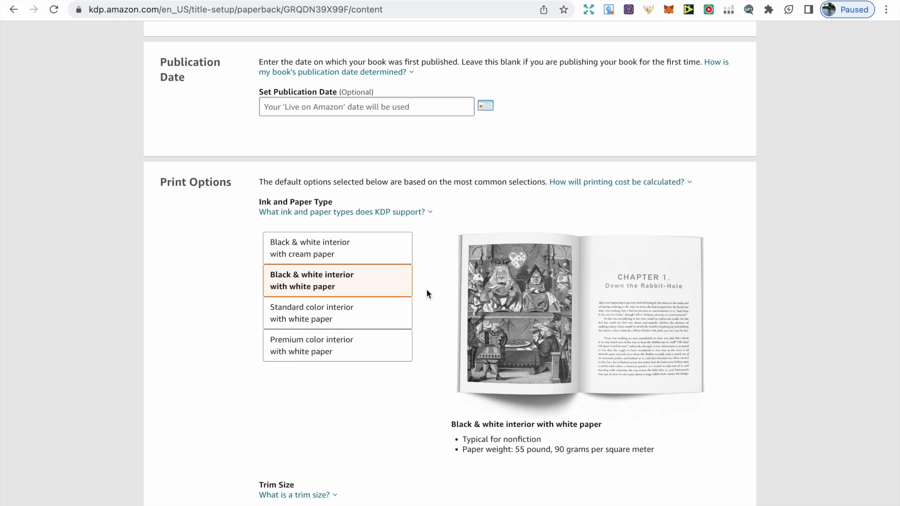
scroll(down, 3)
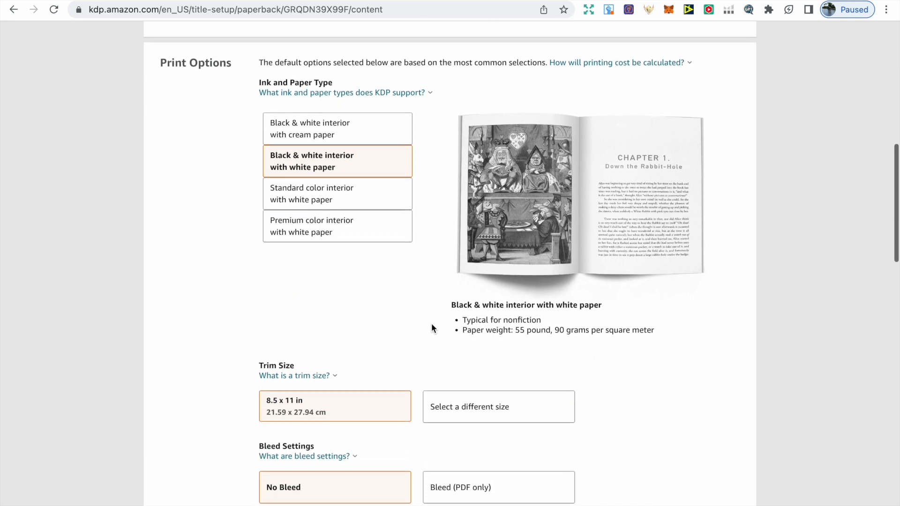
scroll(down, 3)
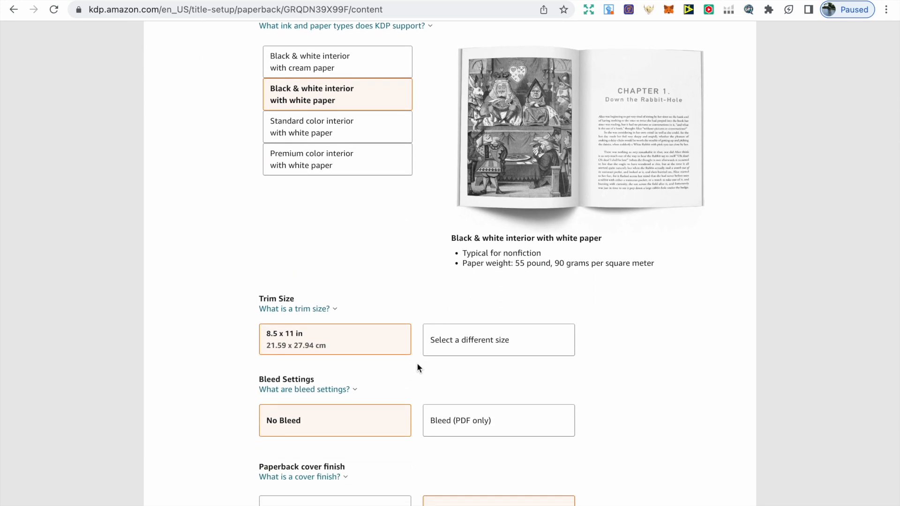
mouse_move(356, 361)
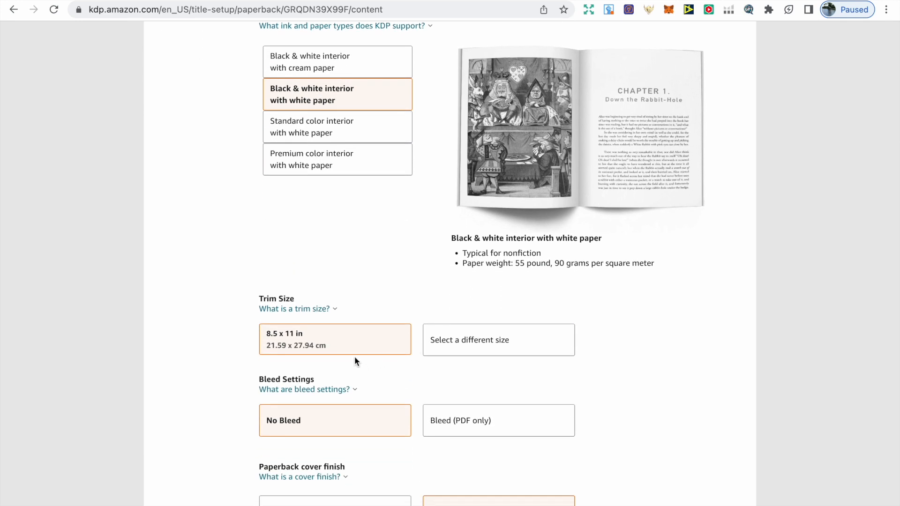
mouse_move(413, 370)
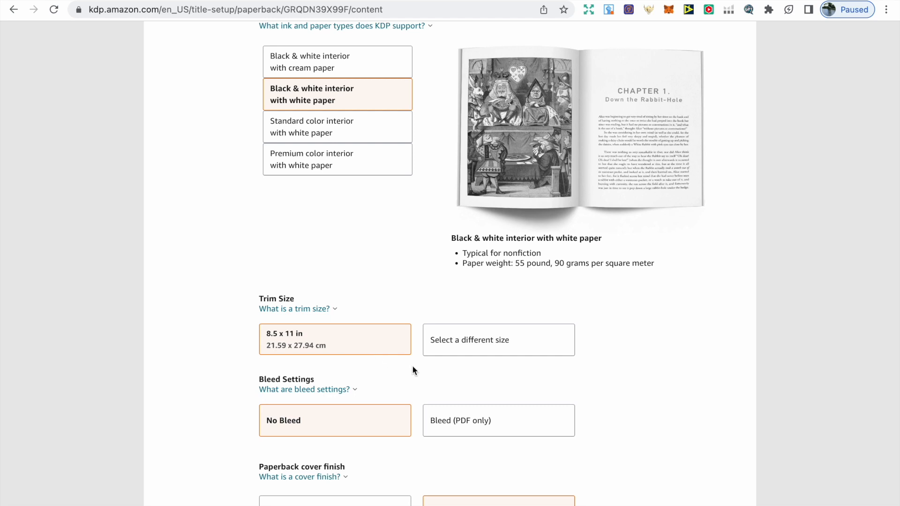
scroll(down, 3)
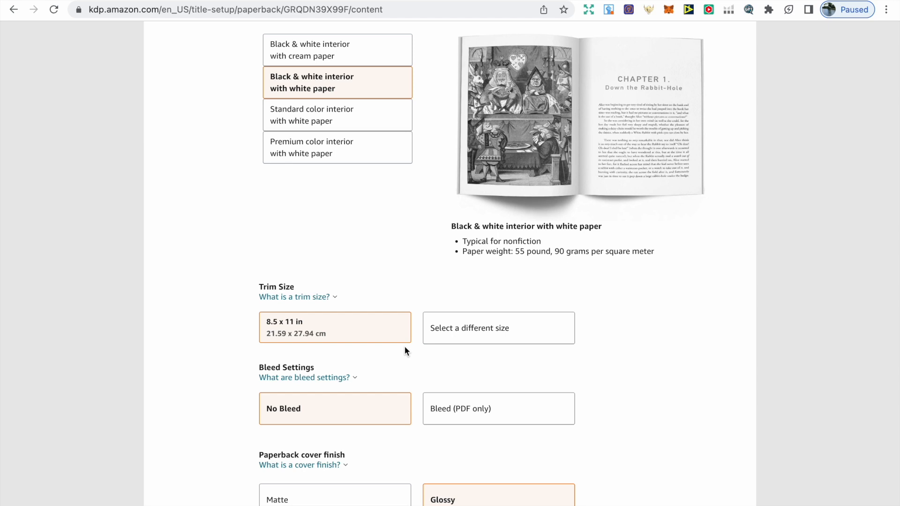
scroll(down, 3)
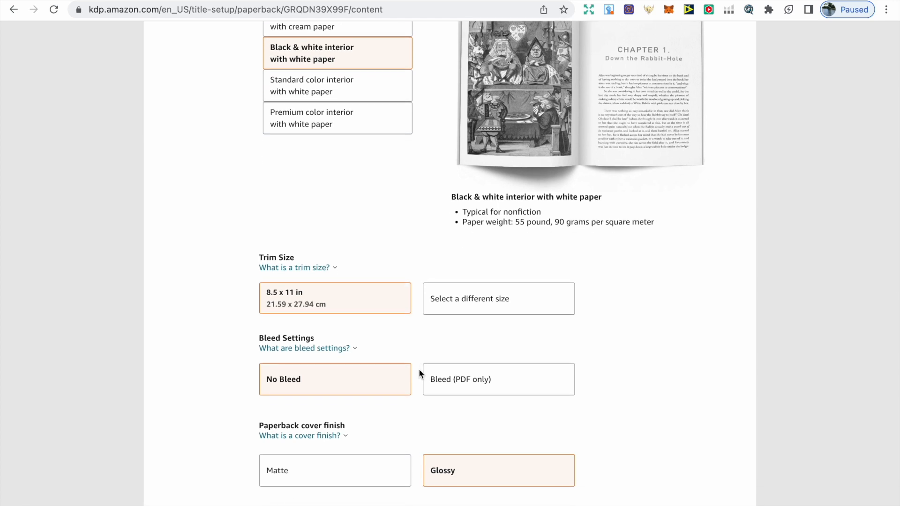
mouse_move(410, 410)
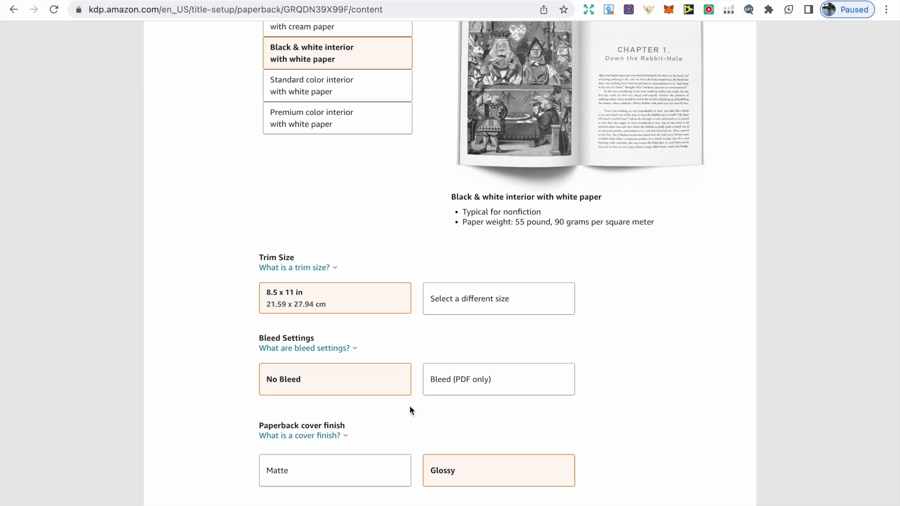
mouse_move(415, 408)
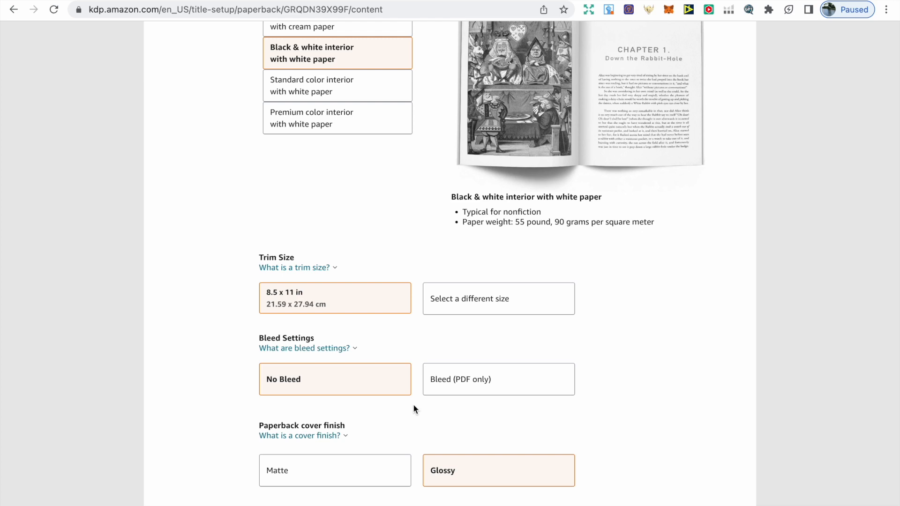
mouse_move(405, 408)
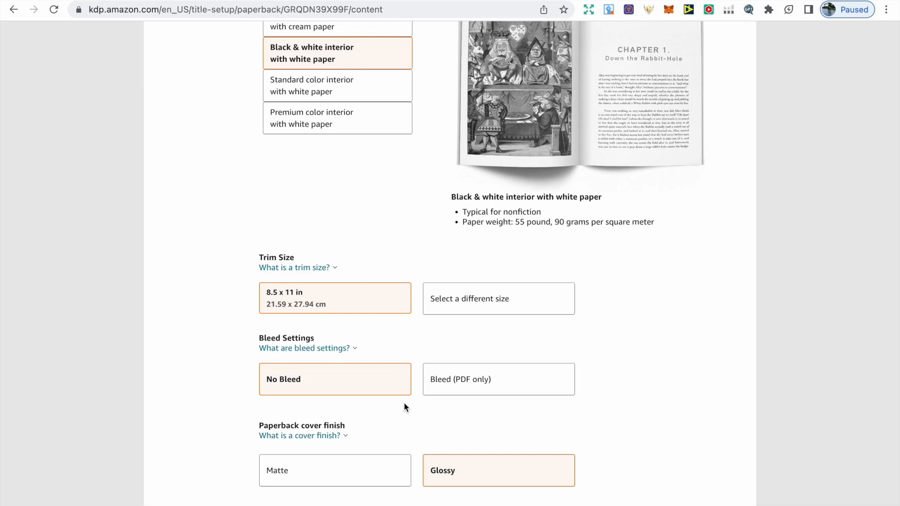
mouse_move(390, 395)
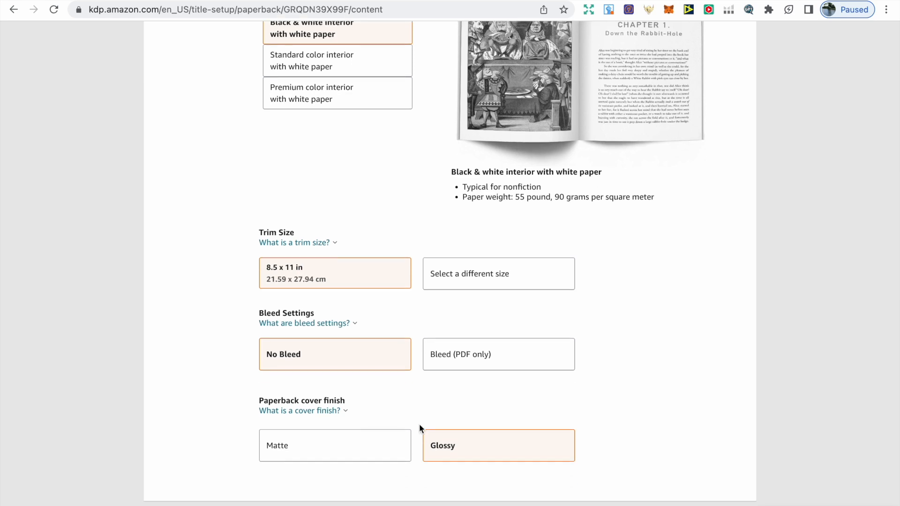
scroll(down, 3)
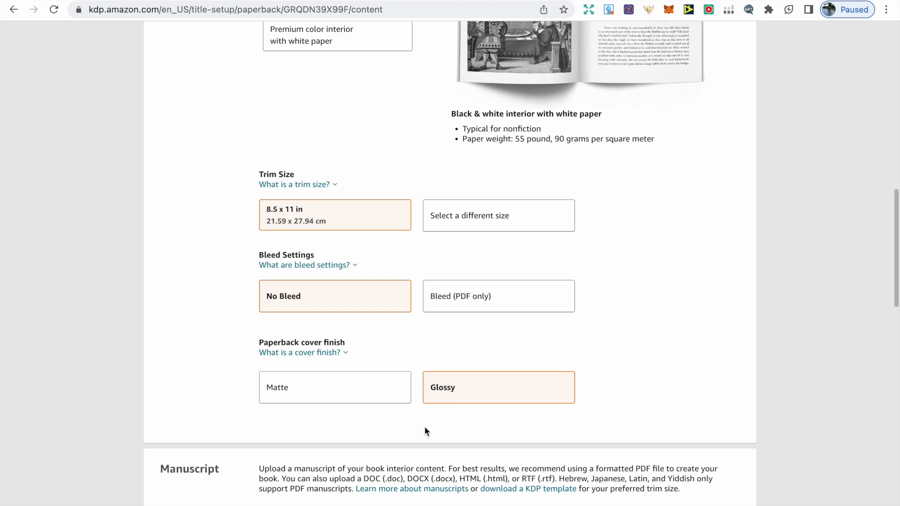
mouse_move(385, 415)
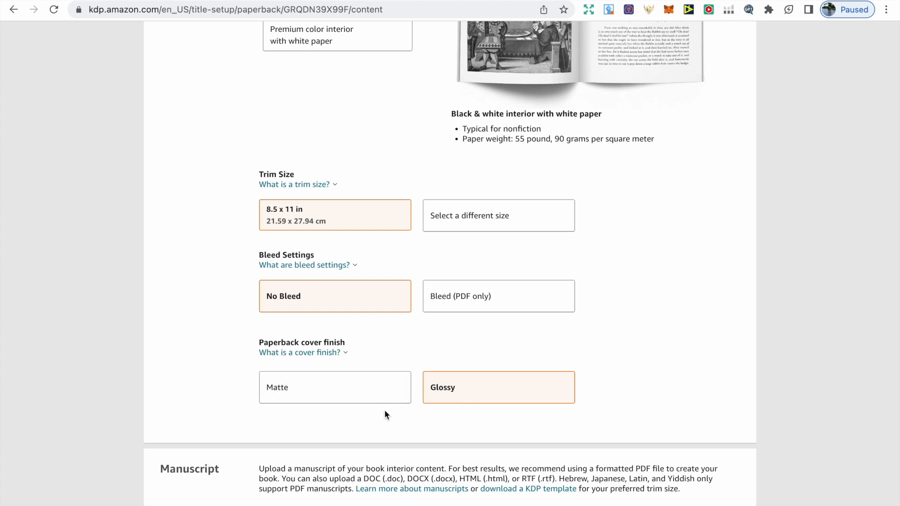
mouse_move(479, 408)
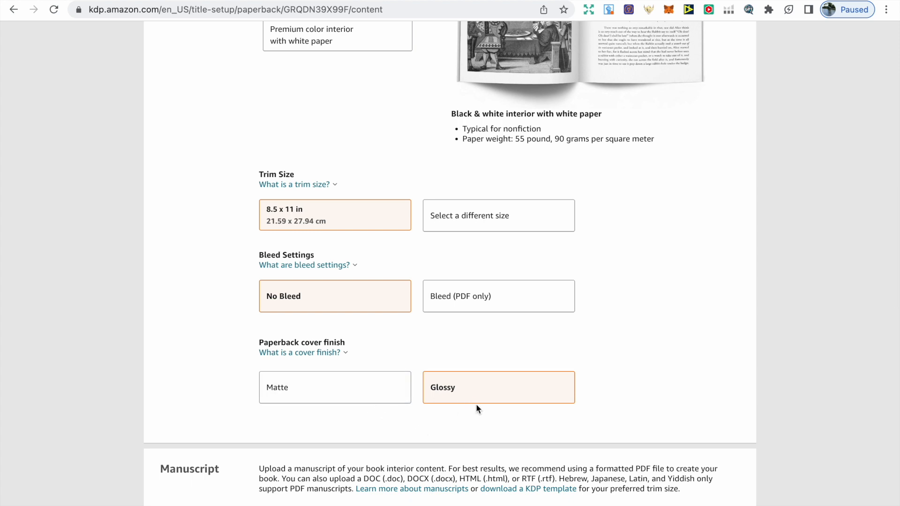
mouse_move(455, 402)
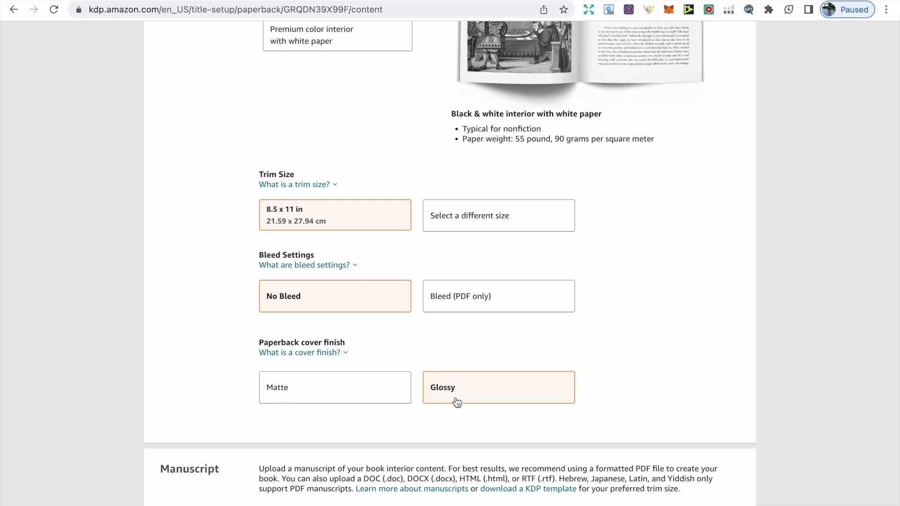
mouse_move(442, 415)
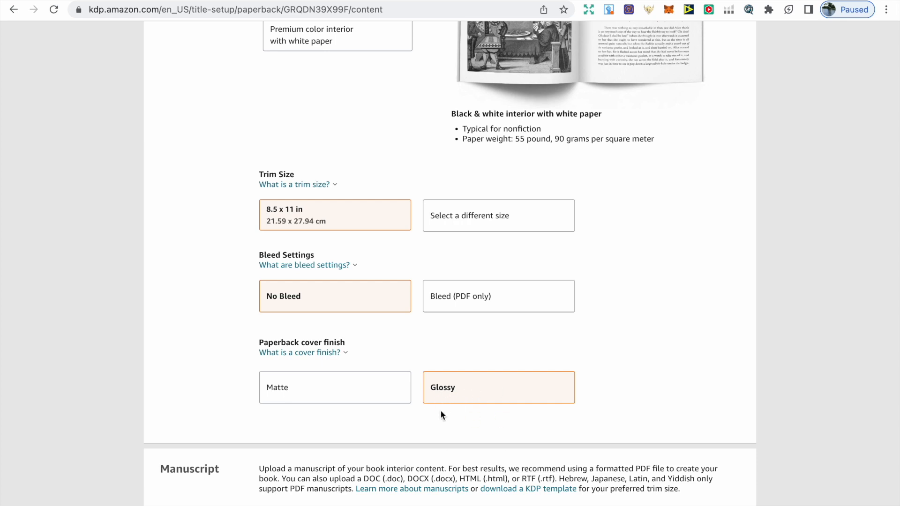
scroll(down, 3)
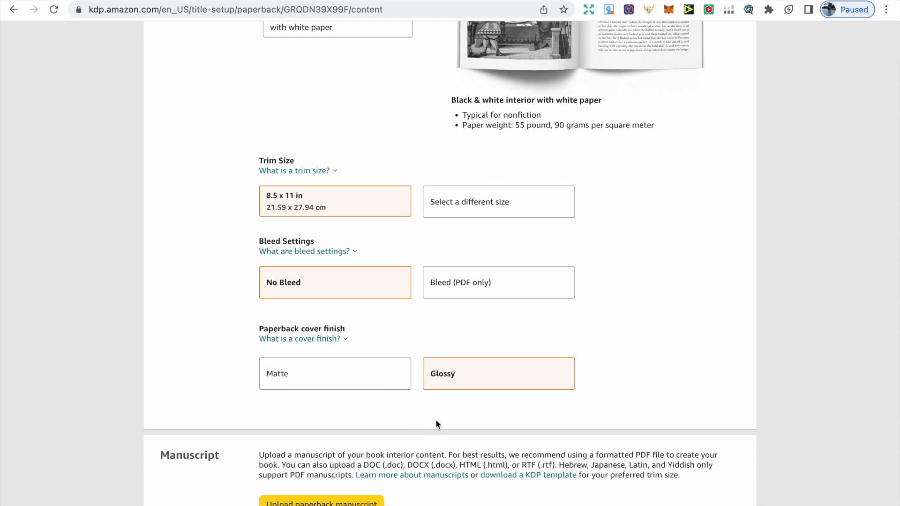
mouse_move(729, 433)
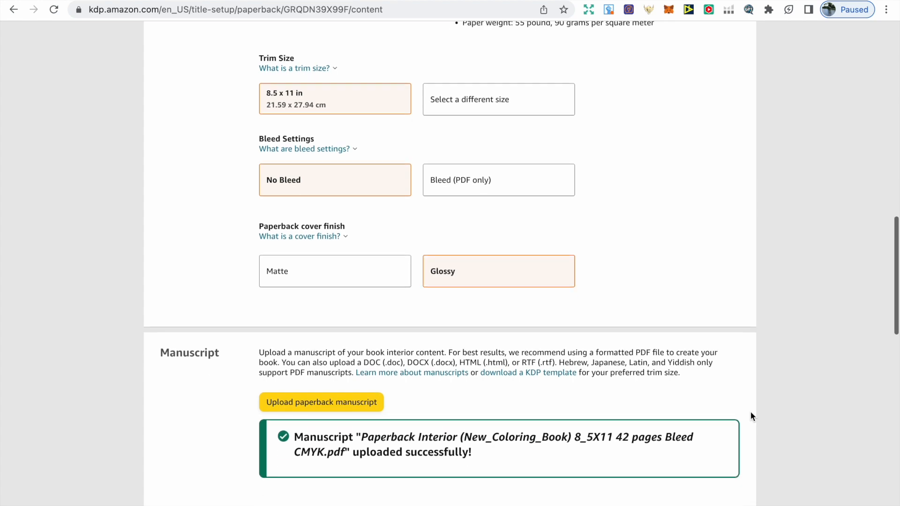
scroll(down, 3)
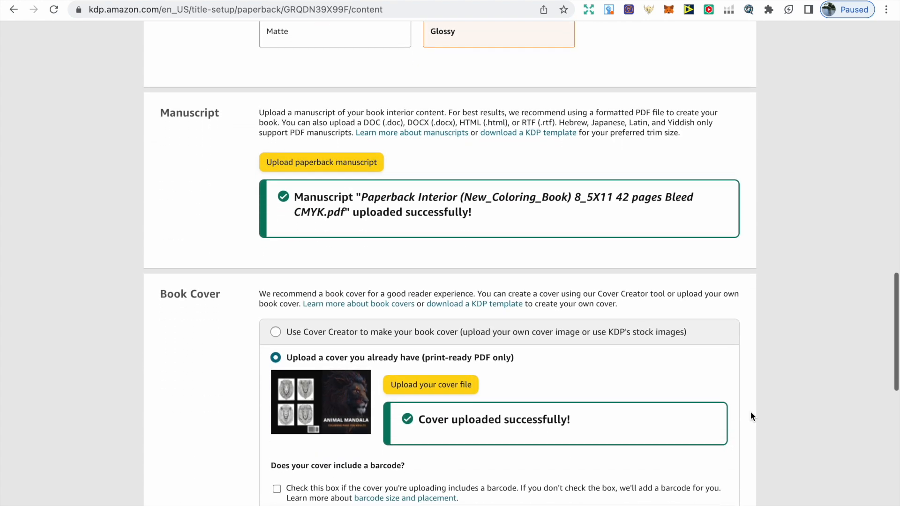
scroll(down, 3)
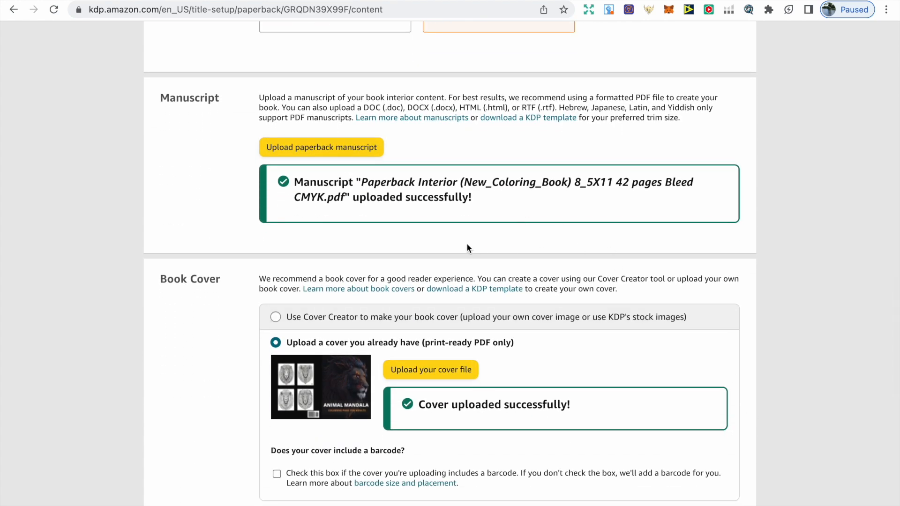
mouse_move(475, 255)
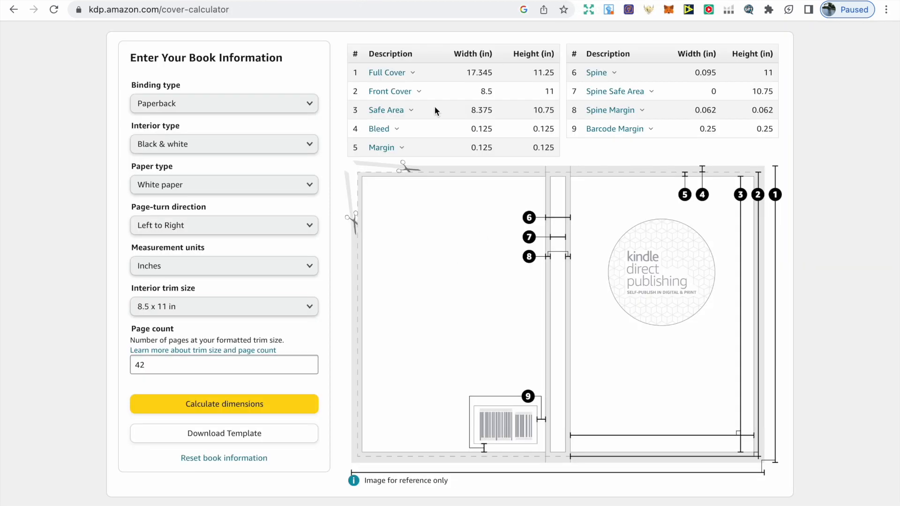
mouse_move(335, 87)
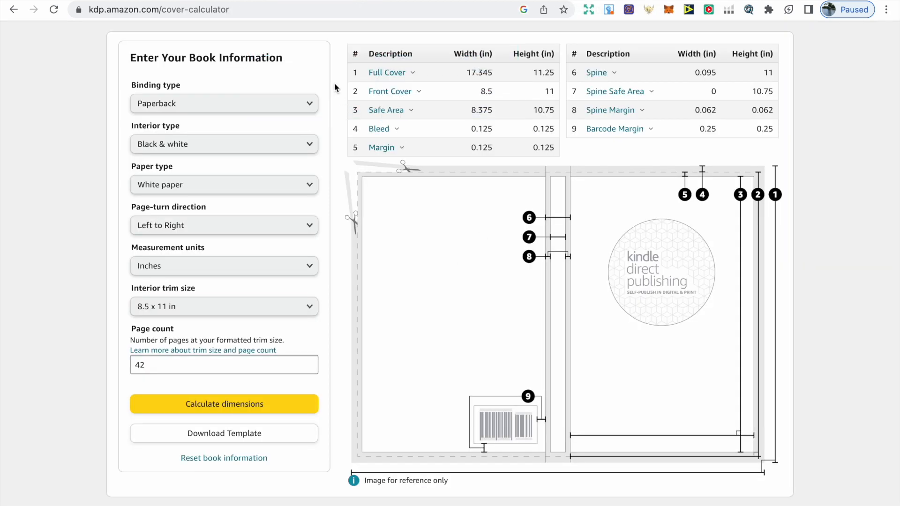
mouse_move(319, 118)
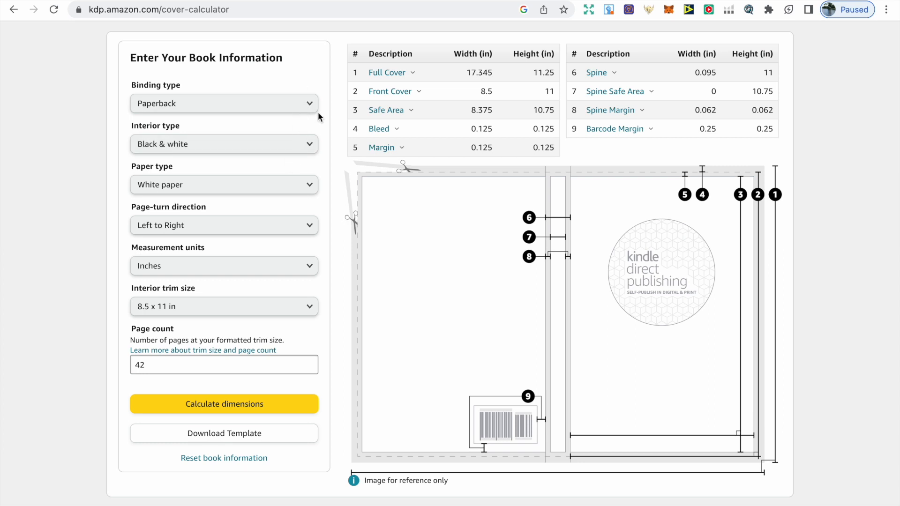
mouse_move(257, 265)
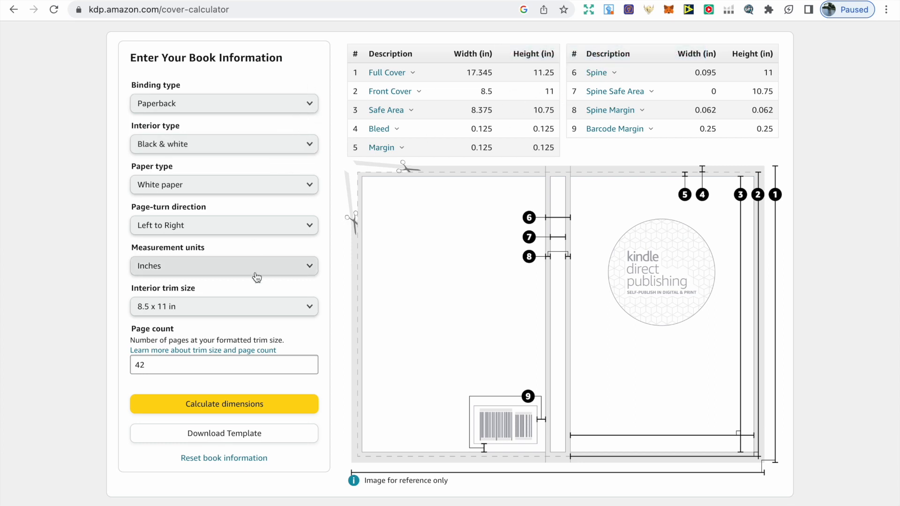
mouse_move(264, 184)
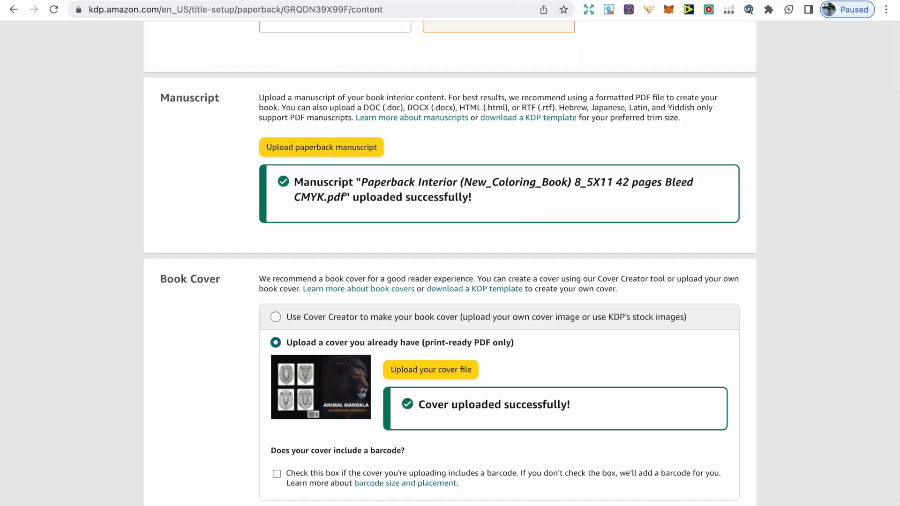
Launch the Print Previewer to check the Animal Mandala wraparound cover and its 42 pages
scroll(down, 3)
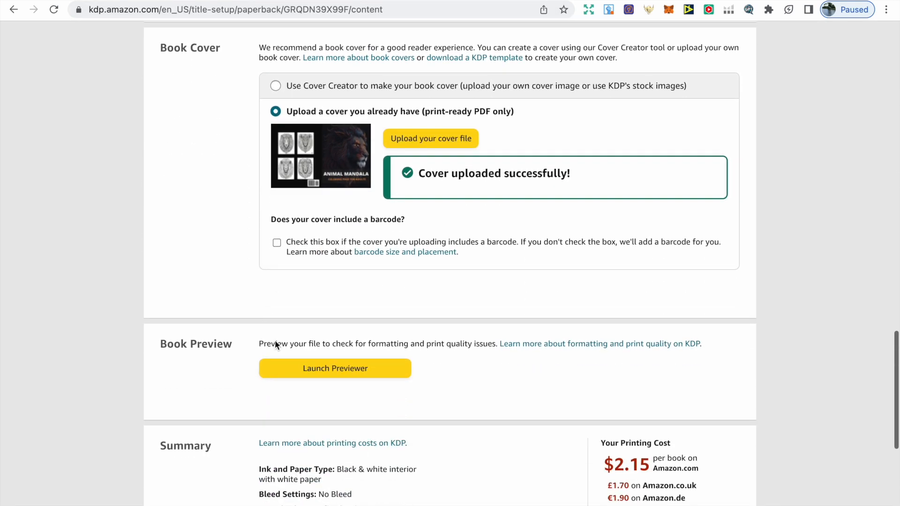
click(335, 367)
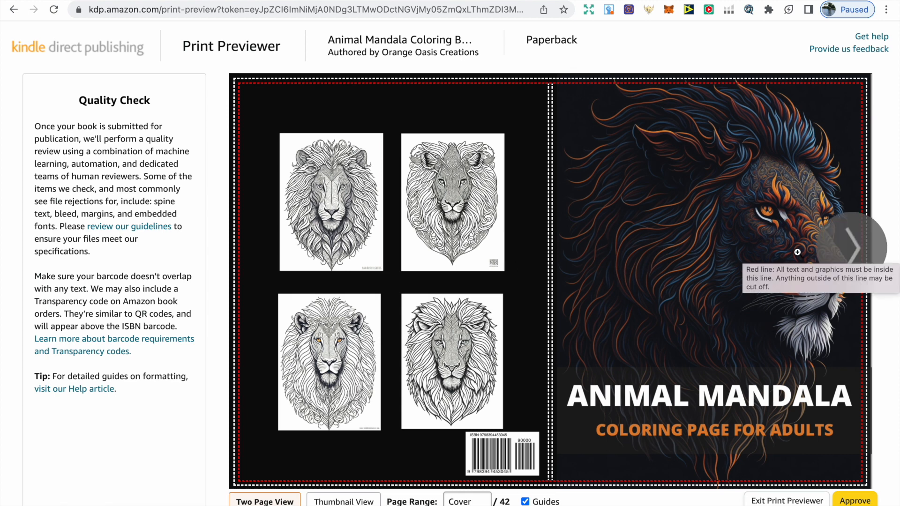
mouse_move(841, 256)
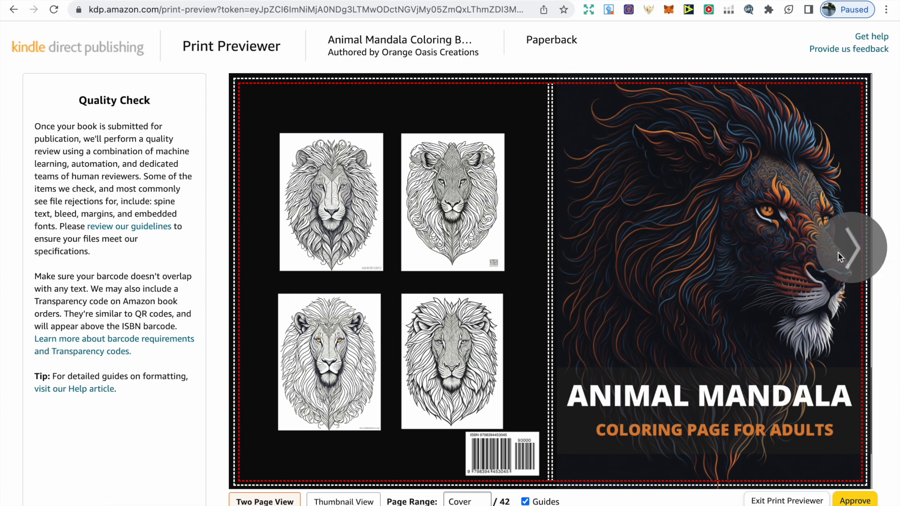
Flip through the interior pages in the Print Previewer and approve the proof
click(850, 247)
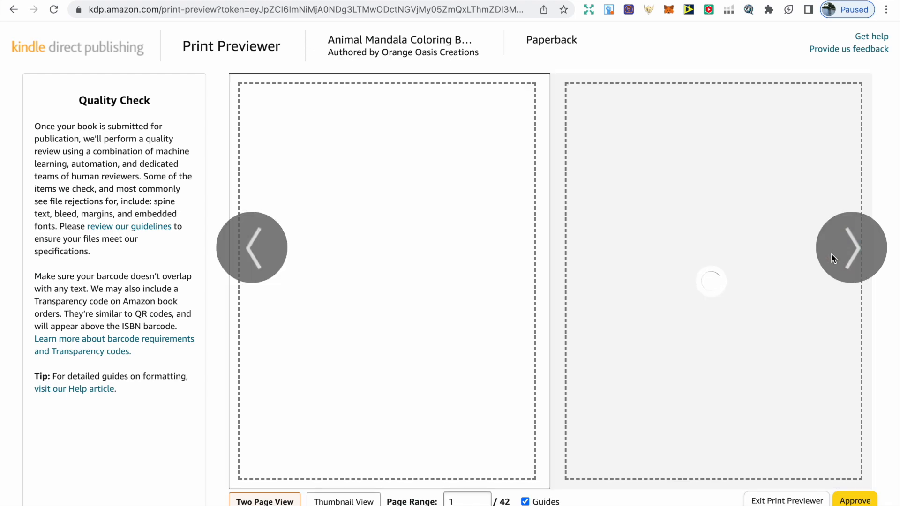
click(851, 247)
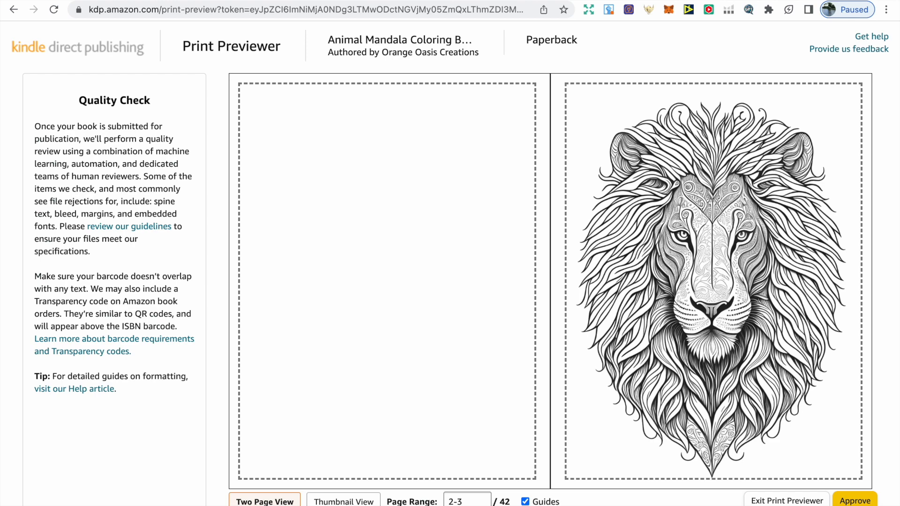
click(854, 500)
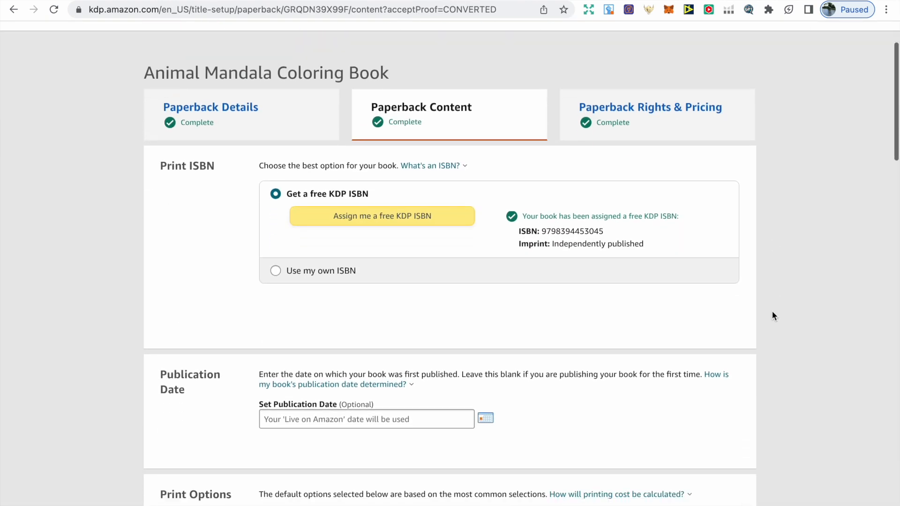
Save the Paperback Content page and continue to the Rights & Pricing step
scroll(down, 3)
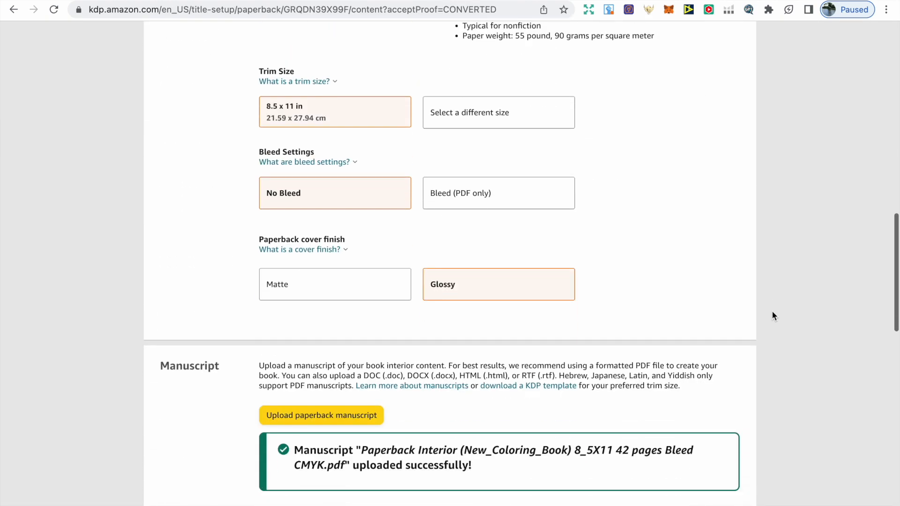
scroll(down, 3)
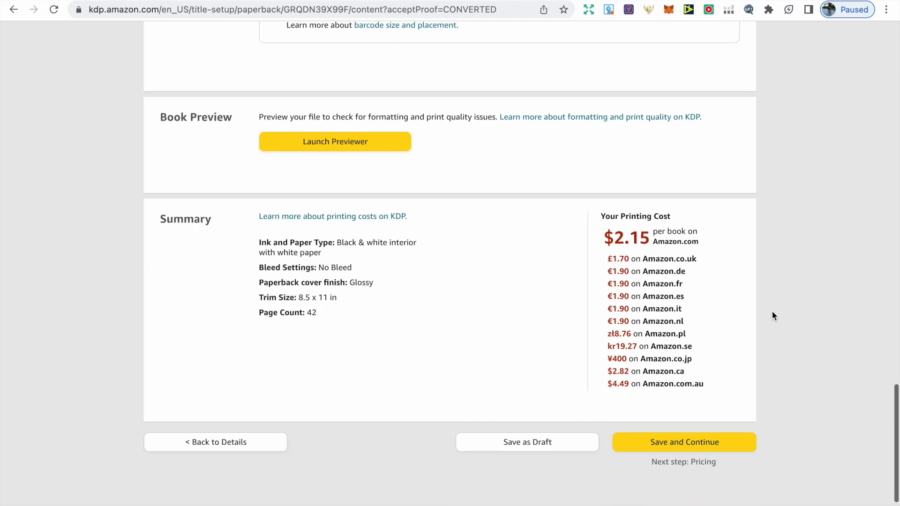
scroll(down, 3)
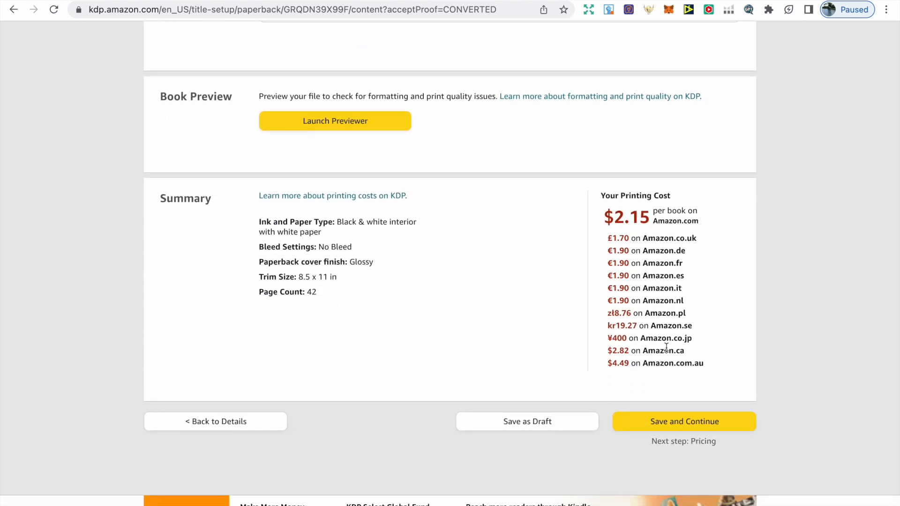
mouse_move(671, 429)
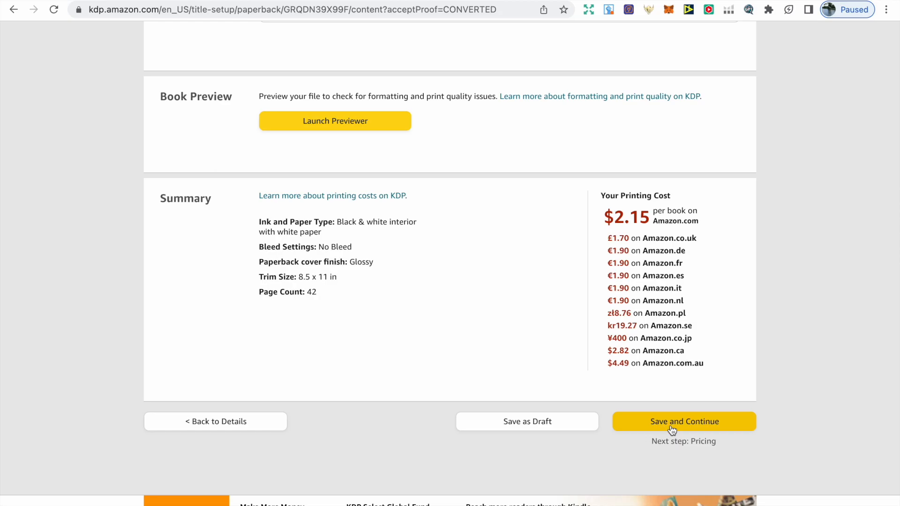
click(683, 421)
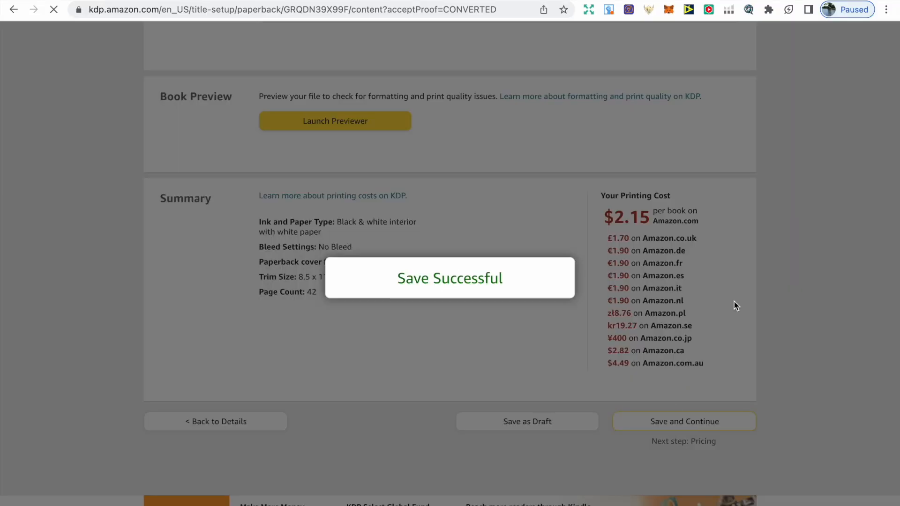
click(683, 421)
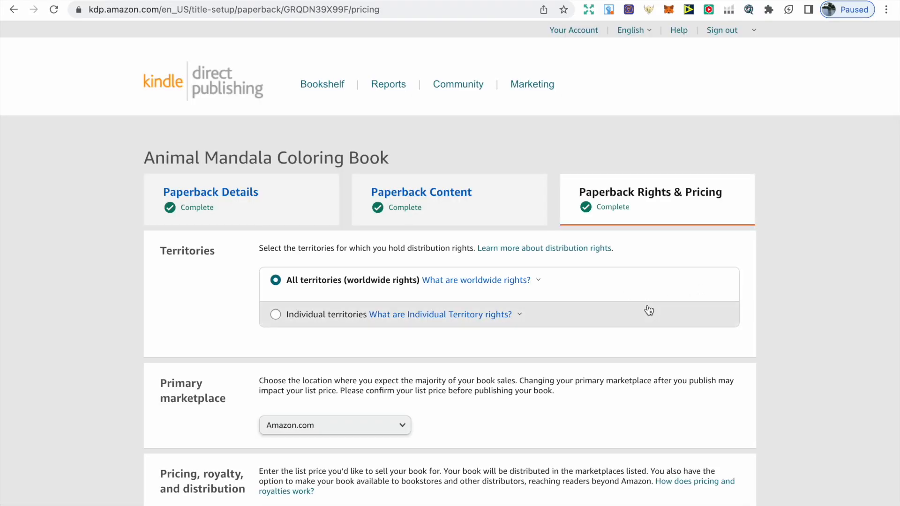
mouse_move(600, 328)
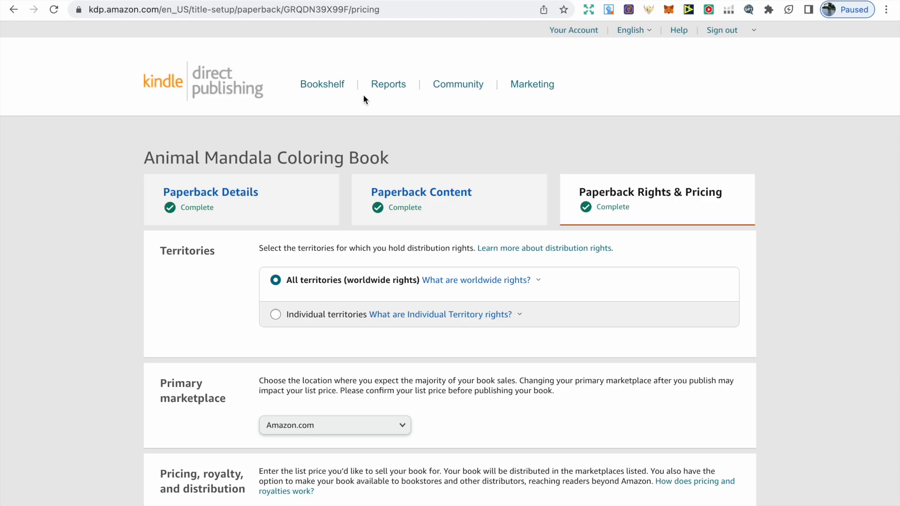
Follow the 'Learn more about distribution rights' link to the KDP help article
click(544, 247)
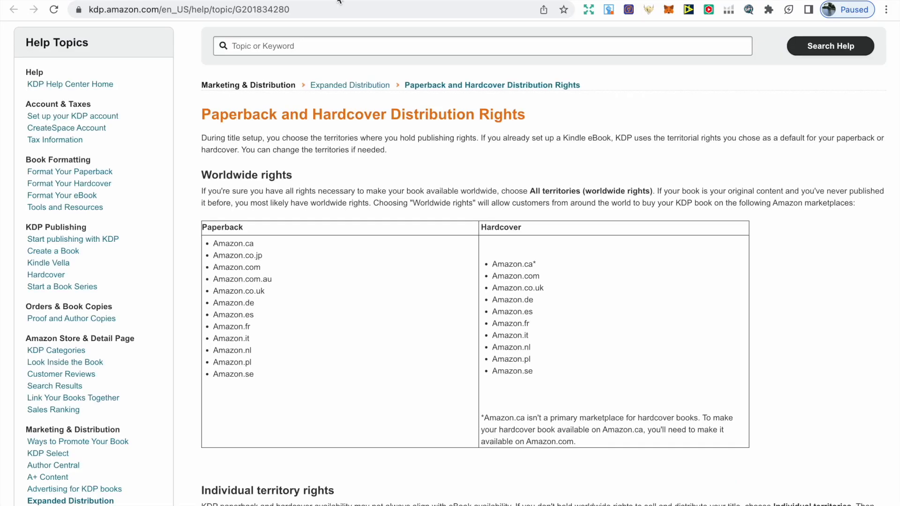
Highlight the sentence on original content having worldwide rights, then return to Rights & Pricing
drag(656, 190, 722, 191)
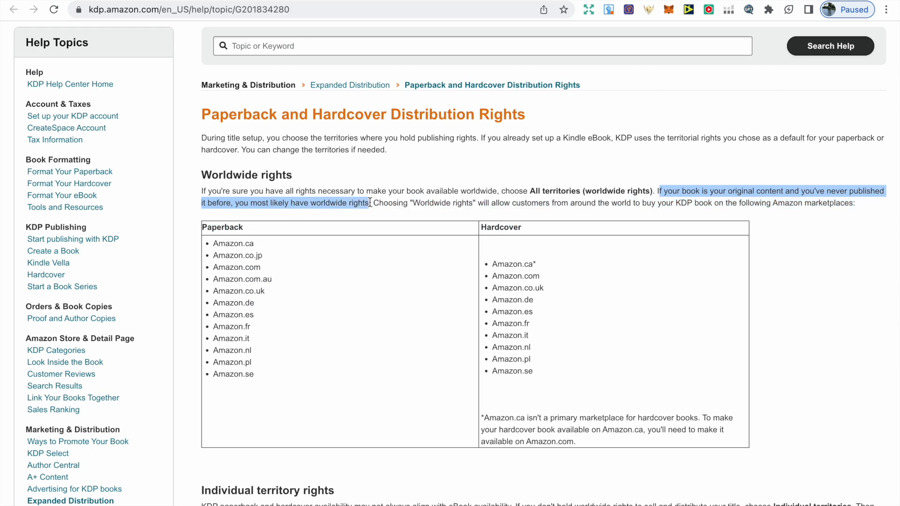
click(360, 137)
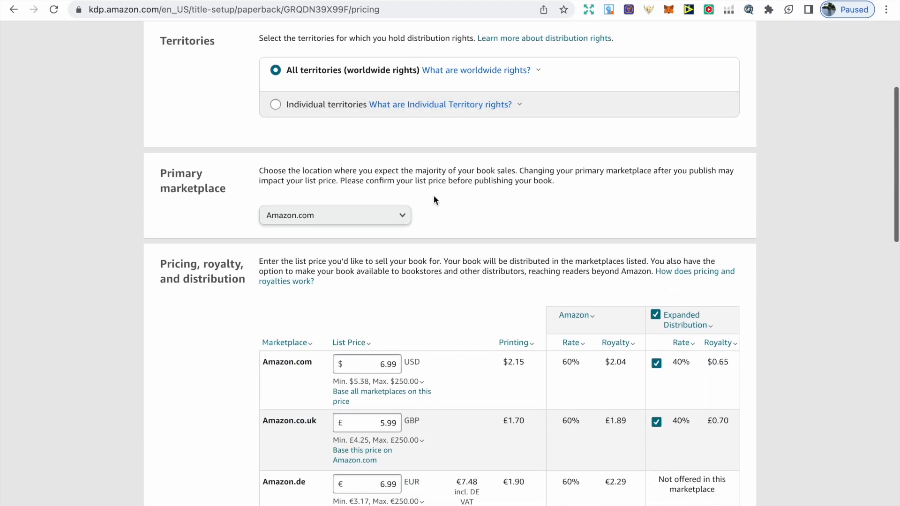
mouse_move(474, 210)
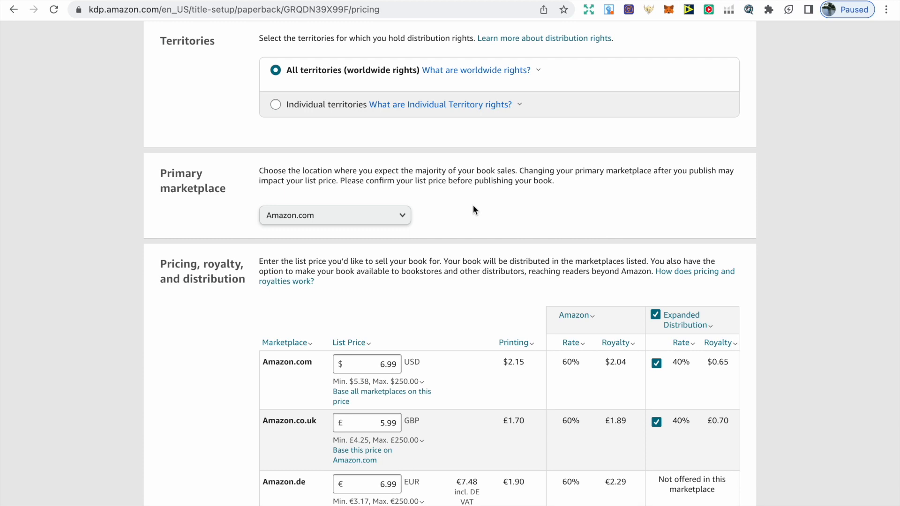
scroll(down, 3)
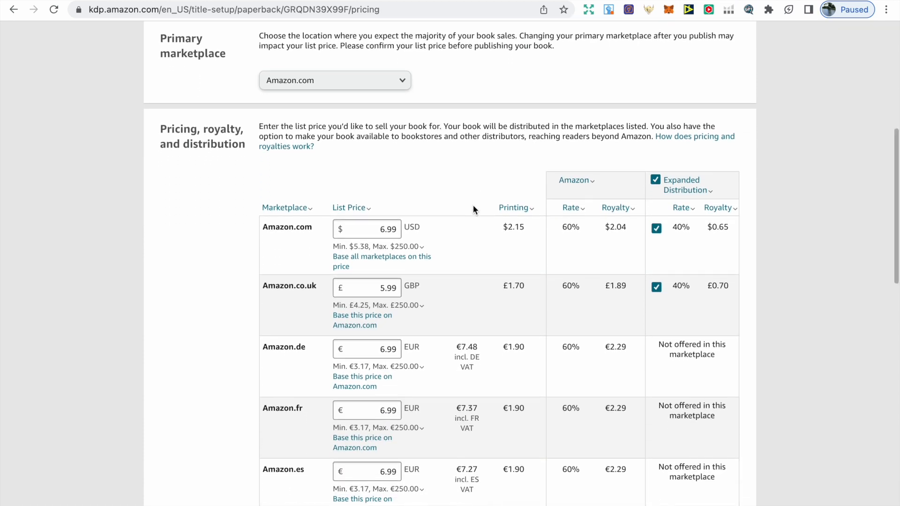
scroll(down, 3)
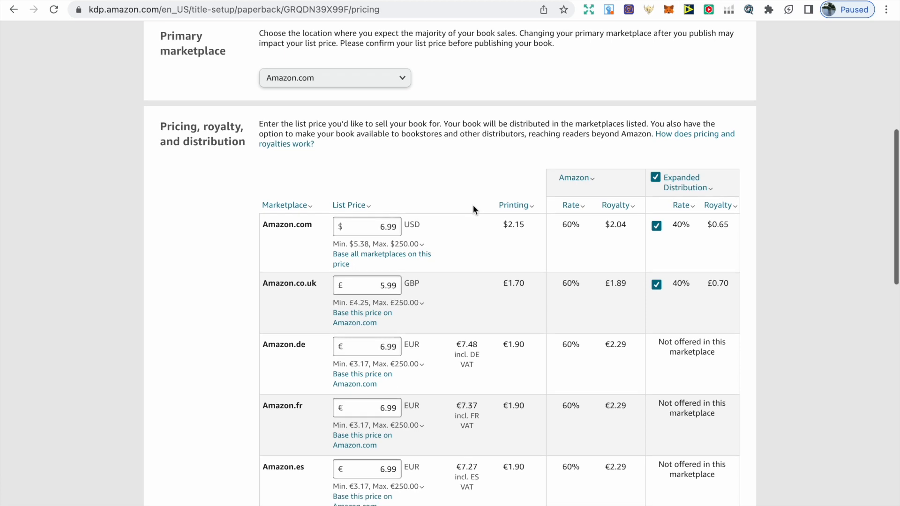
scroll(down, 3)
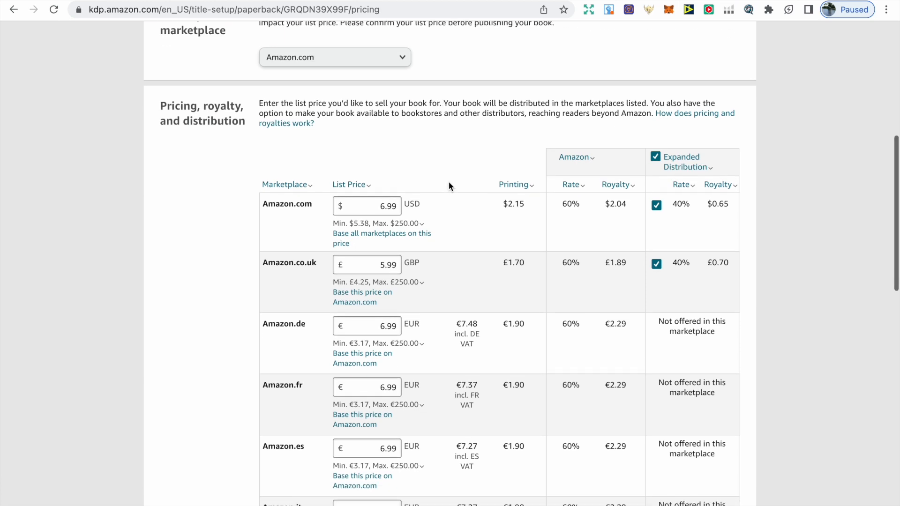
scroll(down, 3)
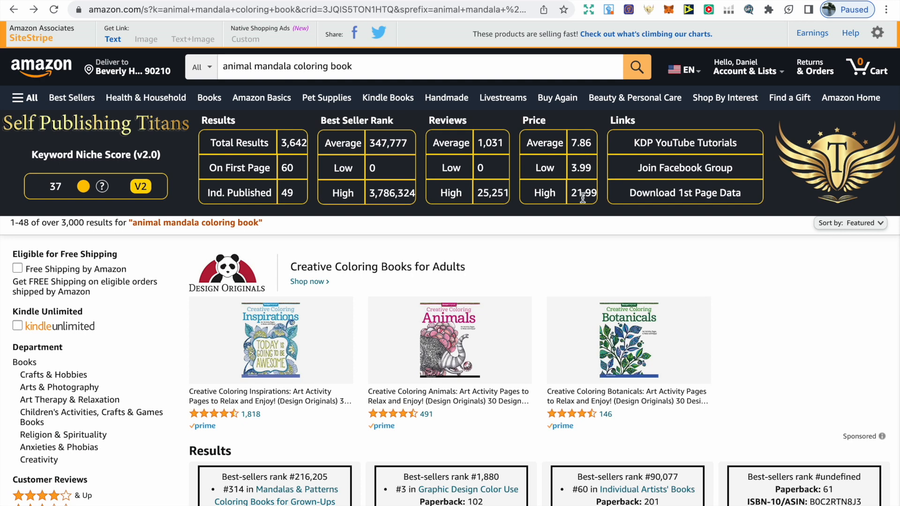
mouse_move(327, 98)
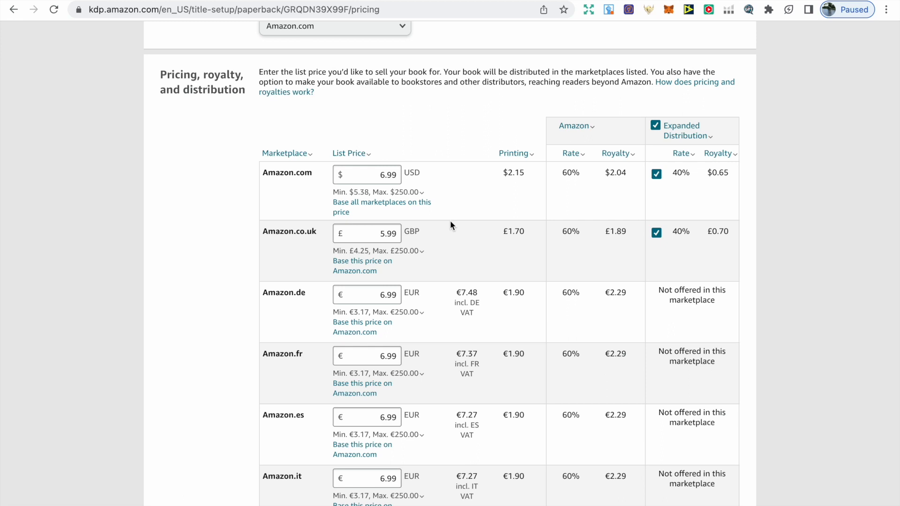
Scroll through the full pricing table down to Terms and the Publish Your Paperback Book button
scroll(down, 3)
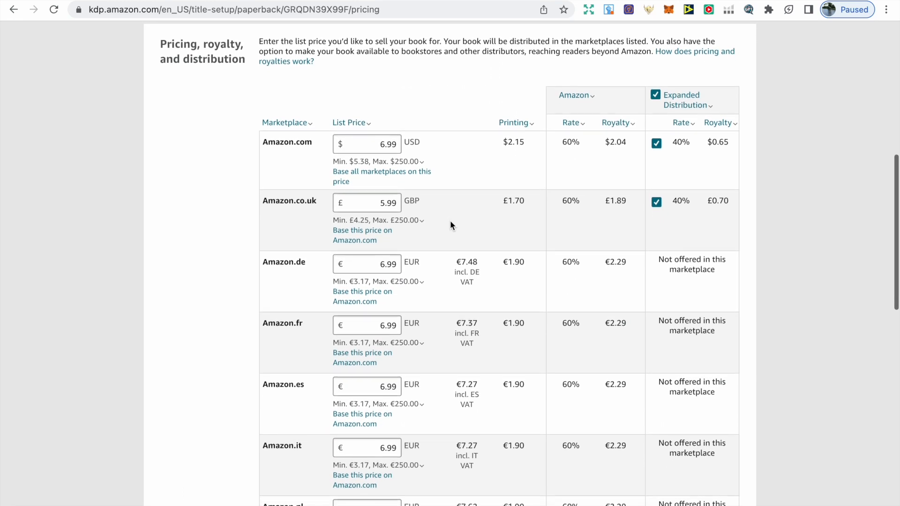
scroll(down, 3)
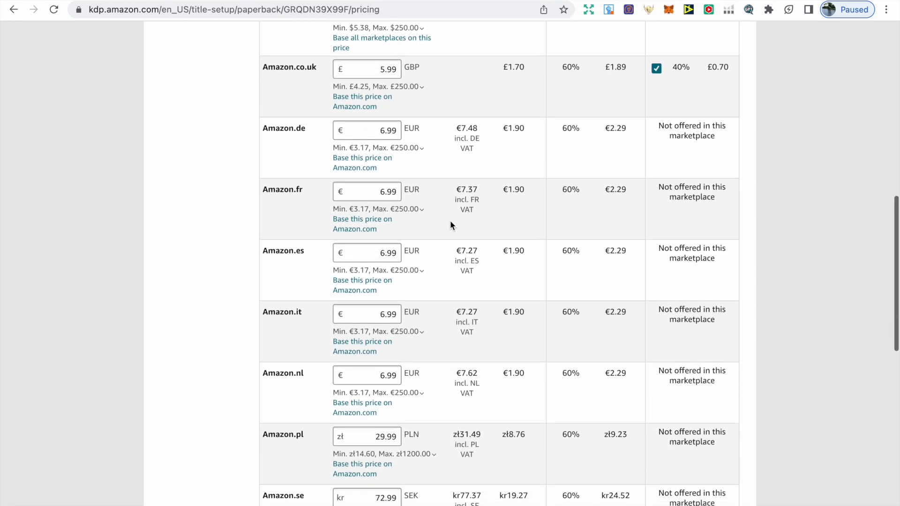
scroll(down, 3)
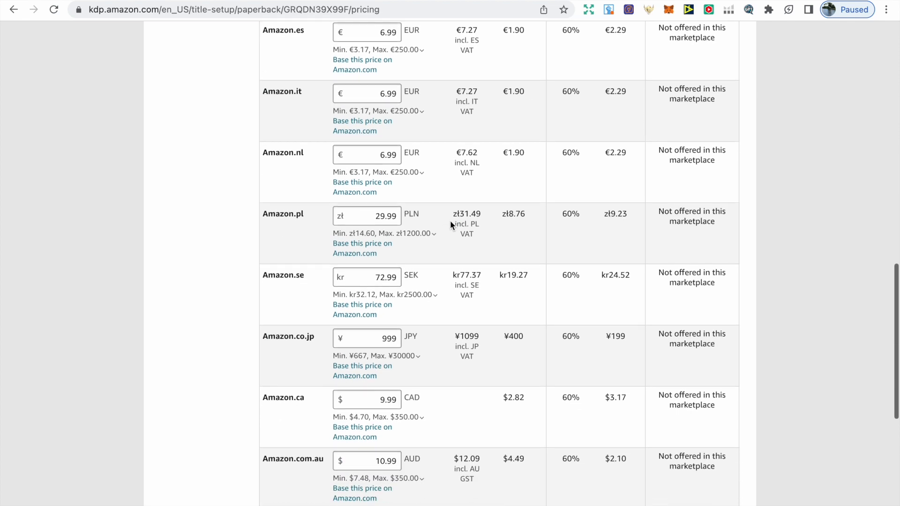
scroll(down, 3)
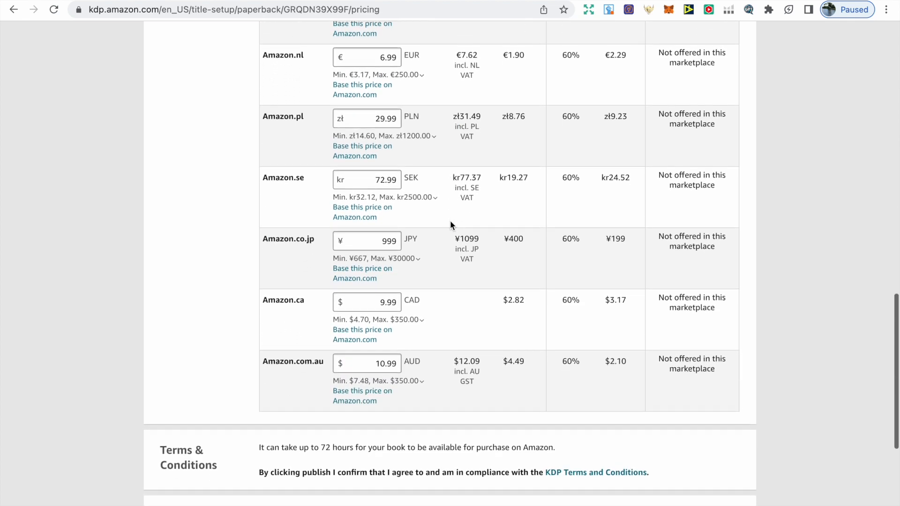
scroll(down, 3)
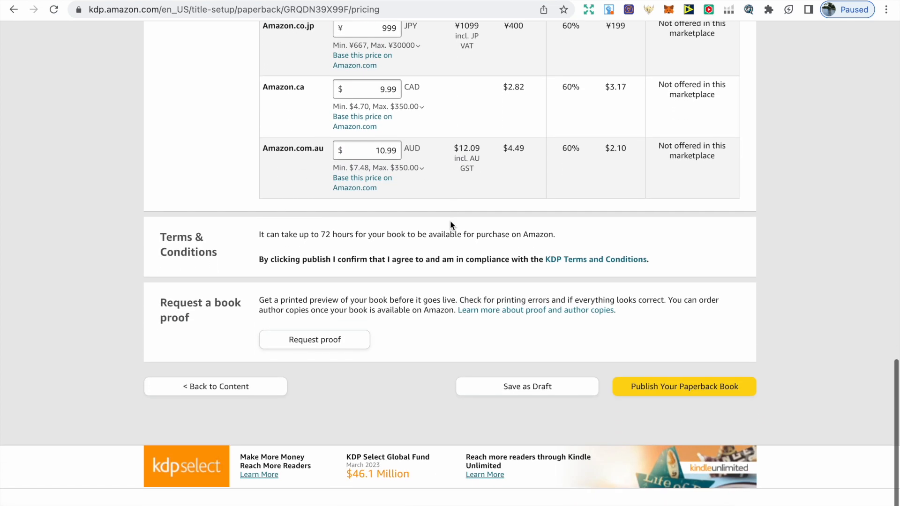
mouse_move(278, 346)
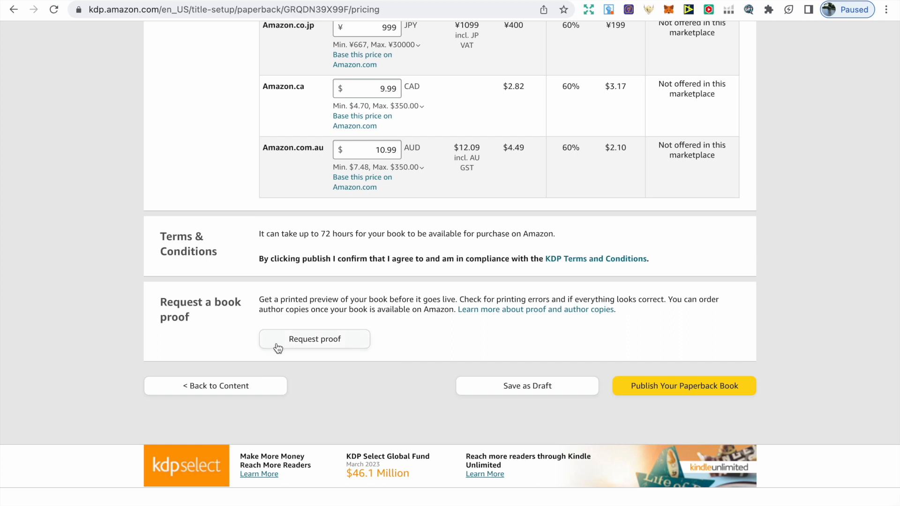
mouse_move(368, 356)
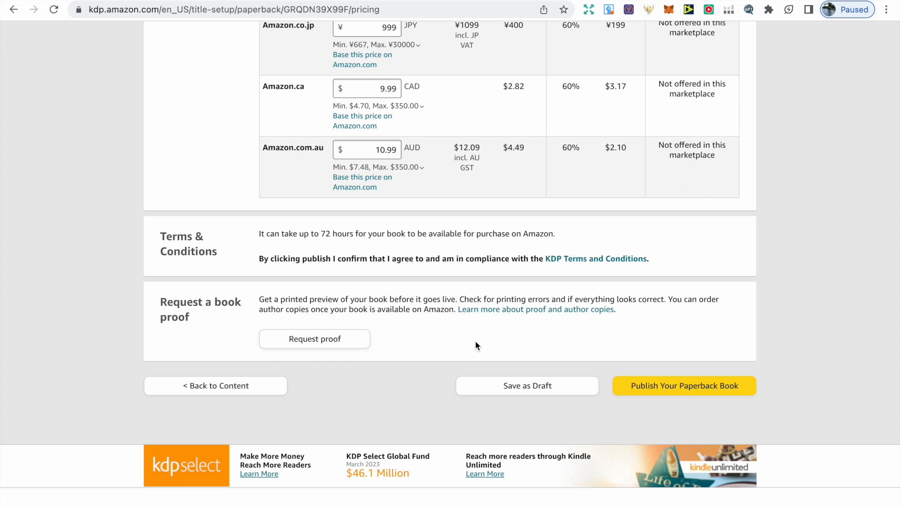
mouse_move(495, 342)
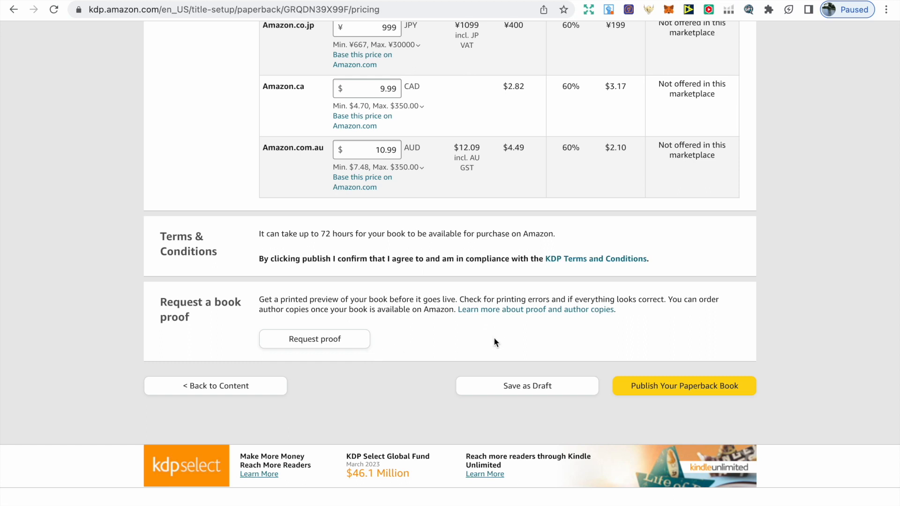
mouse_move(684, 394)
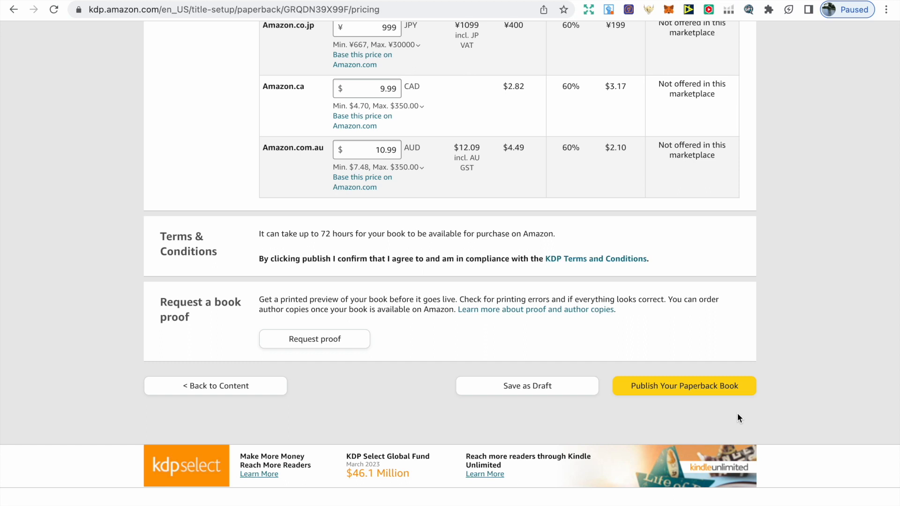
mouse_move(740, 435)
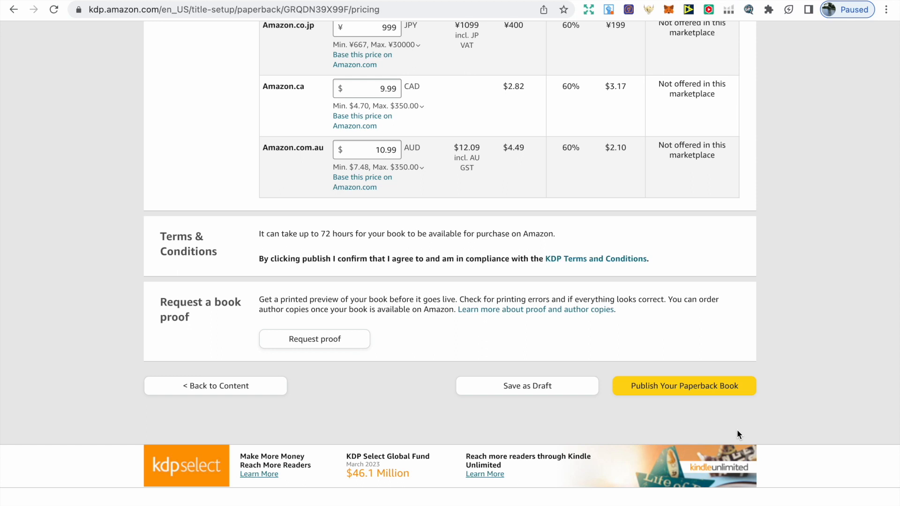
mouse_move(706, 425)
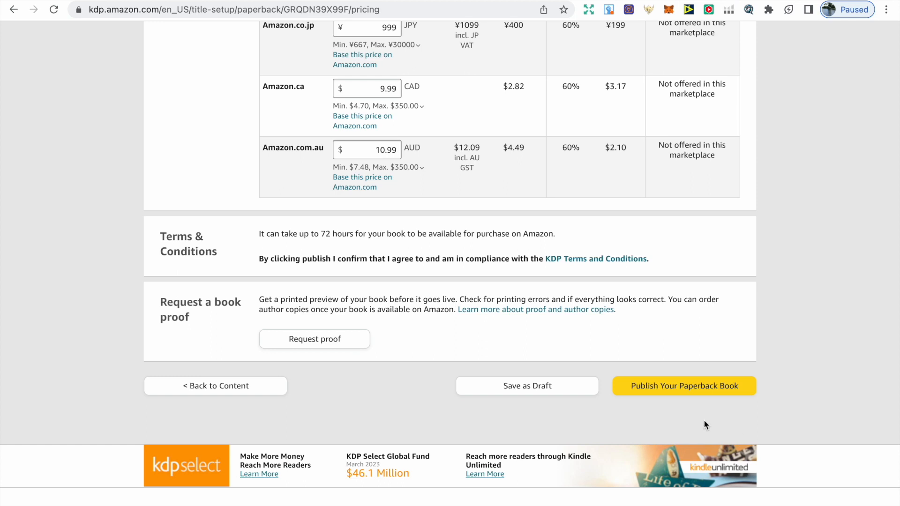
mouse_move(699, 416)
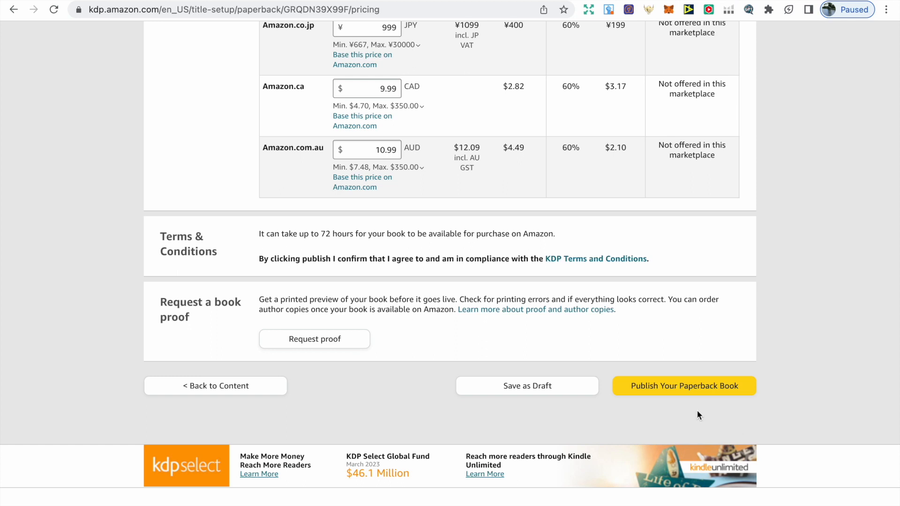